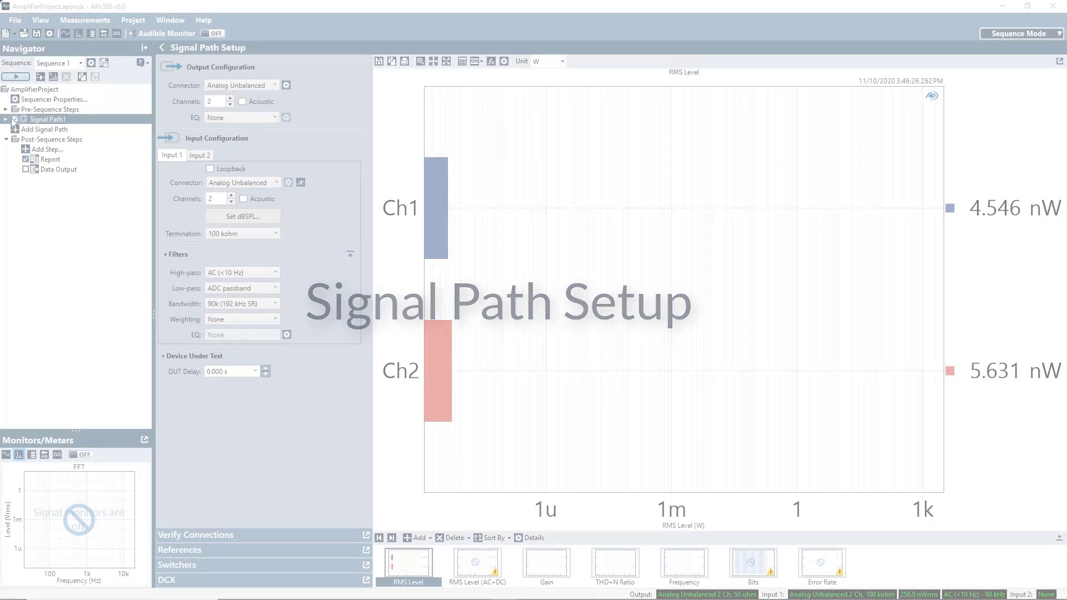
Set Signal Path1 input to balanced analog, 200 kohm termination and DC high-pass, then review References
left_click(6, 119)
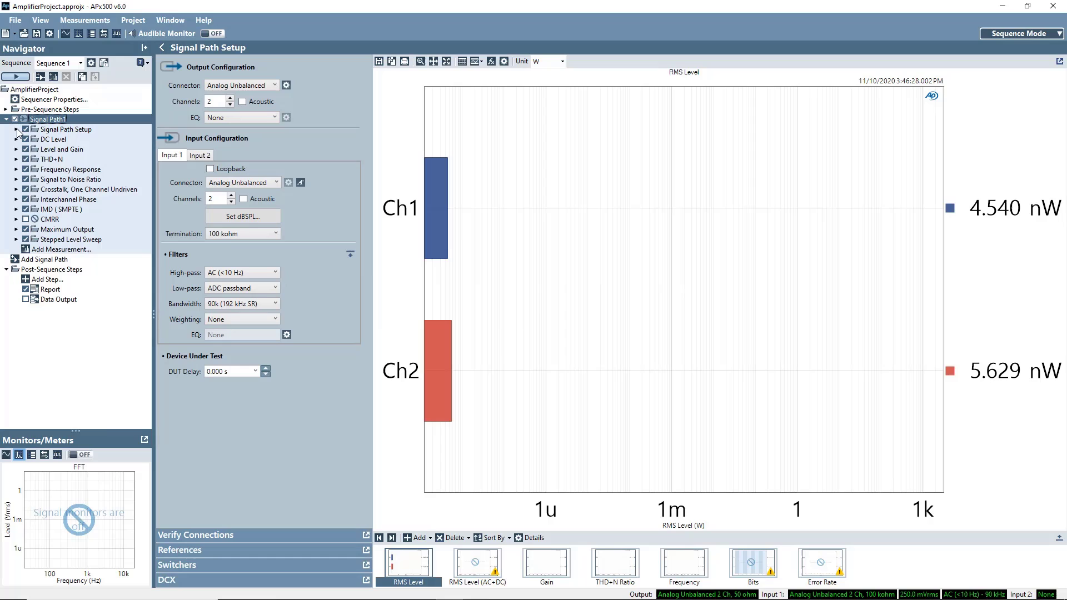
left_click(17, 129)
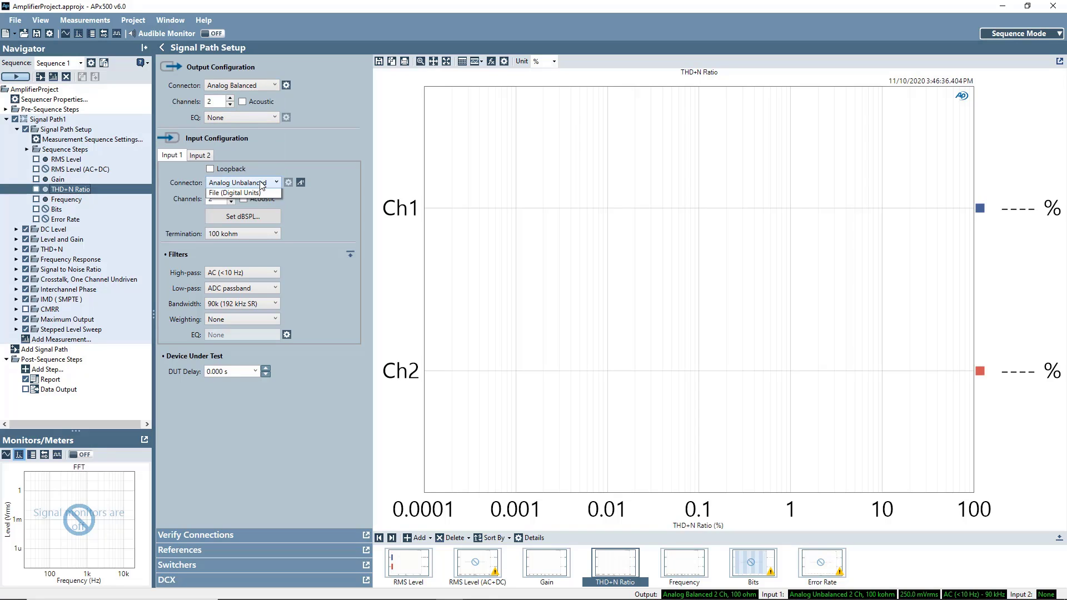
left_click(241, 192)
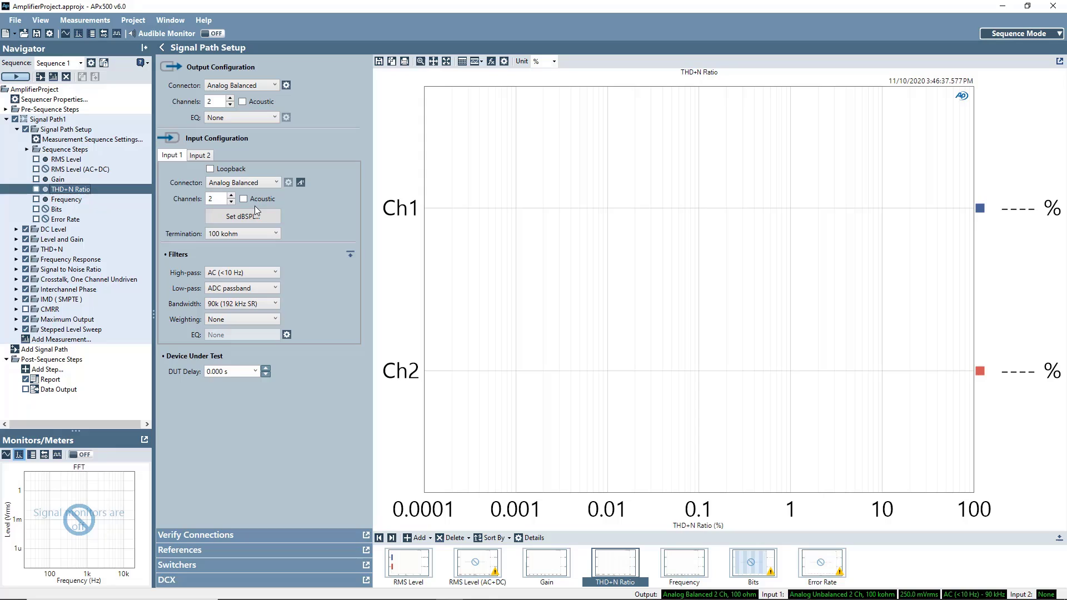
left_click(274, 273)
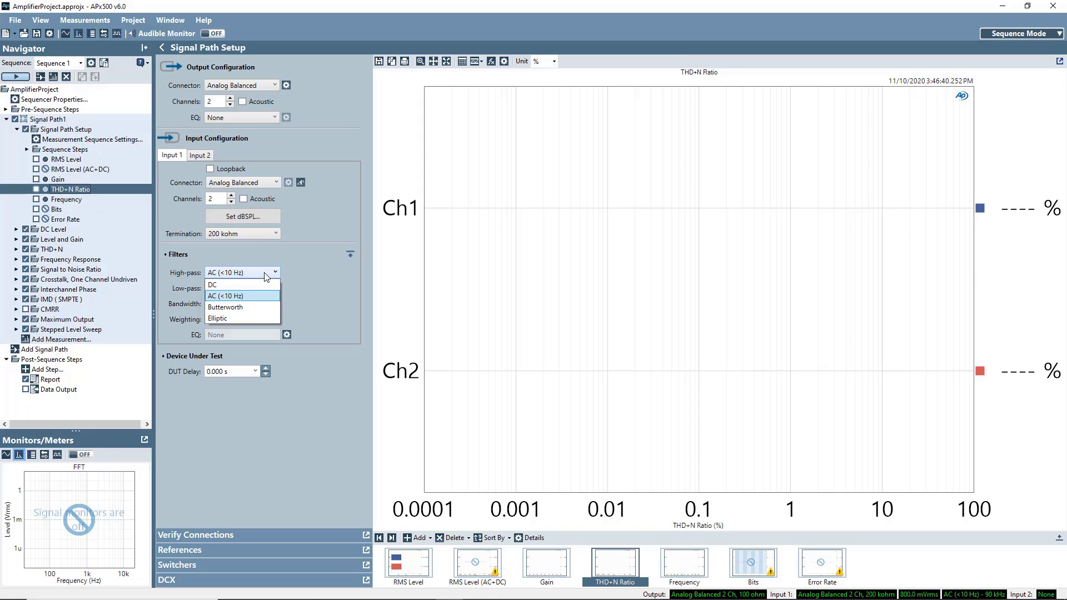
left_click(230, 285)
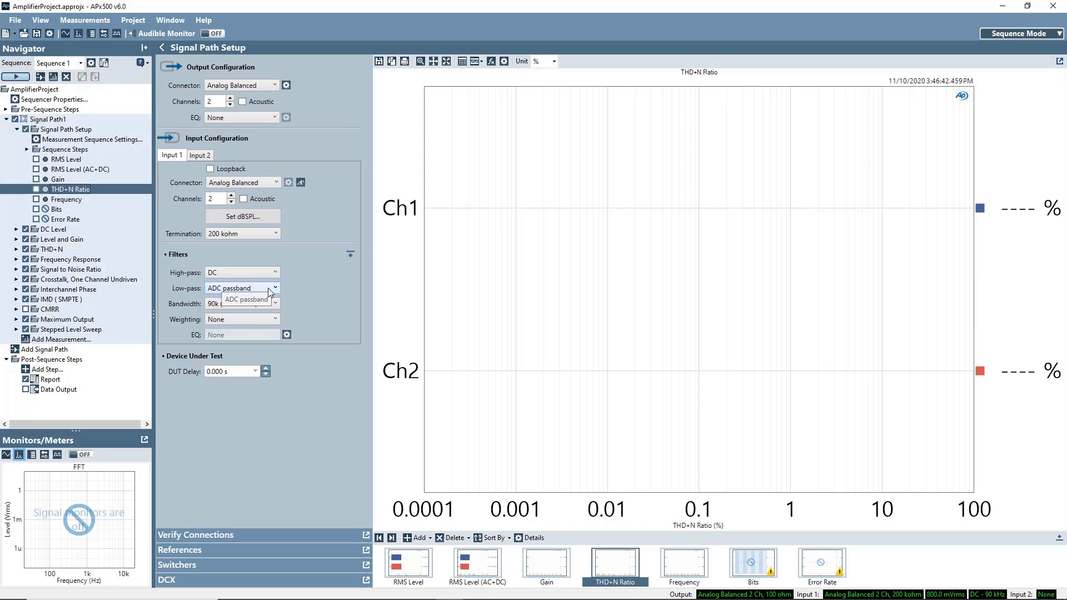
left_click(246, 299)
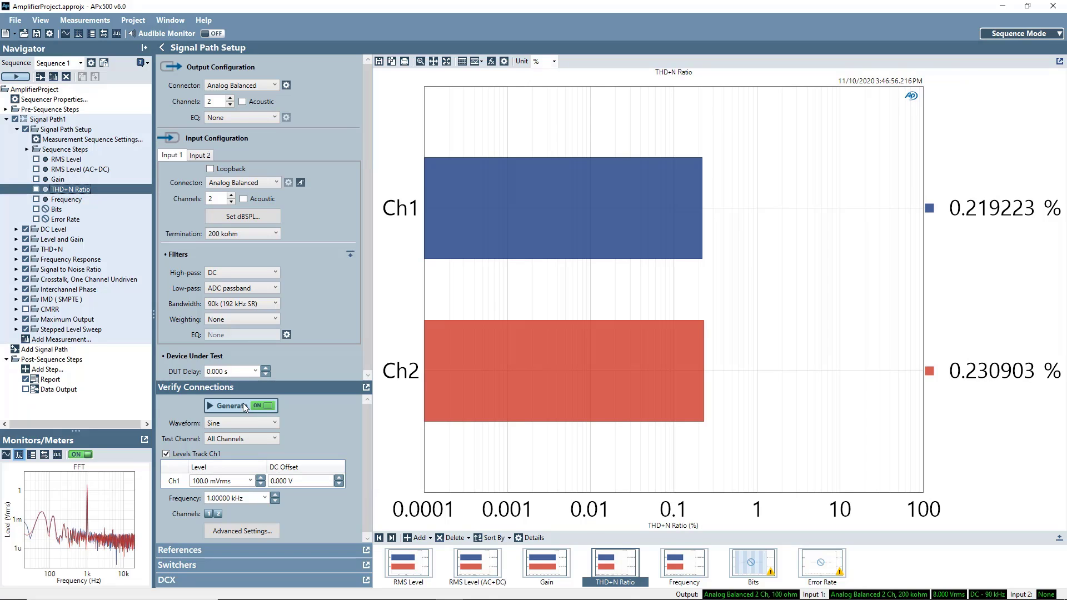
left_click(265, 406)
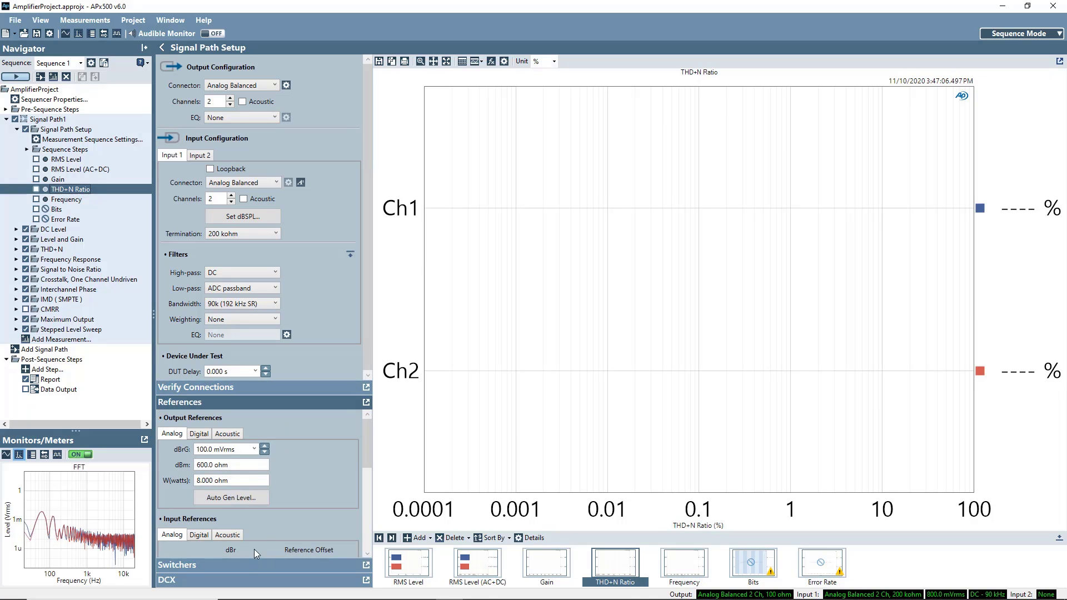
Set the W (watts) reference impedance to 4 ohm and bring up Auto Gen Level
triple_click(232, 480)
type("4")
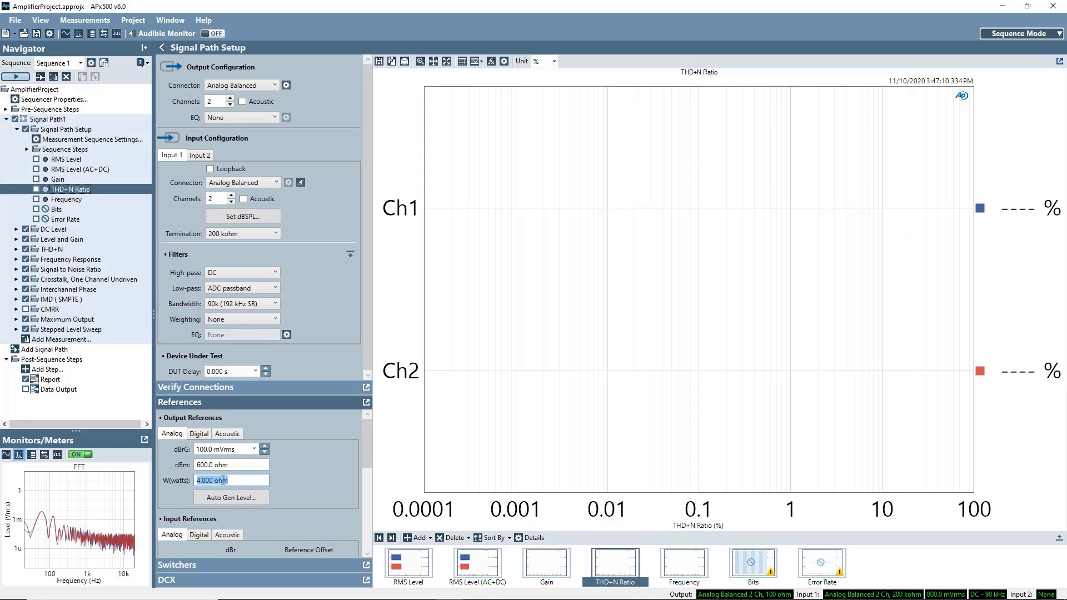
mouse_move(231, 498)
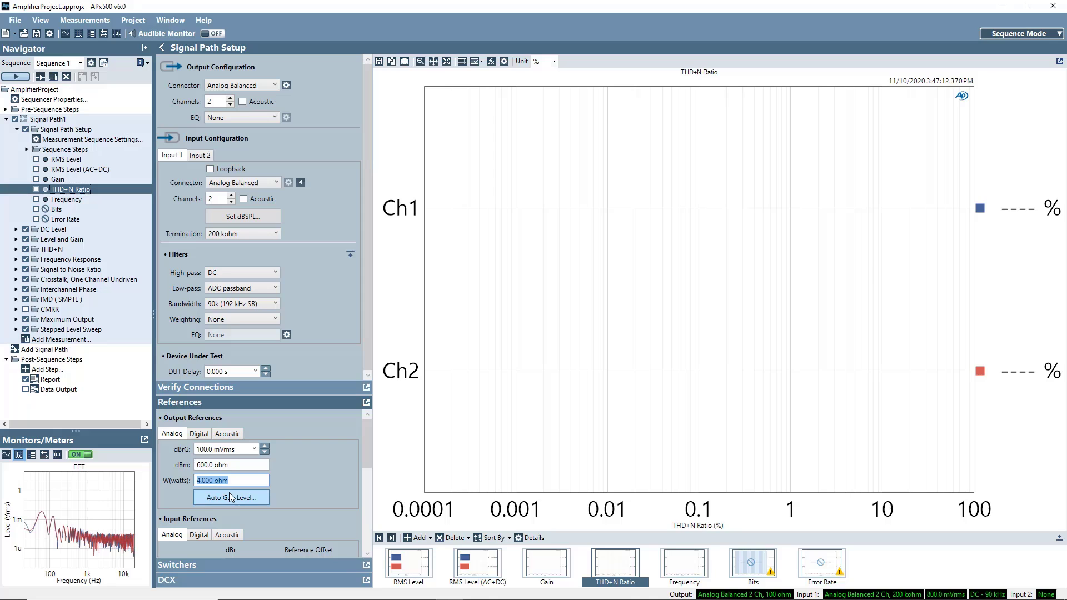
left_click(231, 498)
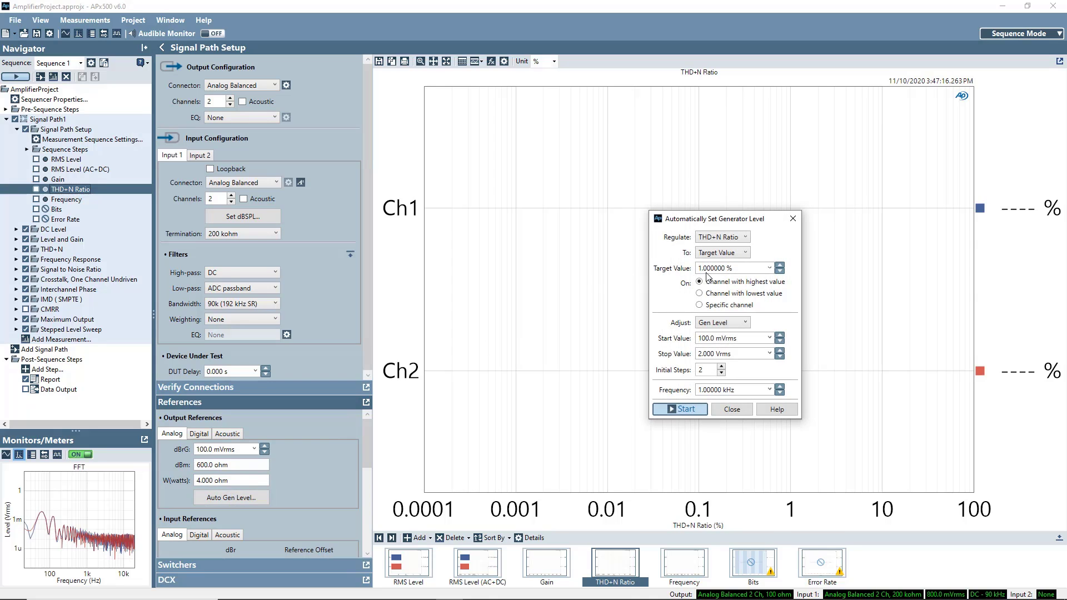
Regulate THD+N to a 0.01% target on the lowest channel with more initial steps; the run fails
triple_click(732, 268)
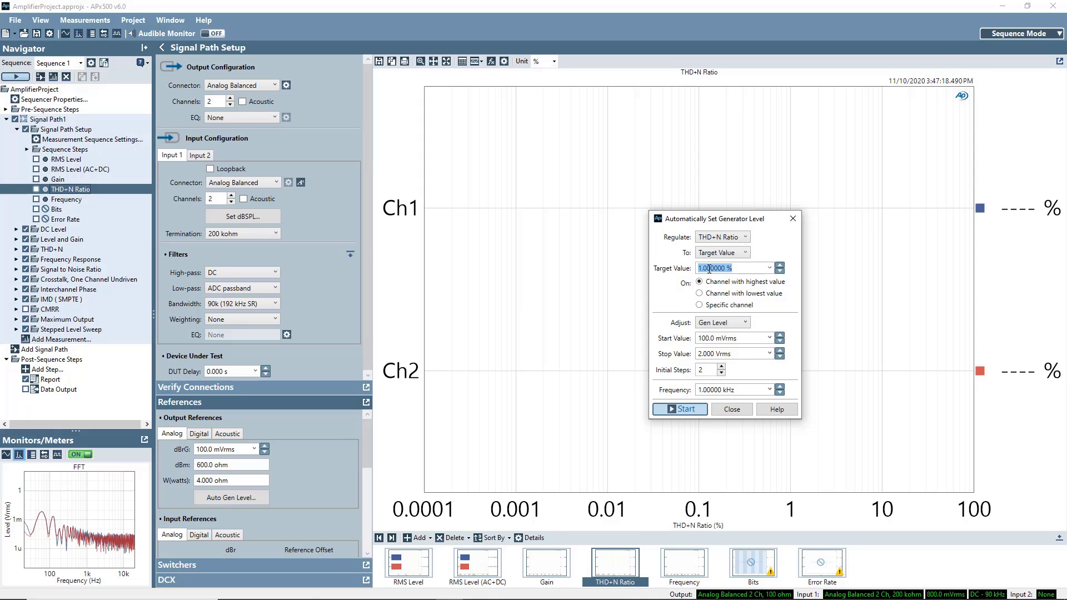
type("0.01")
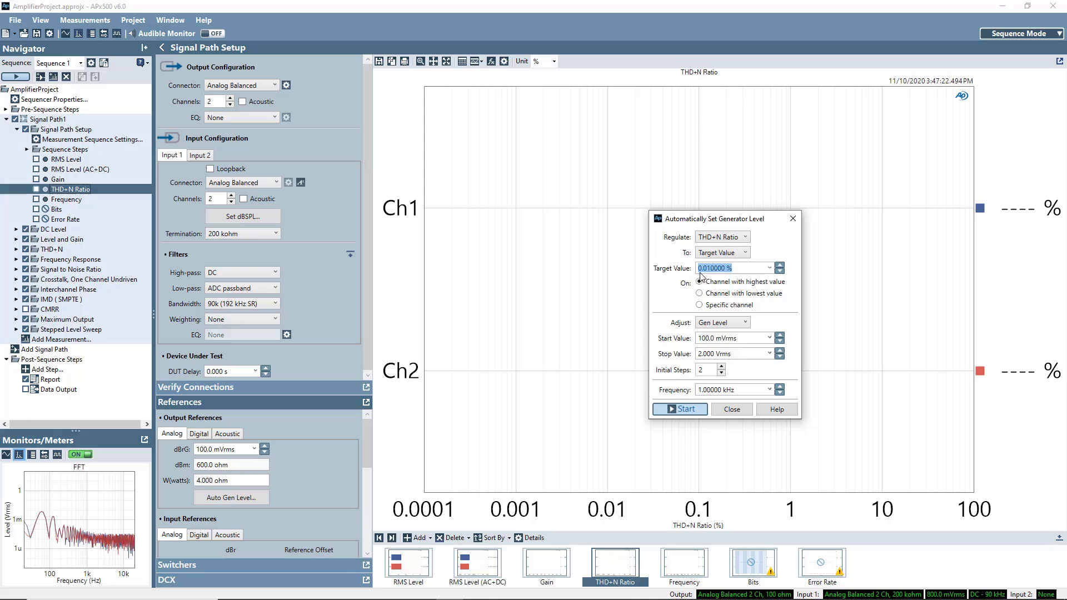
left_click(699, 294)
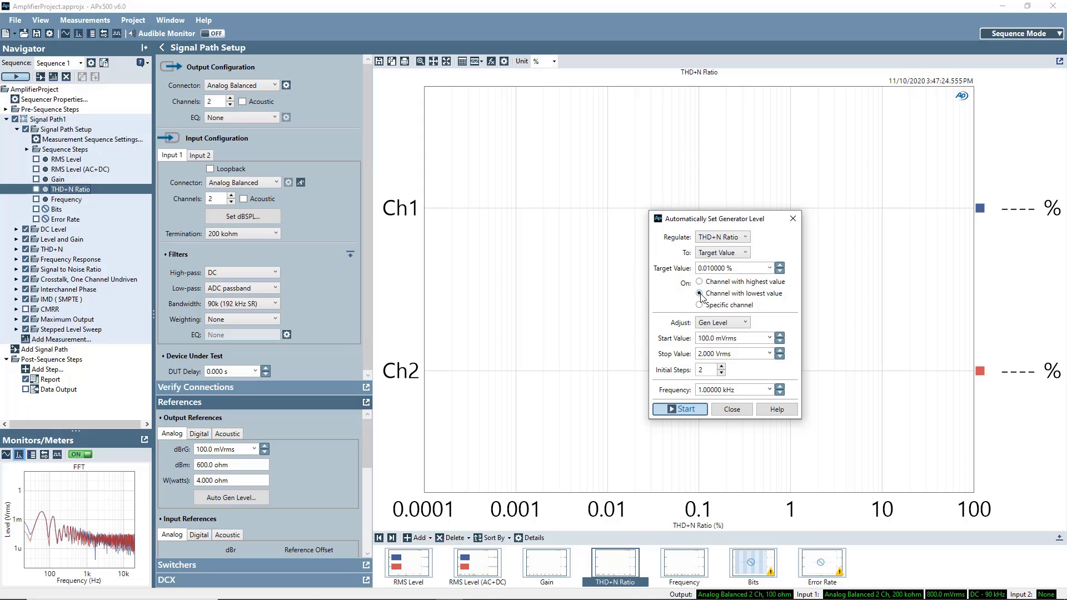
left_click(700, 294)
type("4")
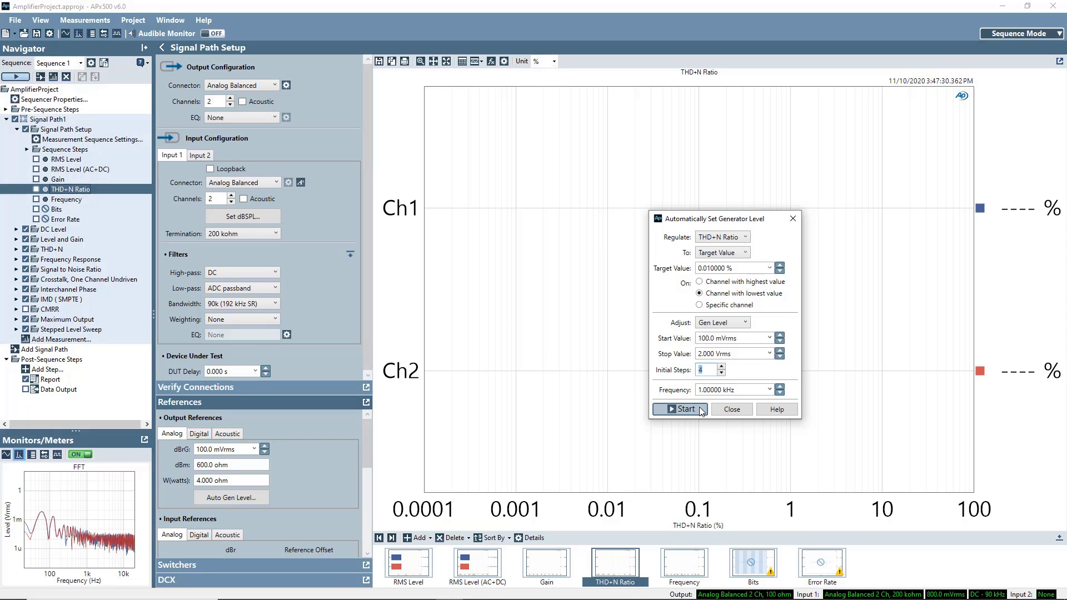
left_click(684, 409)
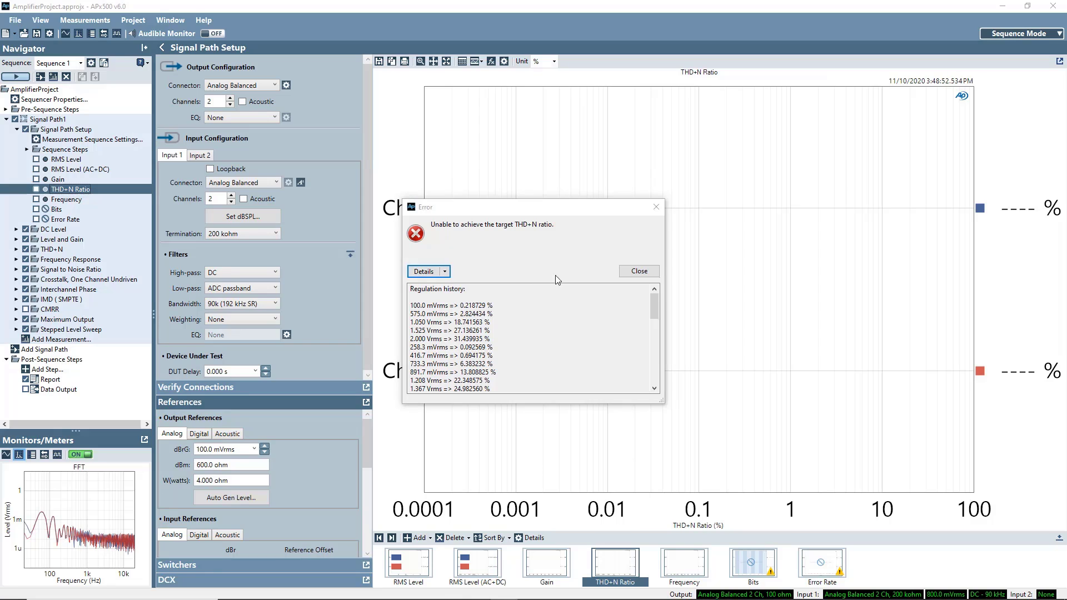
left_click(638, 271)
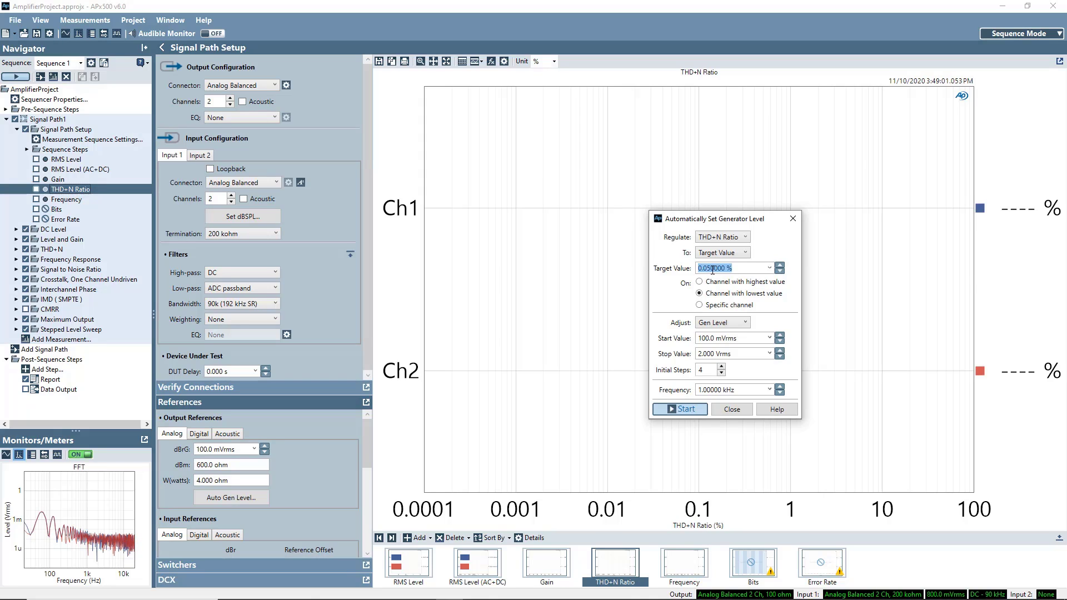
Rerun the auto generator level at 0.05% then 0.1% THD+N, settling at 235.9 mVrms
left_click(679, 409)
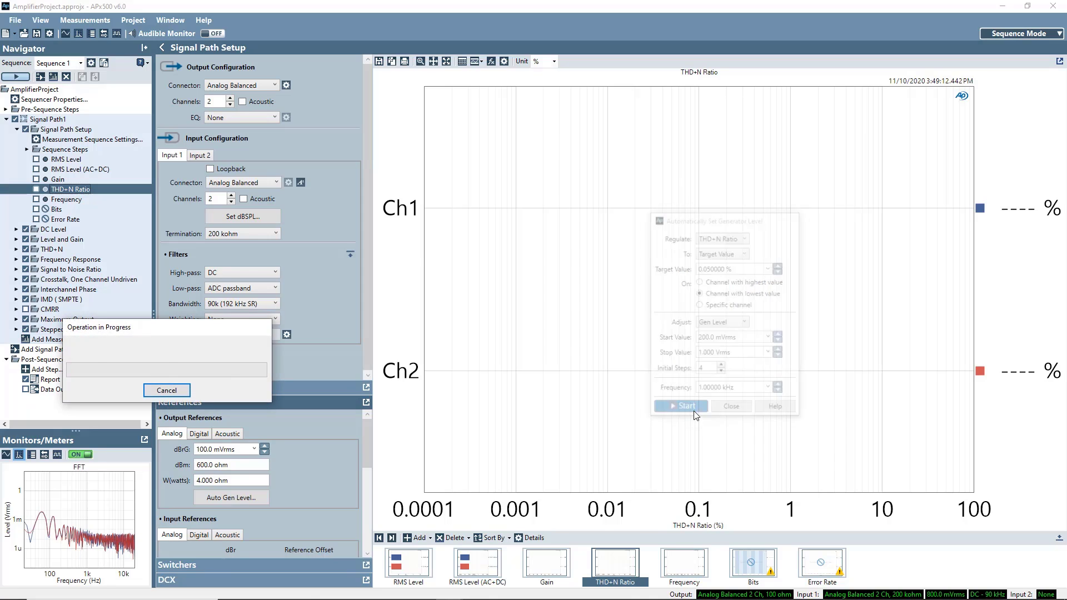
left_click(680, 406)
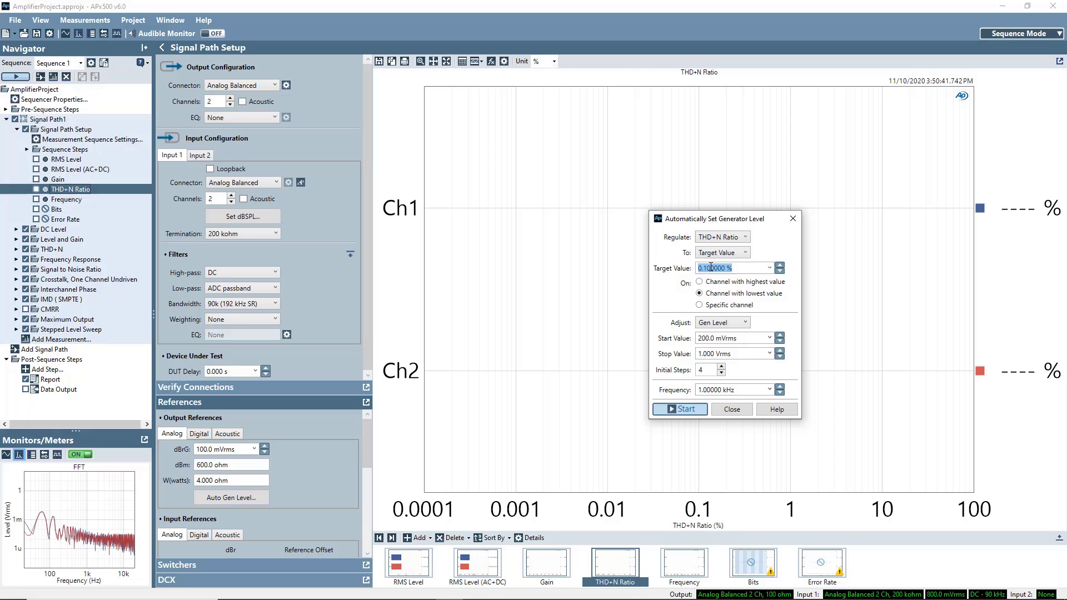
left_click(681, 409)
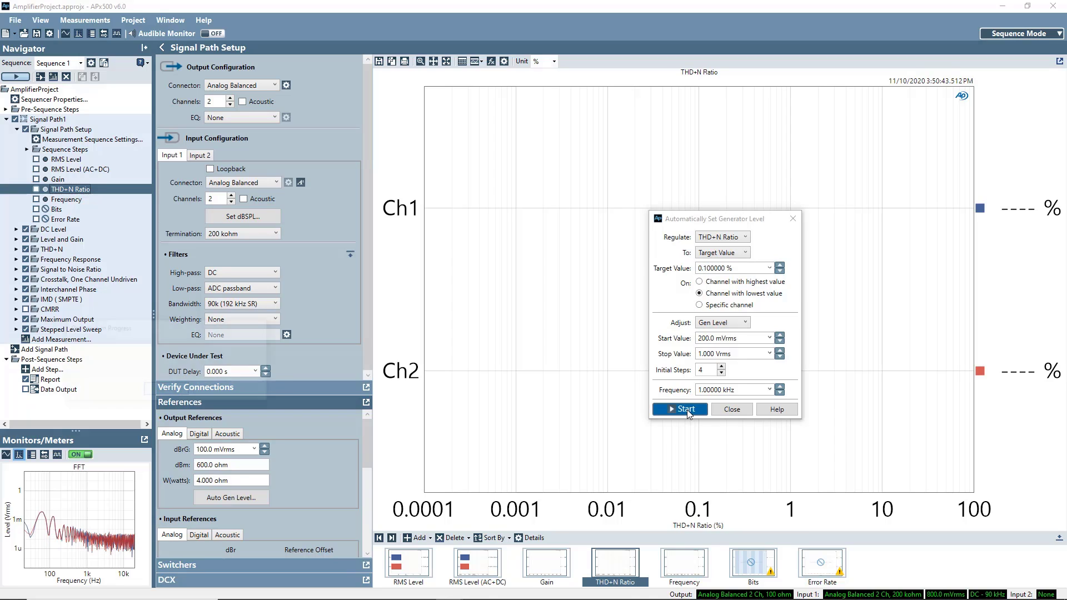
left_click(680, 409)
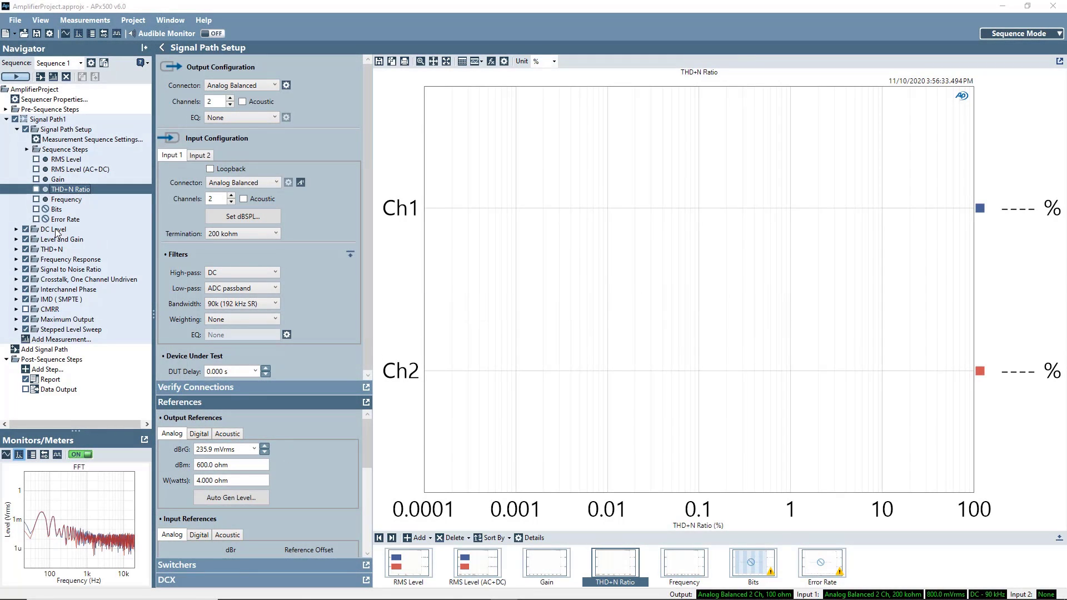
Toggle the DC Level generator on and off a couple of times to check the test signal
left_click(52, 229)
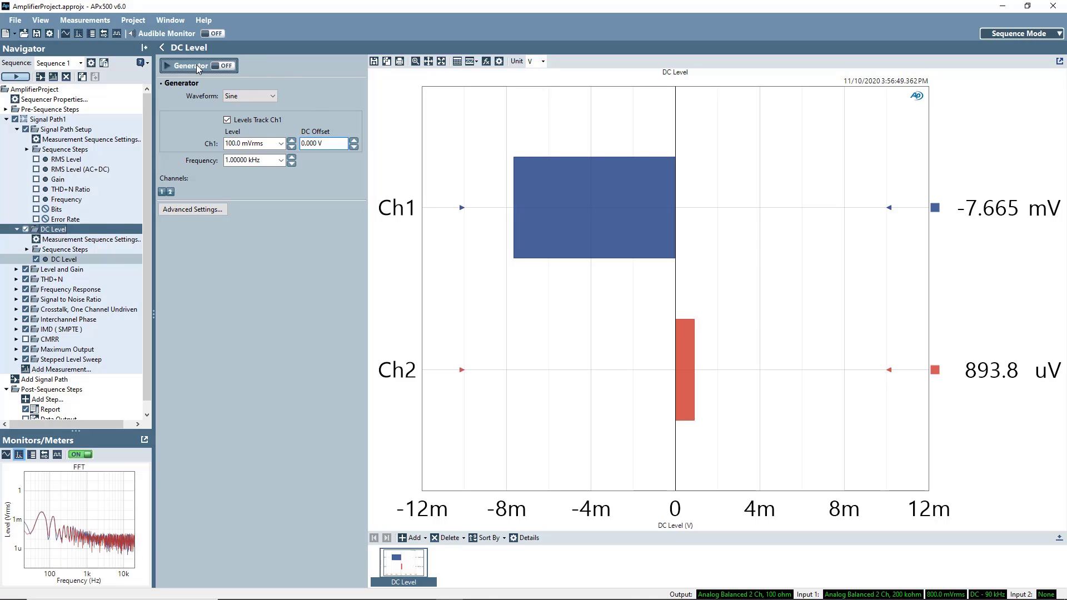
left_click(224, 66)
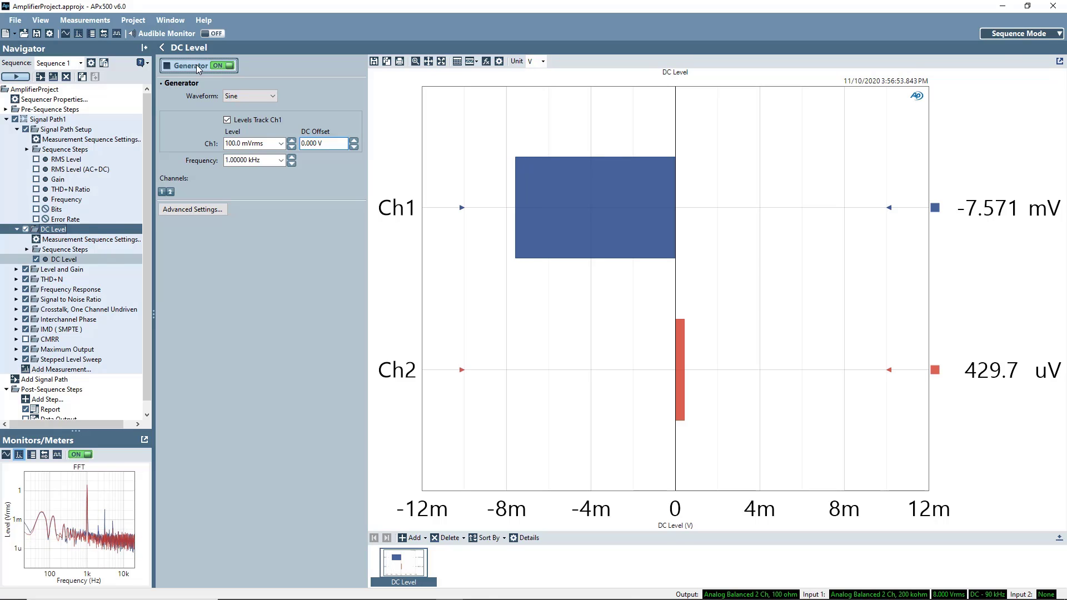
left_click(222, 66)
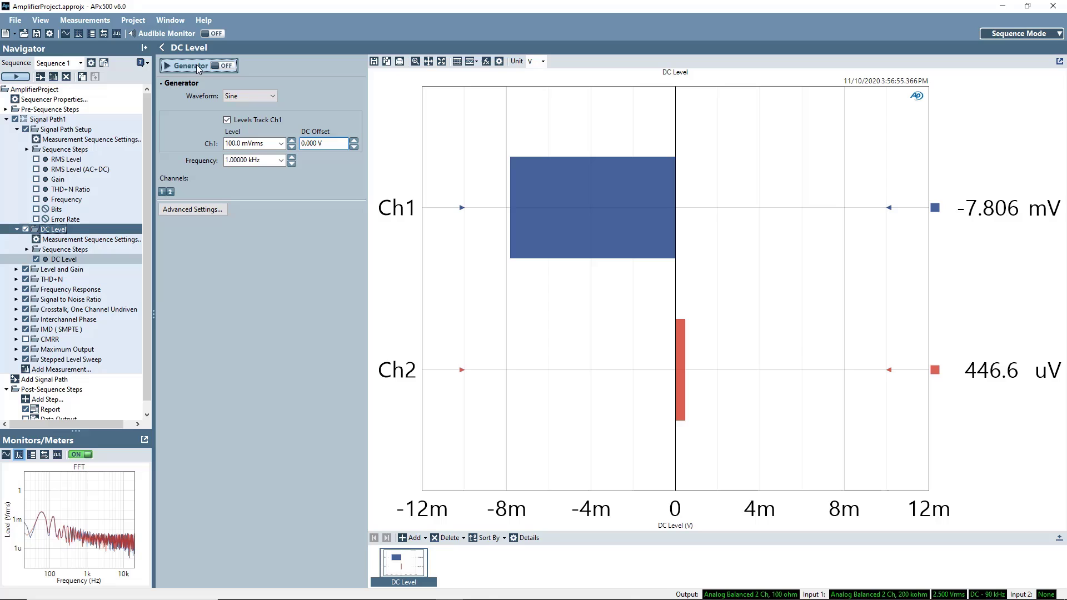
left_click(225, 66)
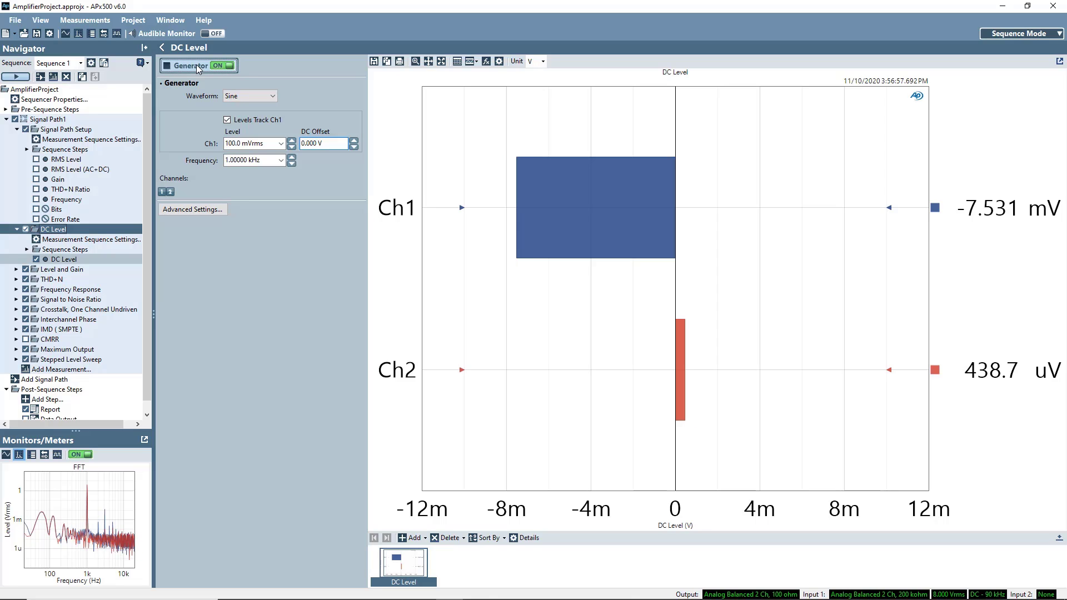
left_click(224, 65)
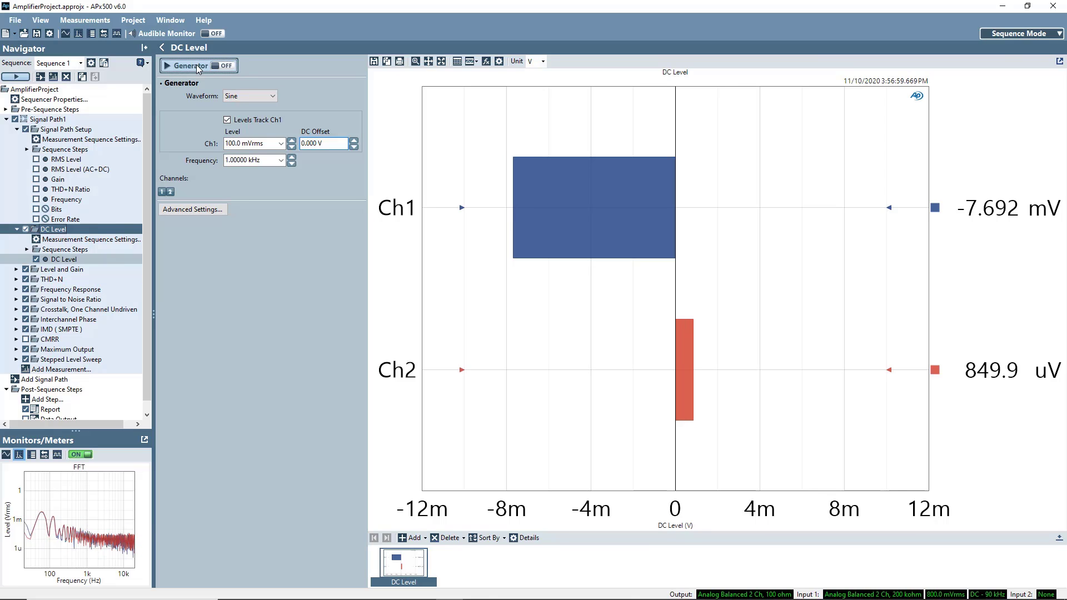
Express the DC Level Ch1 generator level in dBrG (0.000 dBrG) and select Level and Gain
left_click(274, 95)
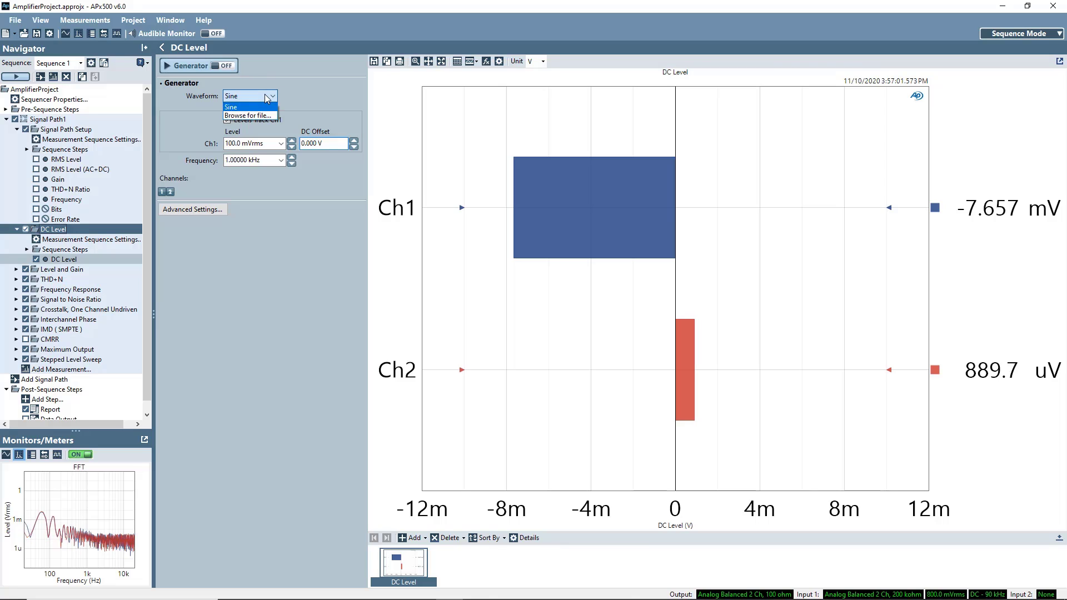
left_click(281, 144)
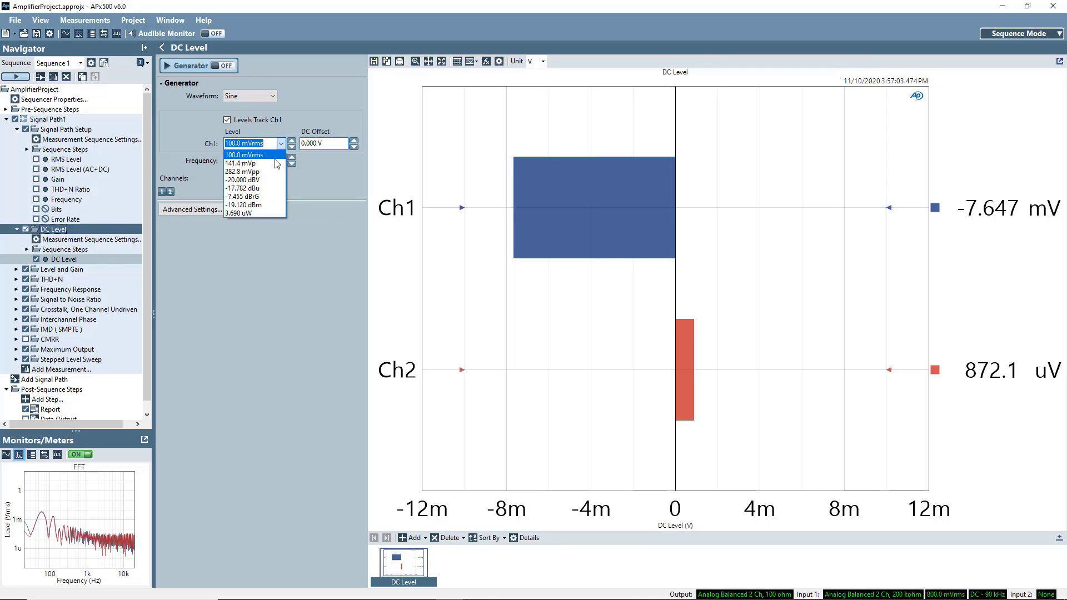
left_click(244, 196)
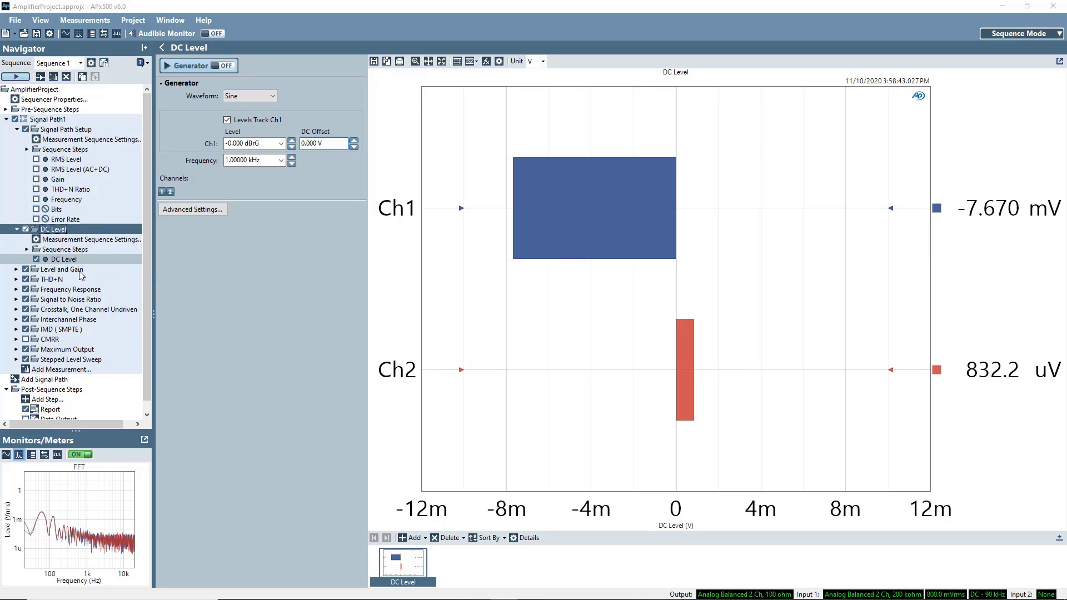
left_click(60, 269)
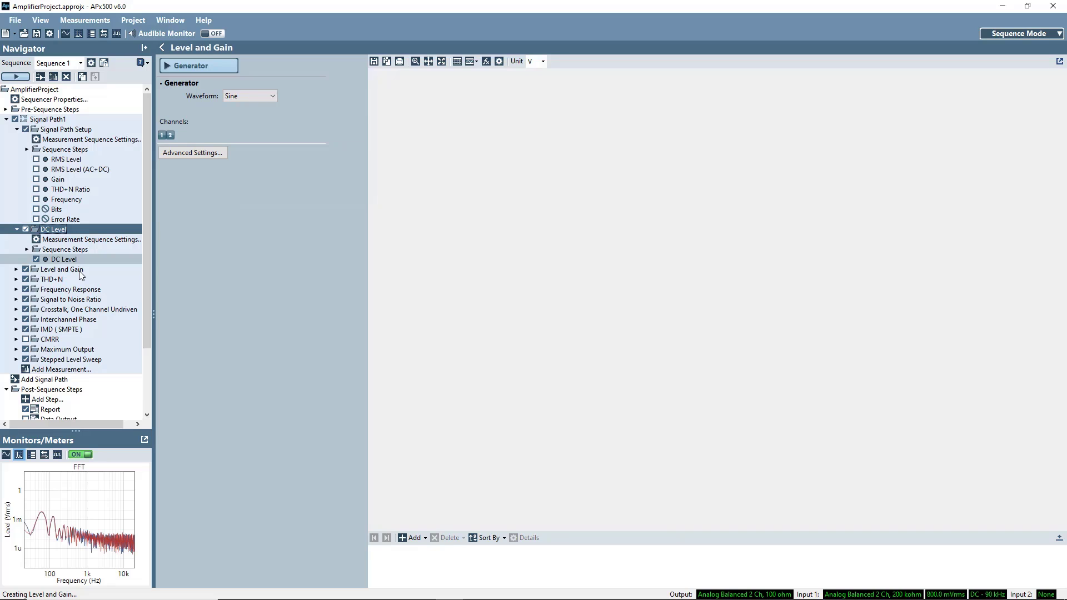
Set the Level and Gain generator to dBrG and run it briefly, reading about 31 dB gain per channel
left_click(61, 269)
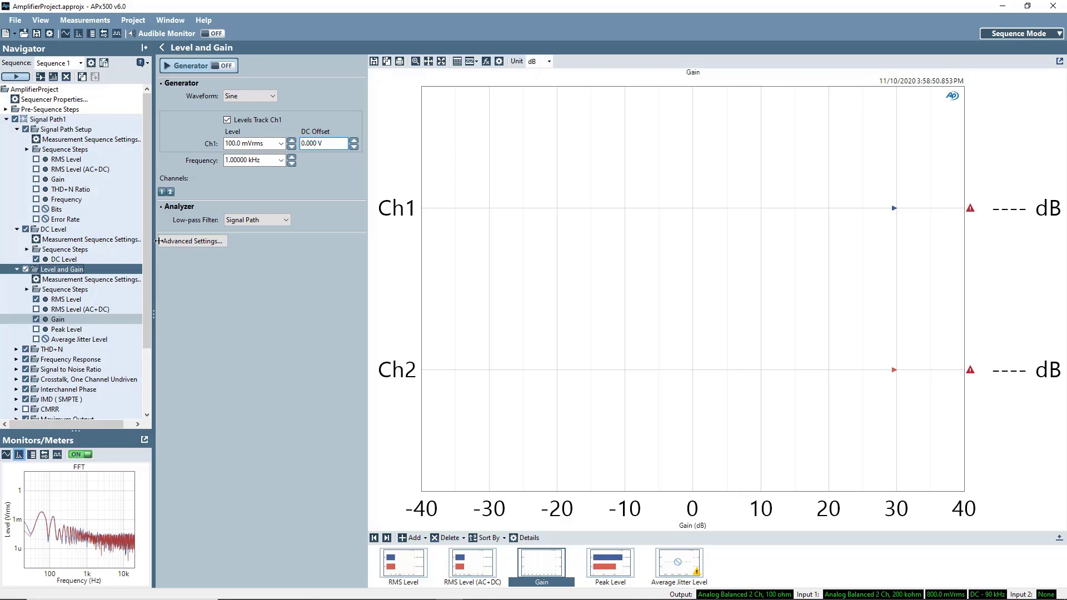
left_click(281, 143)
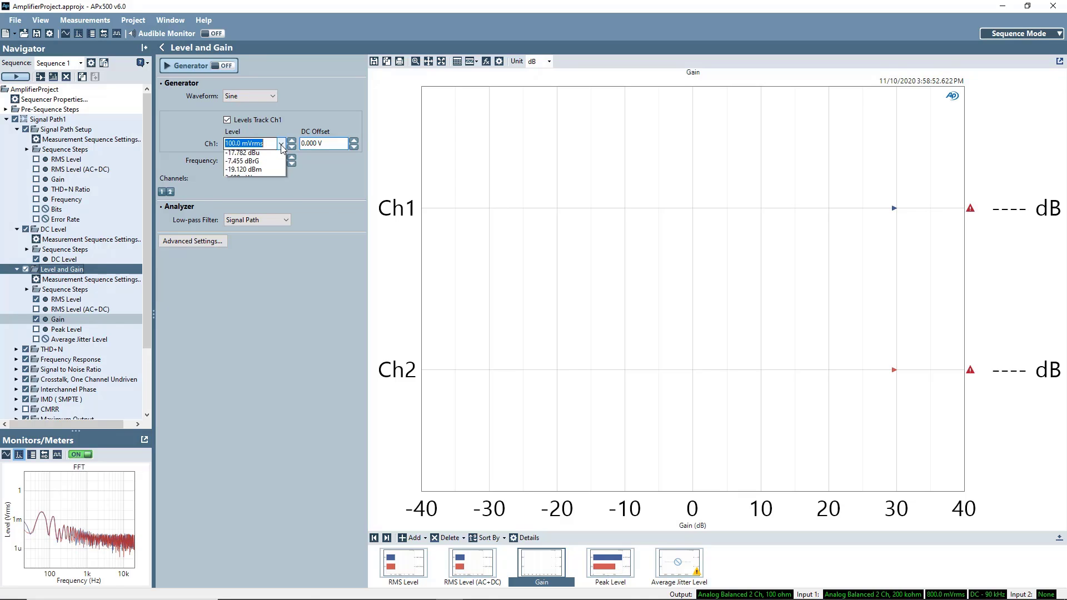
left_click(243, 160)
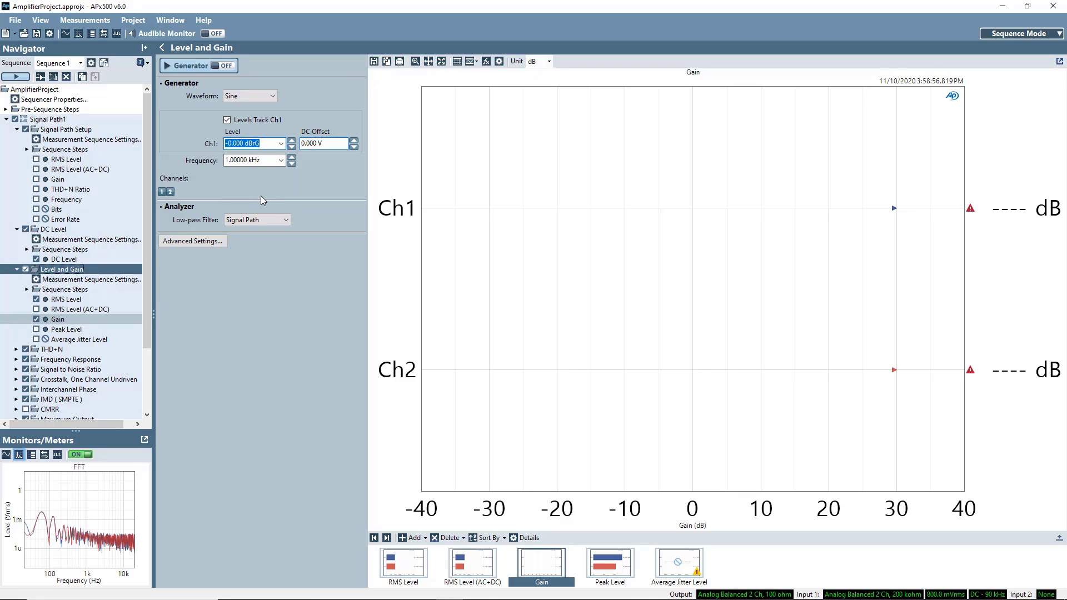
left_click(224, 66)
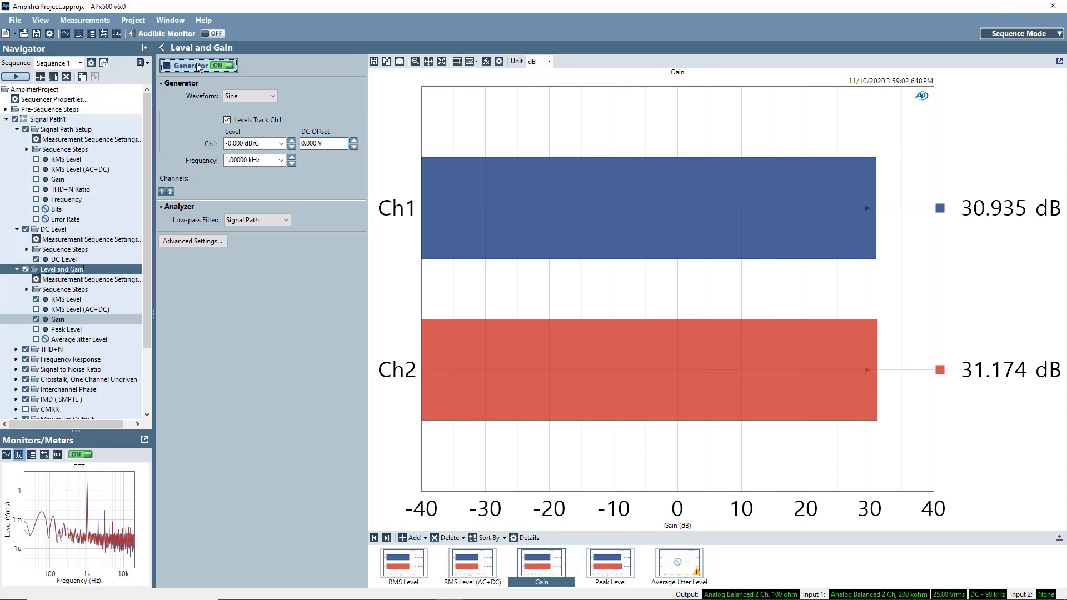
left_click(223, 66)
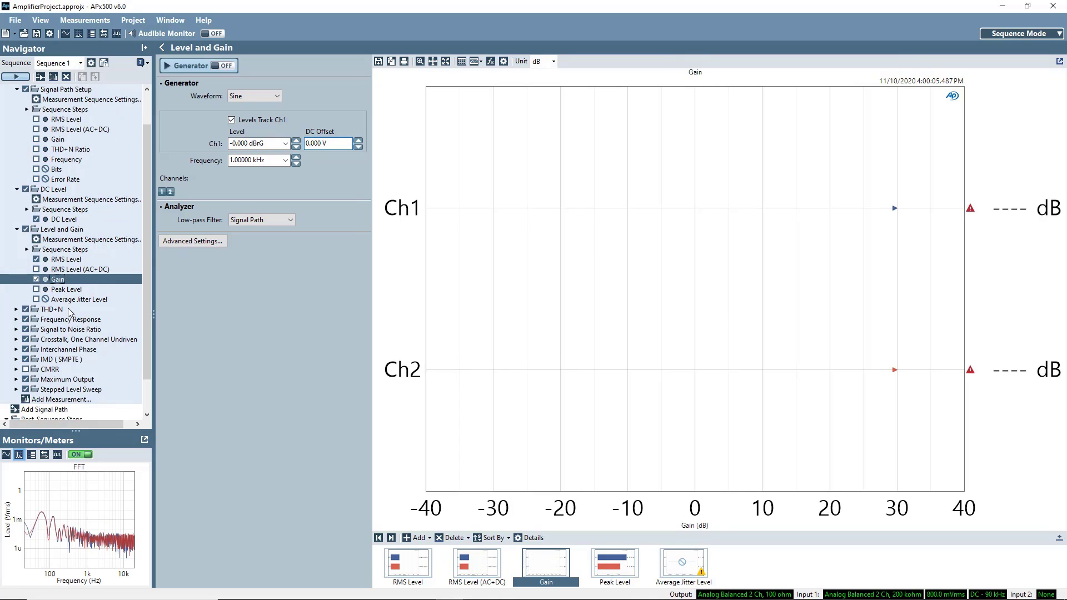
Change the THD+N Ch1 generator level from 100 mVrms to 0 dBrG
left_click(50, 309)
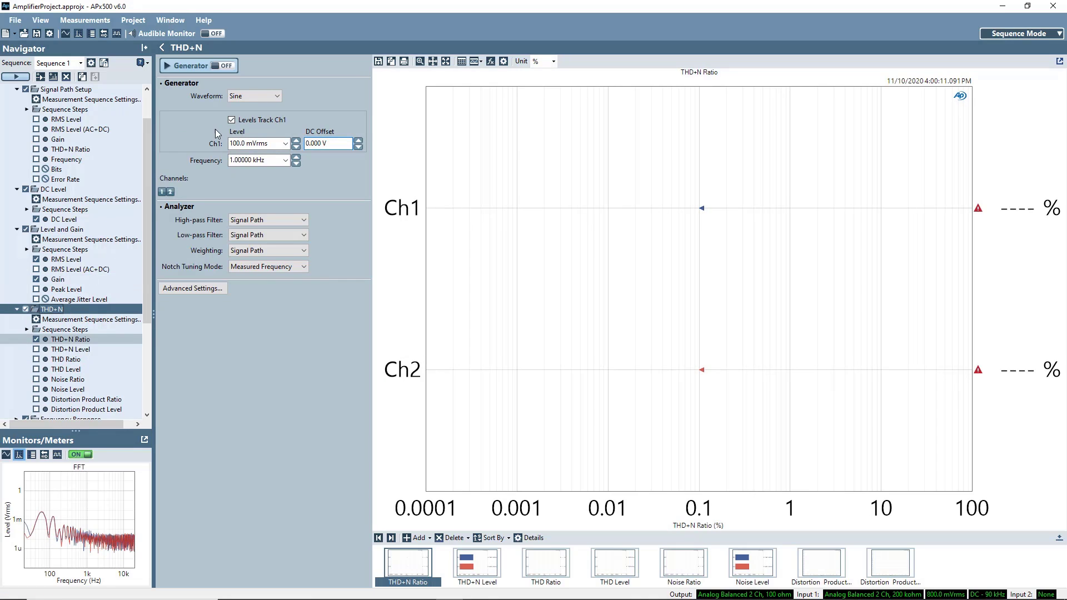
left_click(284, 143)
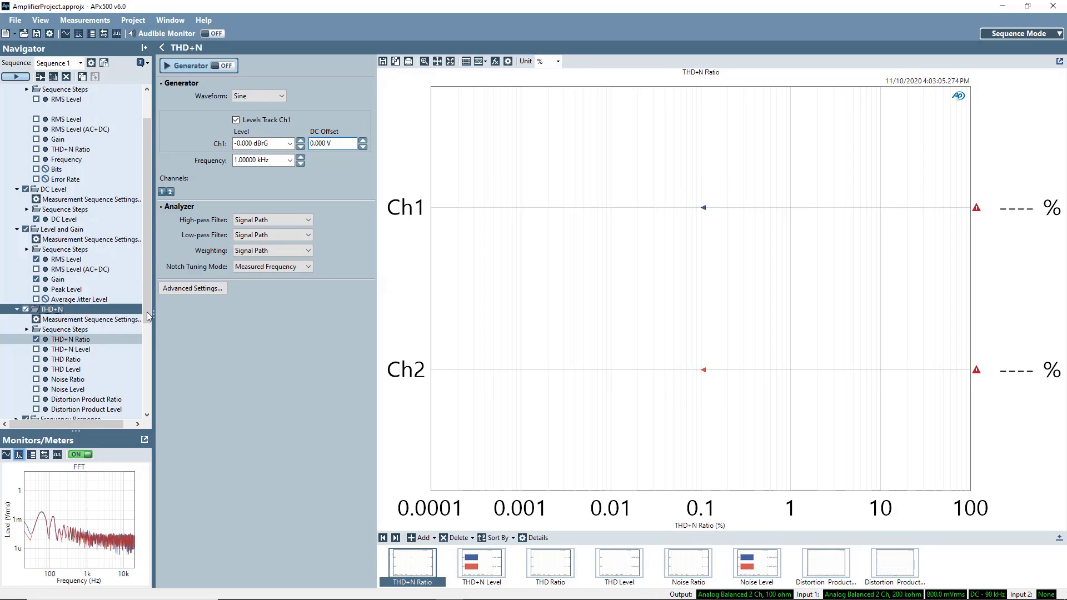
scroll("down", 3)
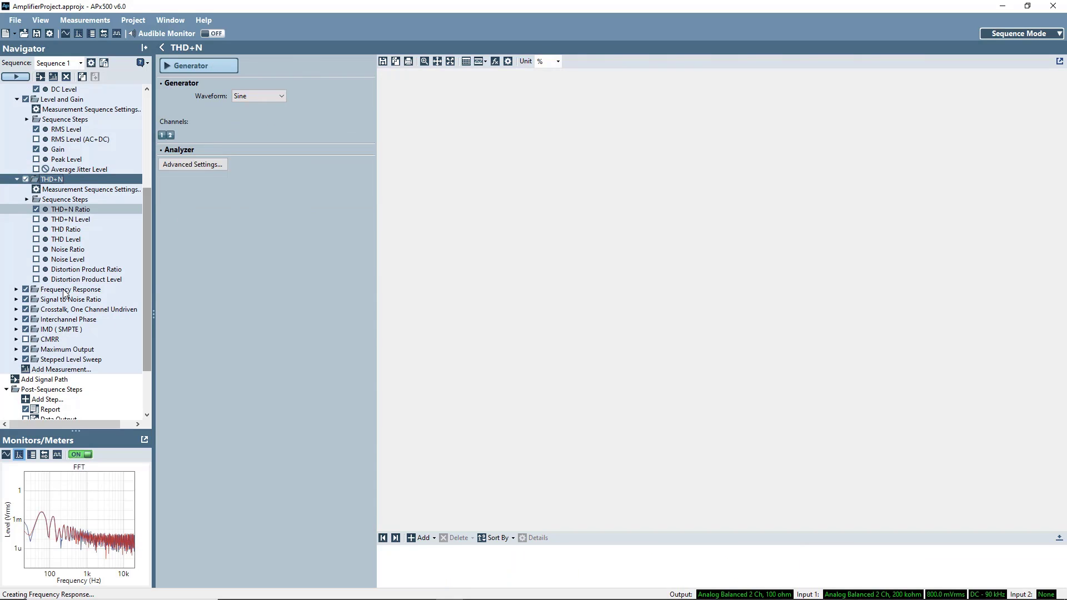
Set the Frequency Response sweep level to 0 dBrG and run the sweep for an RMS Level curve
left_click(72, 290)
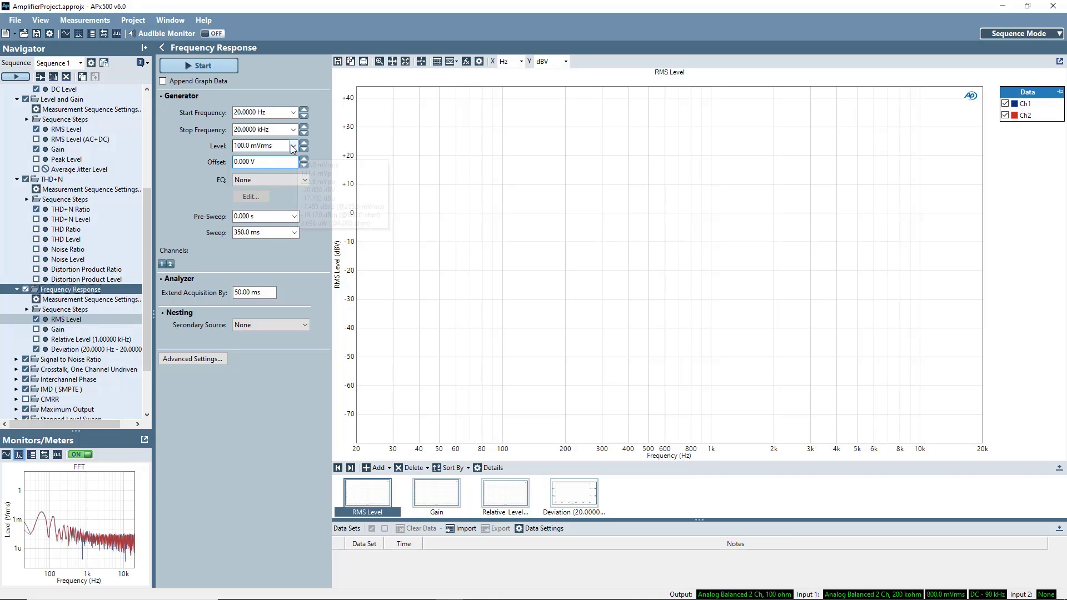
left_click(292, 145)
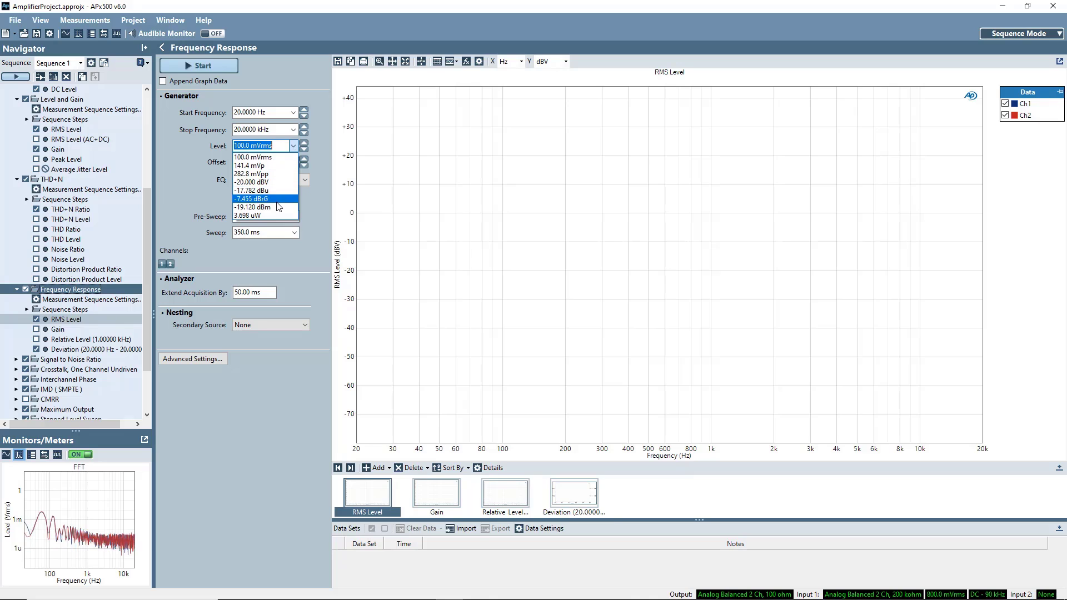
left_click(263, 199)
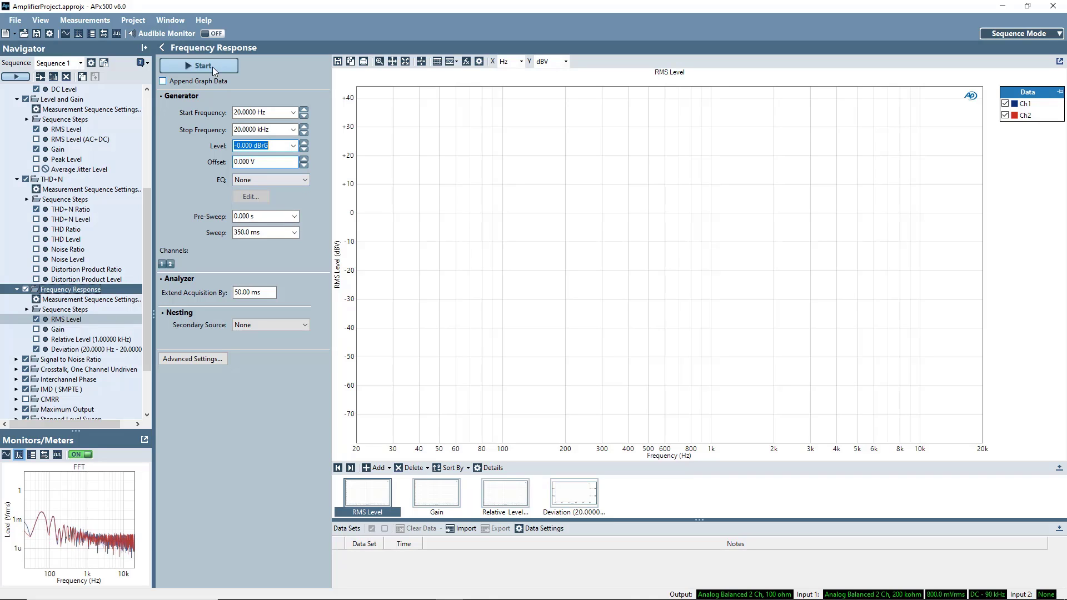
left_click(198, 65)
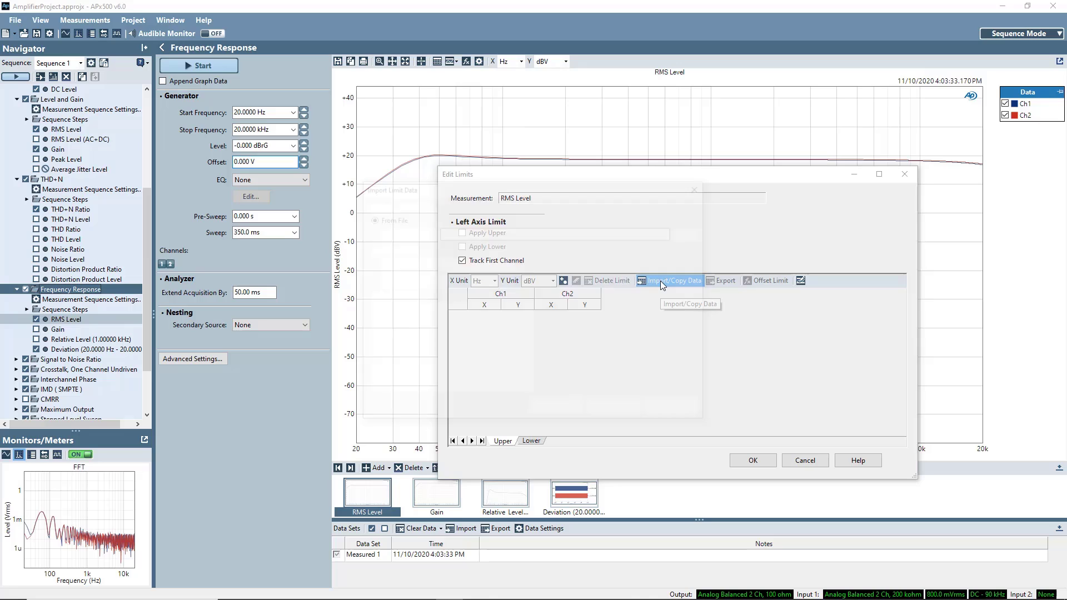
Import upper limit data from the measured graph at 30 points with a new offset curve
left_click(673, 280)
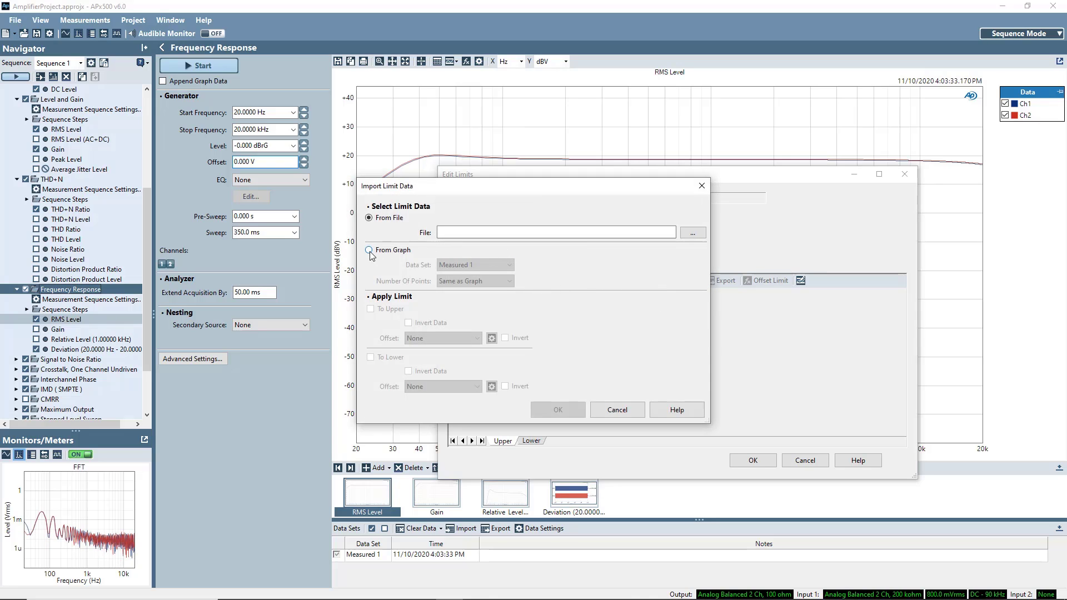
left_click(369, 250)
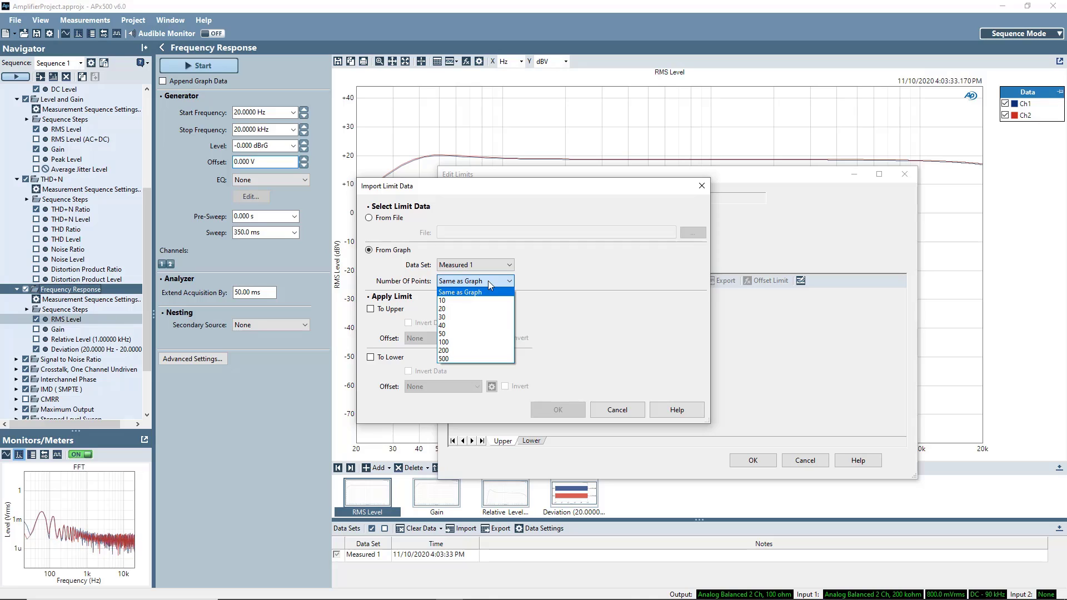
left_click(441, 317)
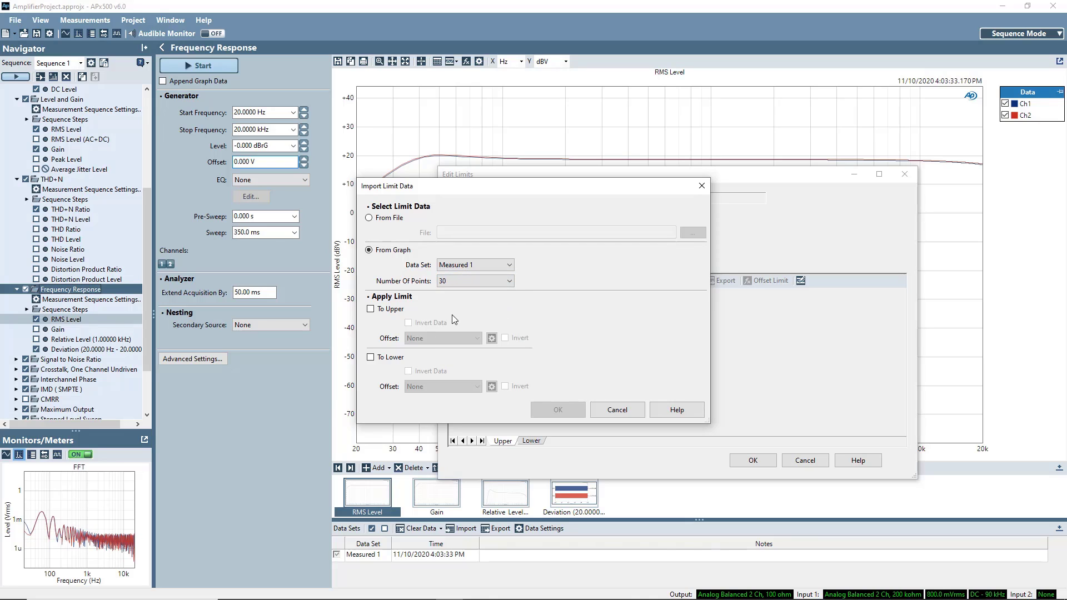
left_click(370, 308)
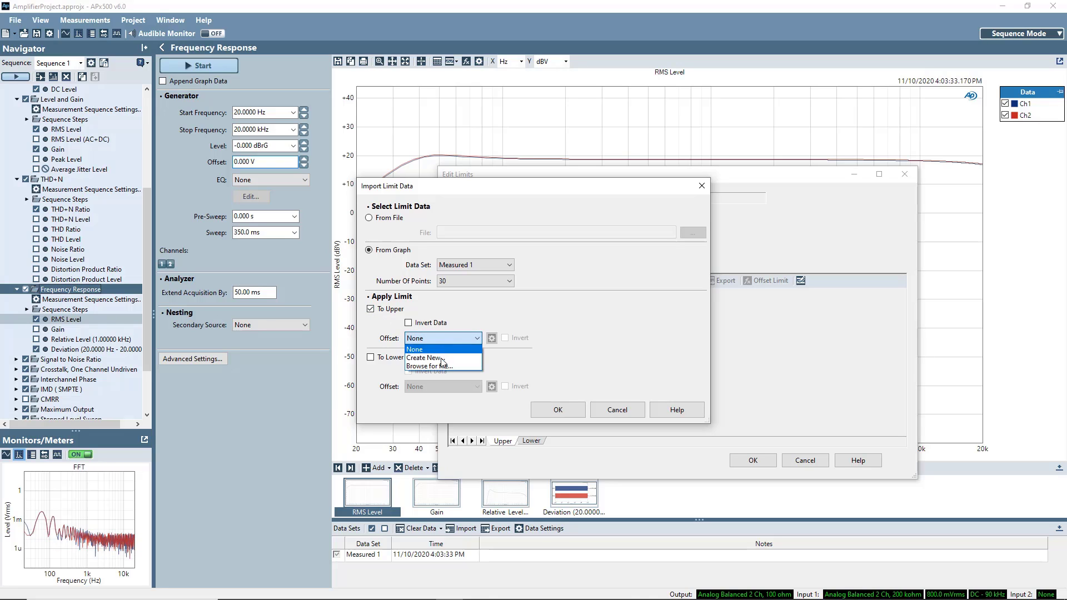
left_click(425, 357)
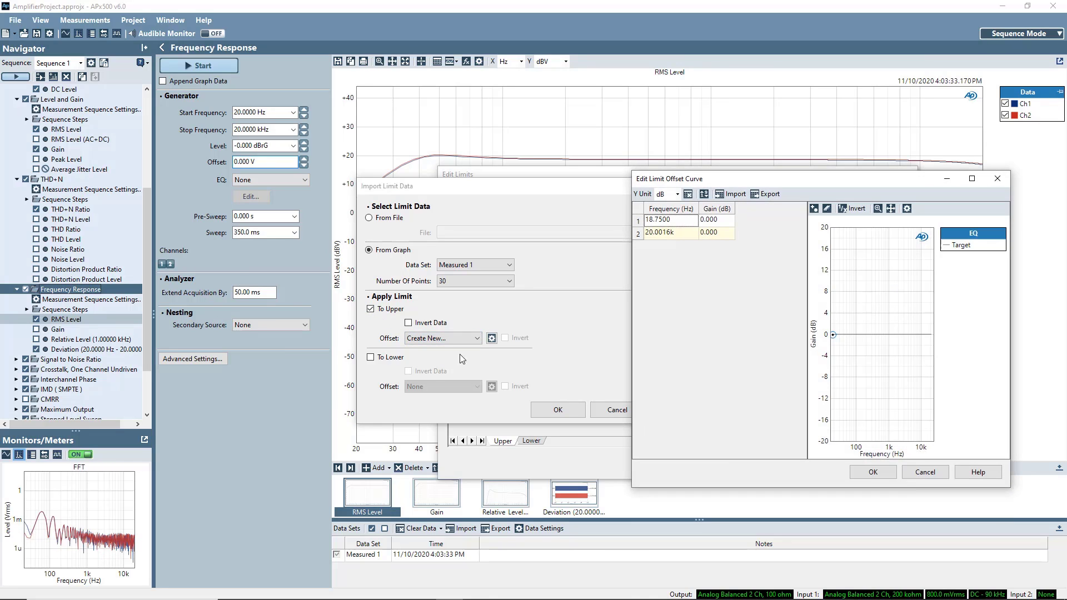
Enter 1.500 dB gain offsets and save the upper offset curve LimitCurve1.csv
left_click(715, 219)
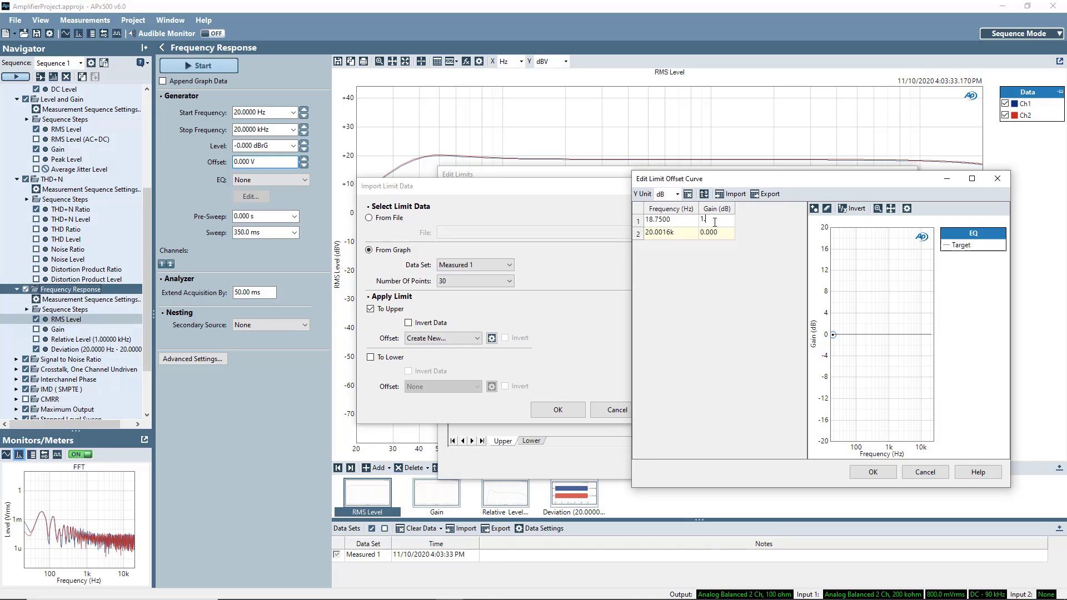
type("1.500")
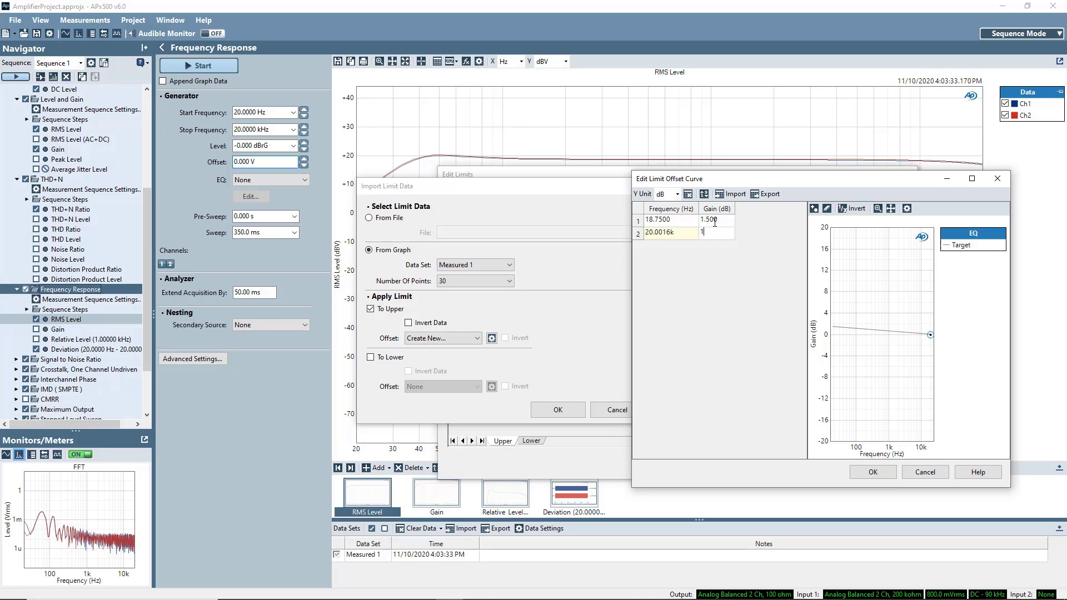
type("1.500")
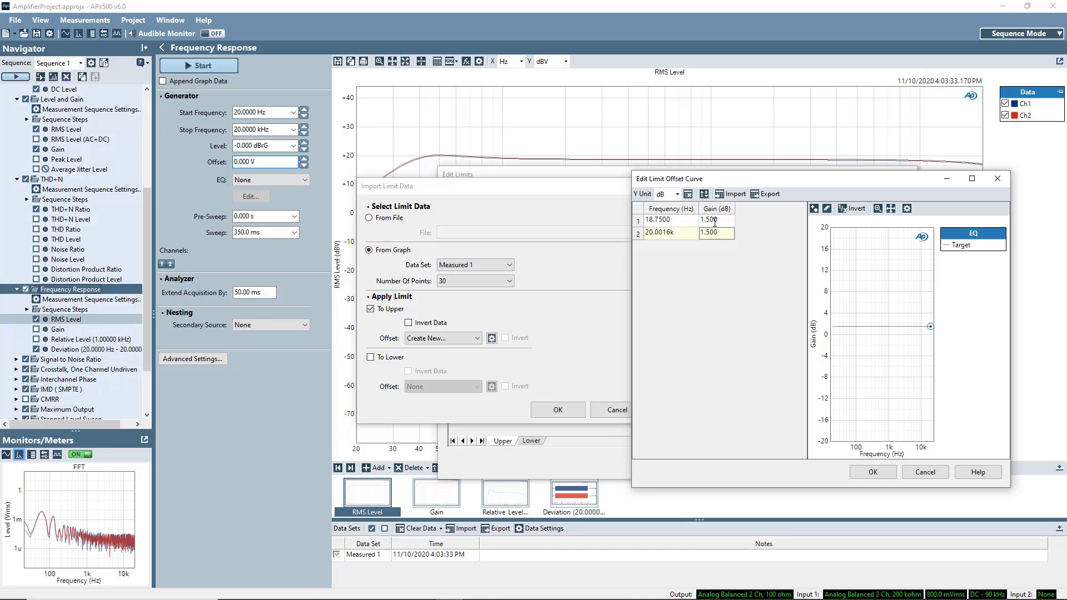
left_click(873, 471)
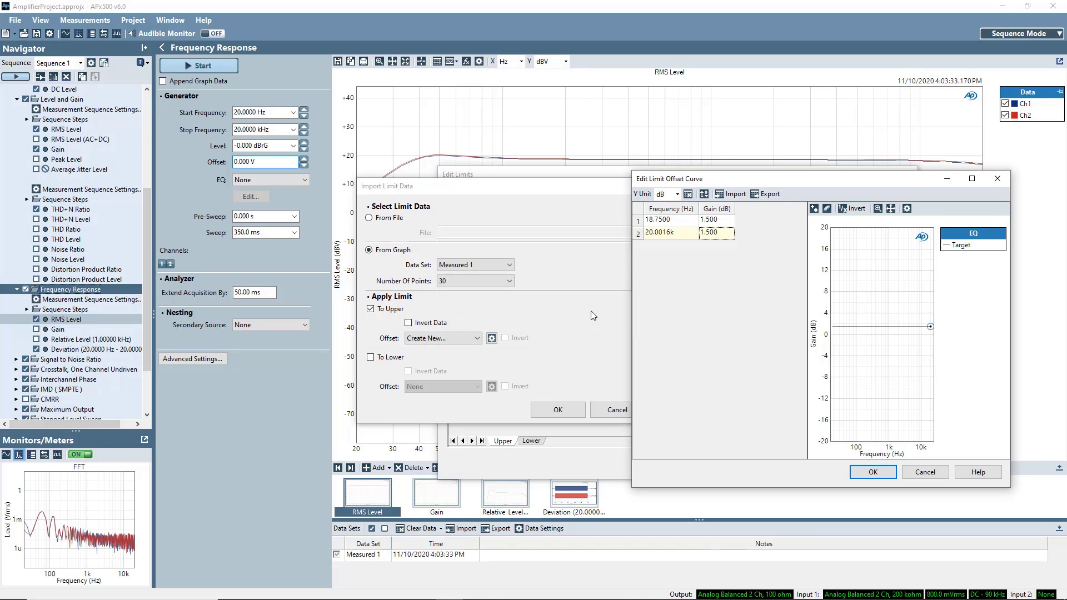
left_click(873, 471)
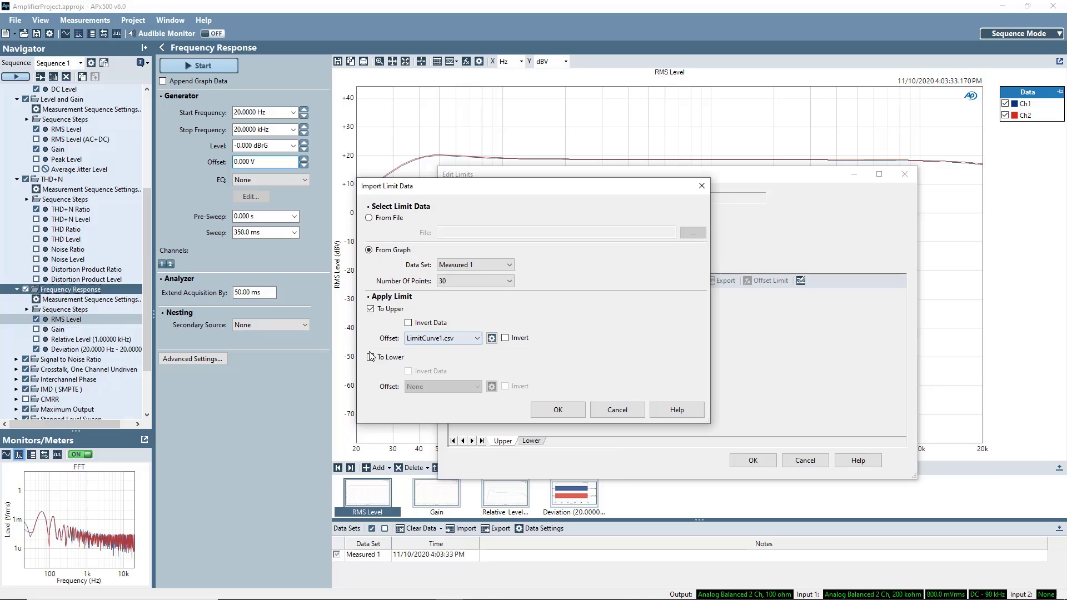
Add a lower limit with a new -1.500 dB offset curve LimitCurve2 and confirm the limit import
left_click(371, 357)
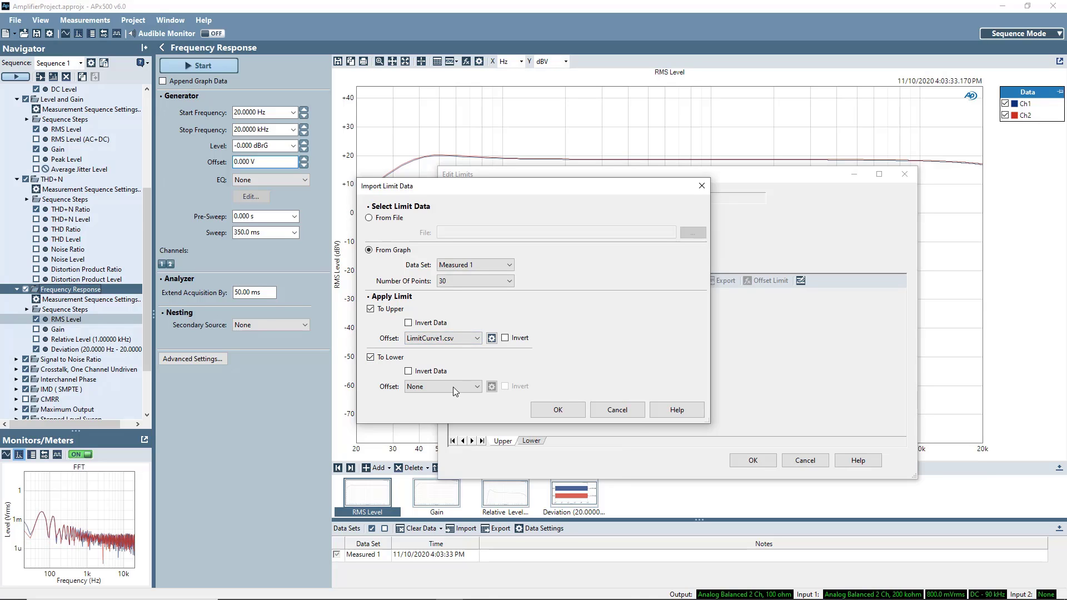
left_click(442, 387)
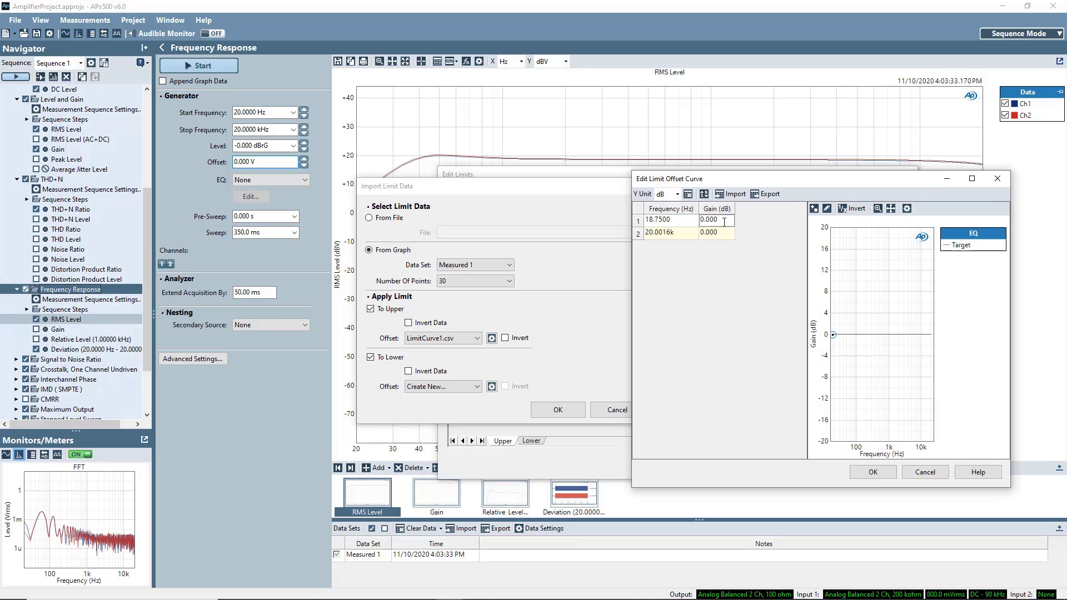
triple_click(711, 219)
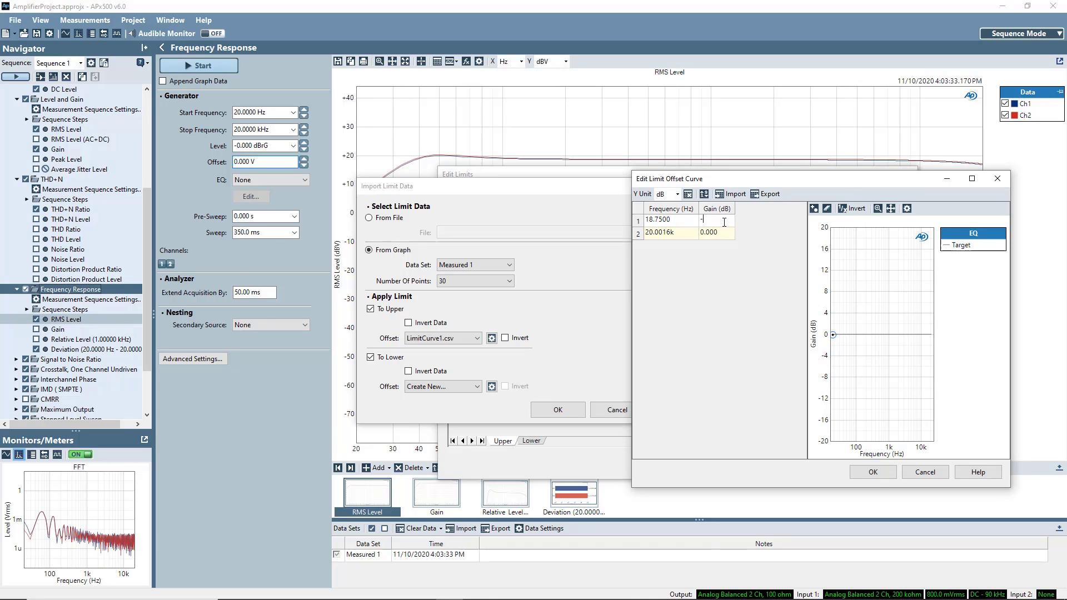
type("-1.5")
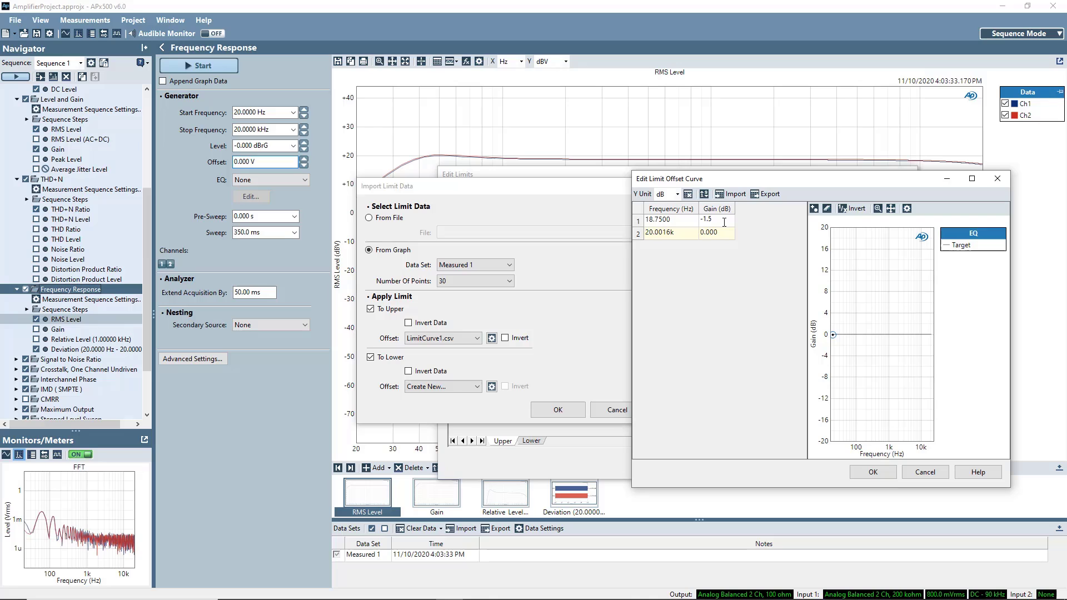
type("-1.500")
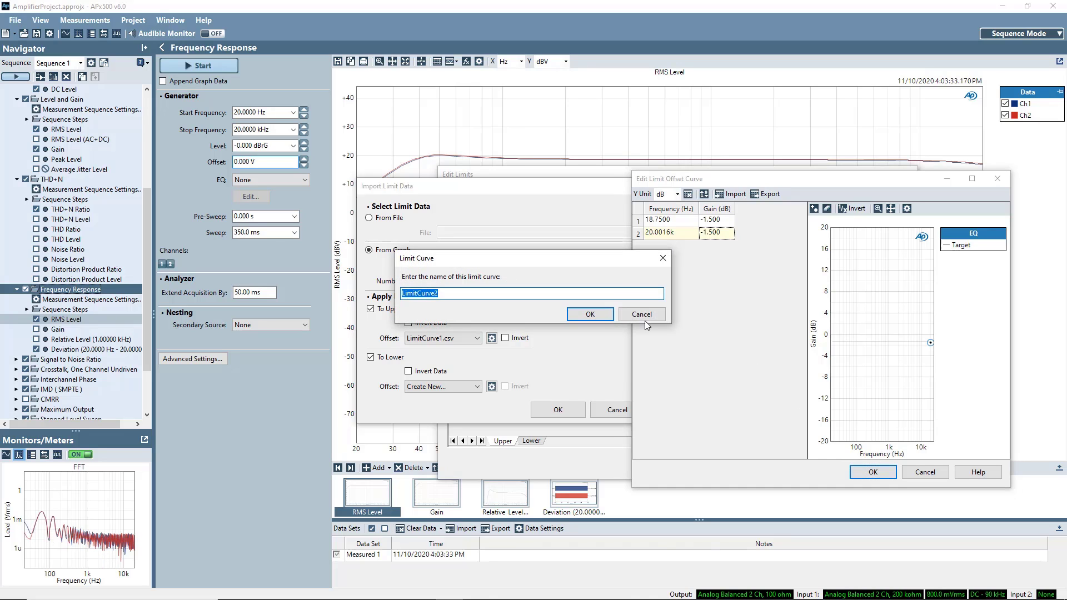
left_click(589, 313)
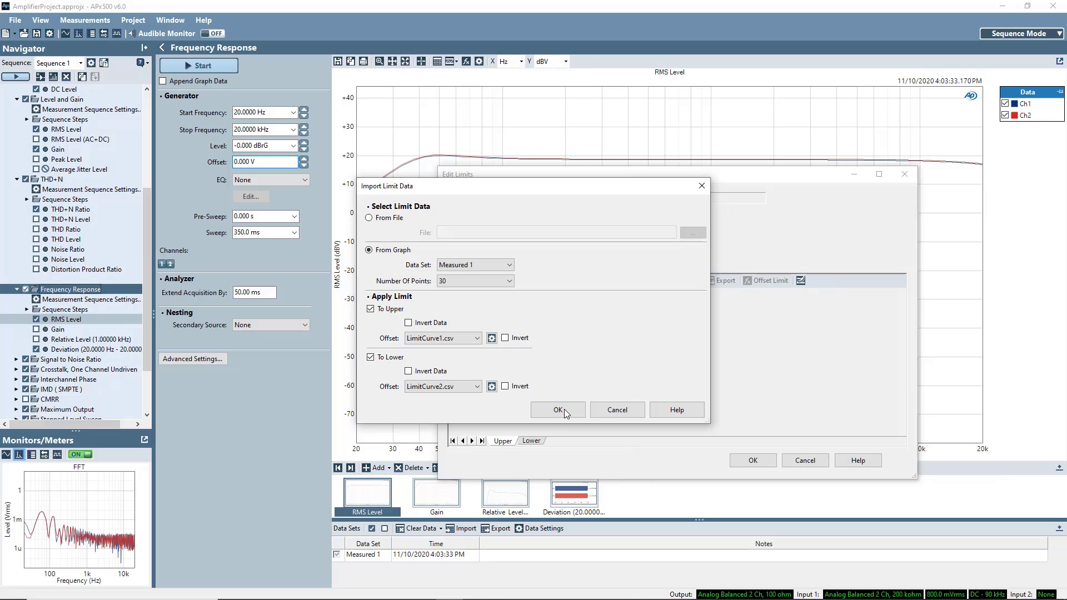
left_click(557, 410)
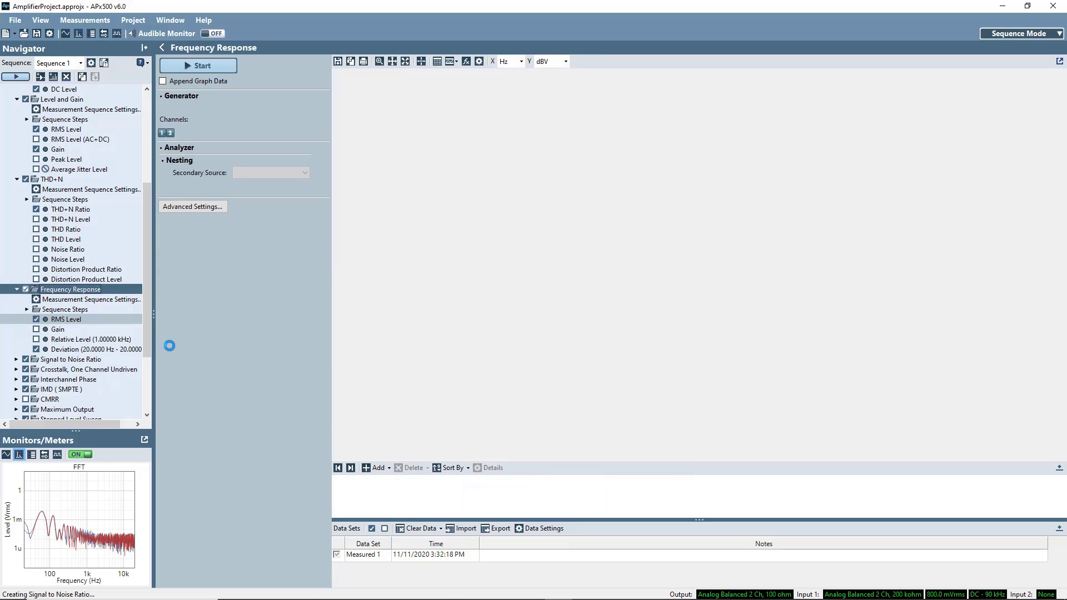
Set the Signal to Noise Ratio generator level to dBrG and review its limits
left_click(70, 359)
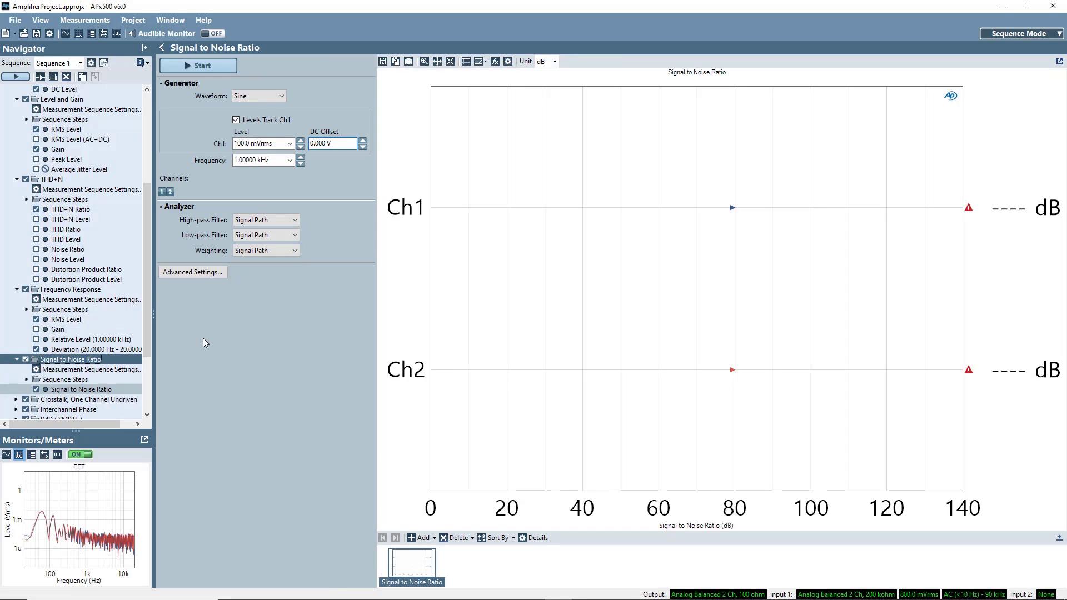
mouse_move(335, 292)
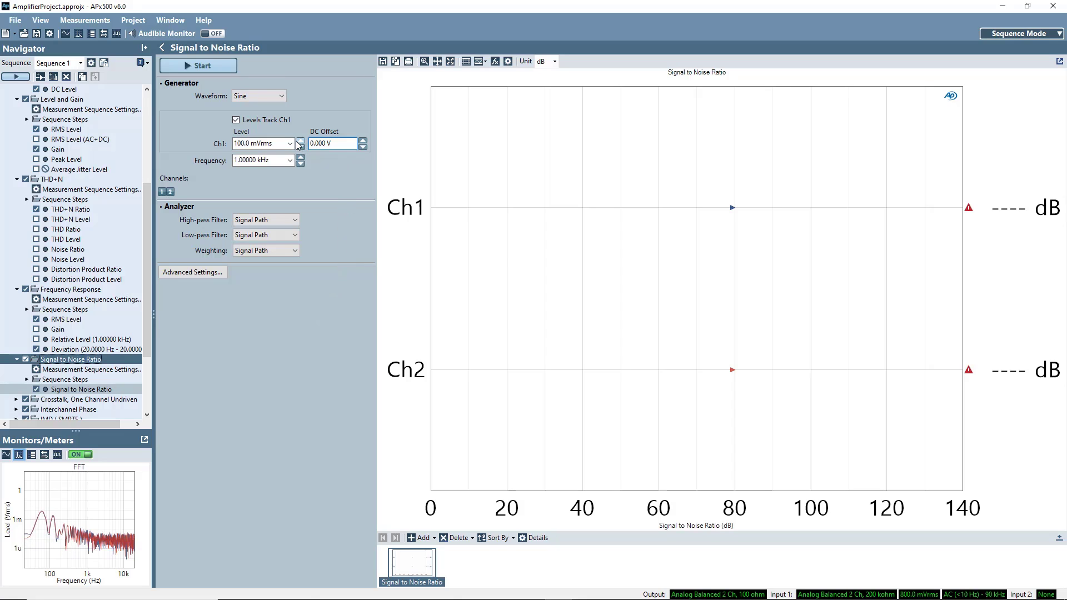
left_click(292, 144)
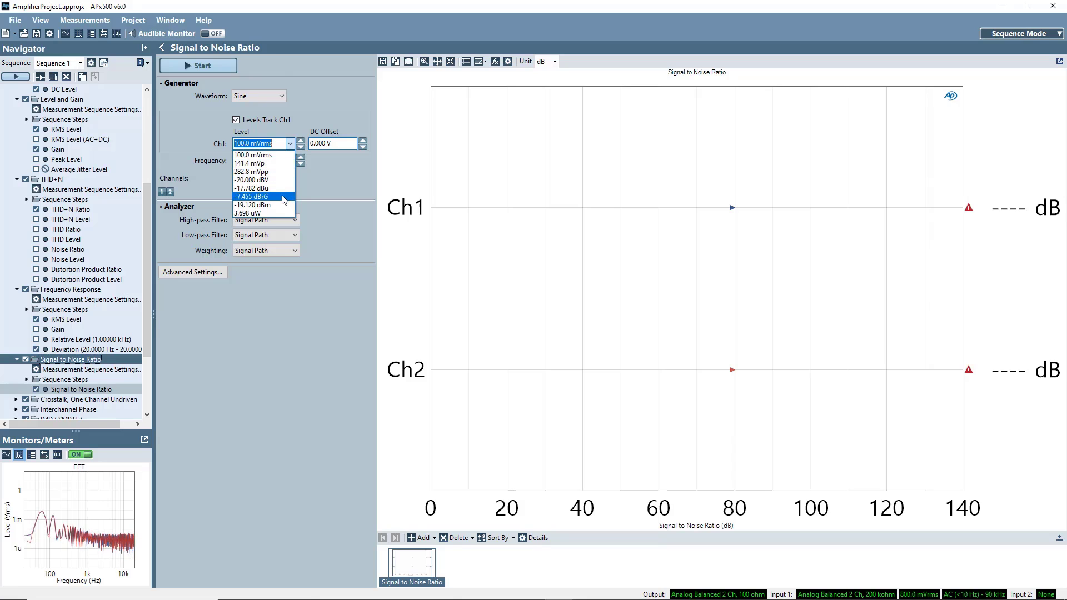
left_click(253, 196)
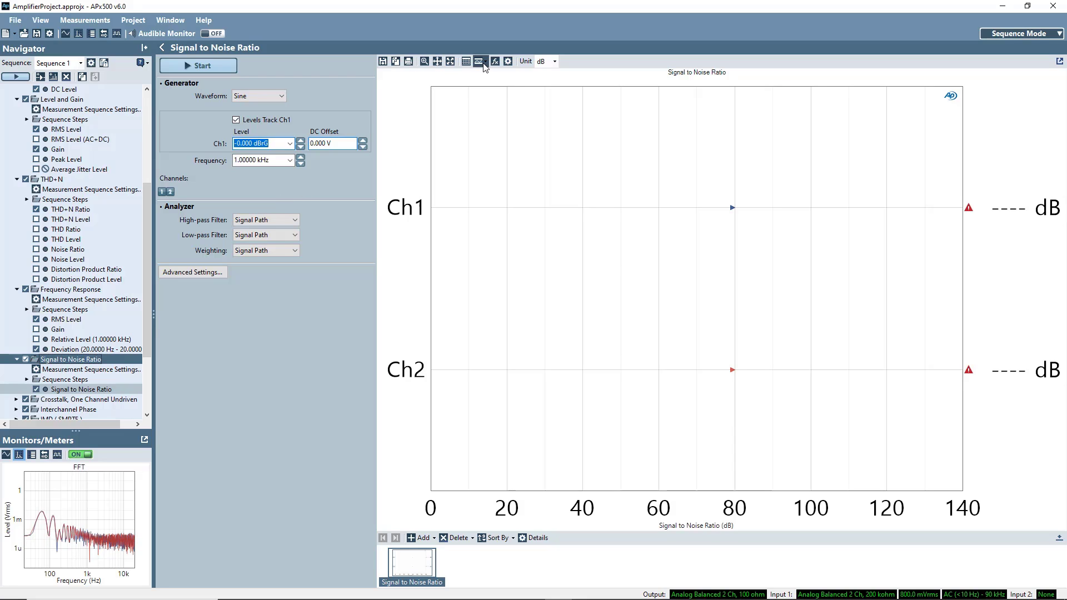
left_click(480, 61)
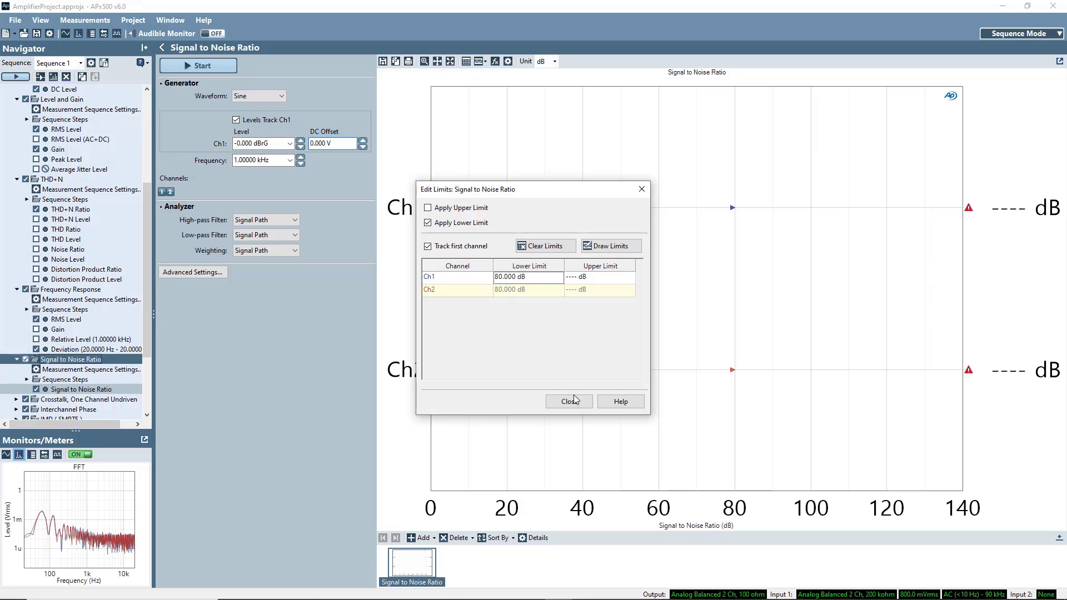
left_click(568, 402)
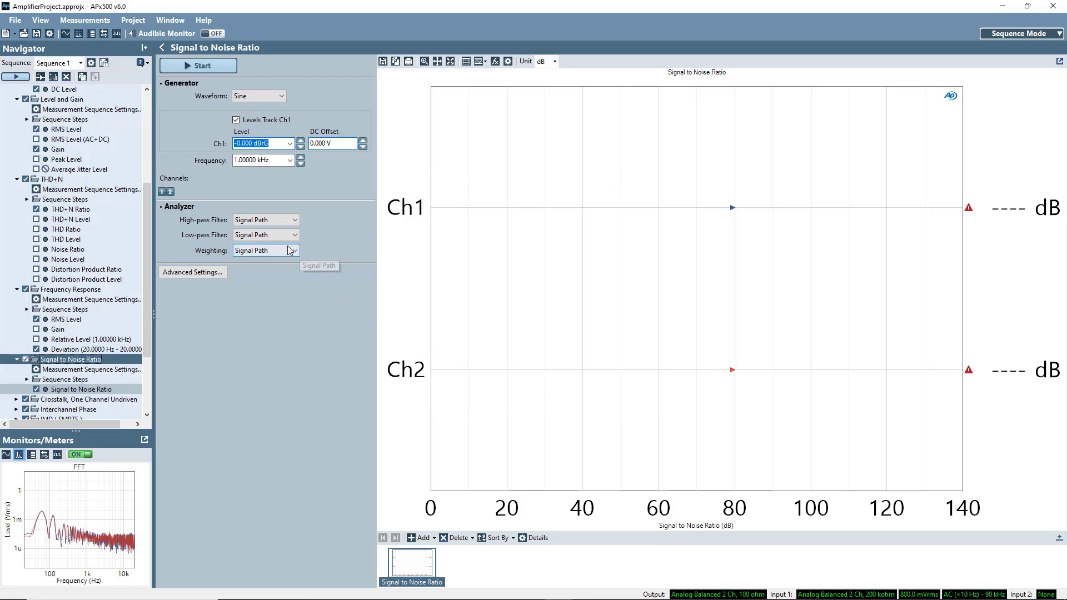
Apply A-weighting and run SNR, reading 81.025 dB Ch1 and 80.770 dB Ch2
left_click(293, 250)
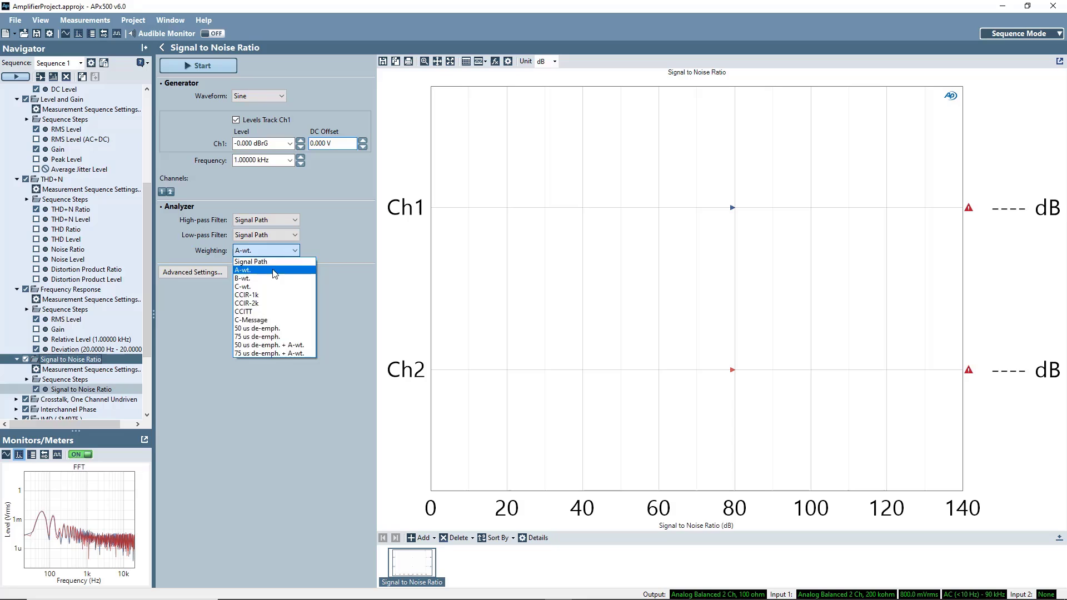
left_click(197, 65)
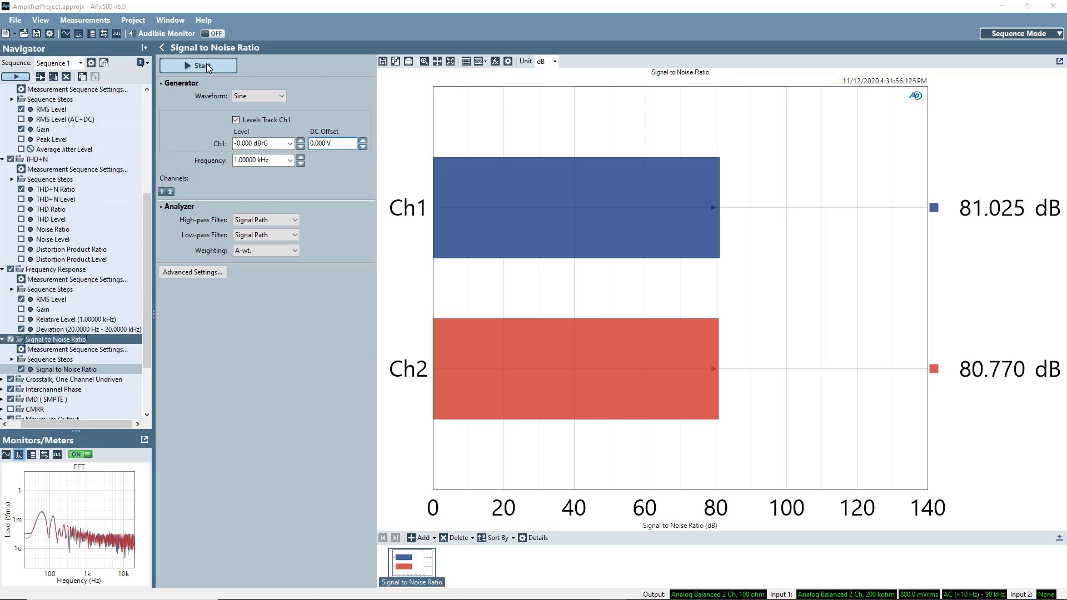
mouse_move(58, 385)
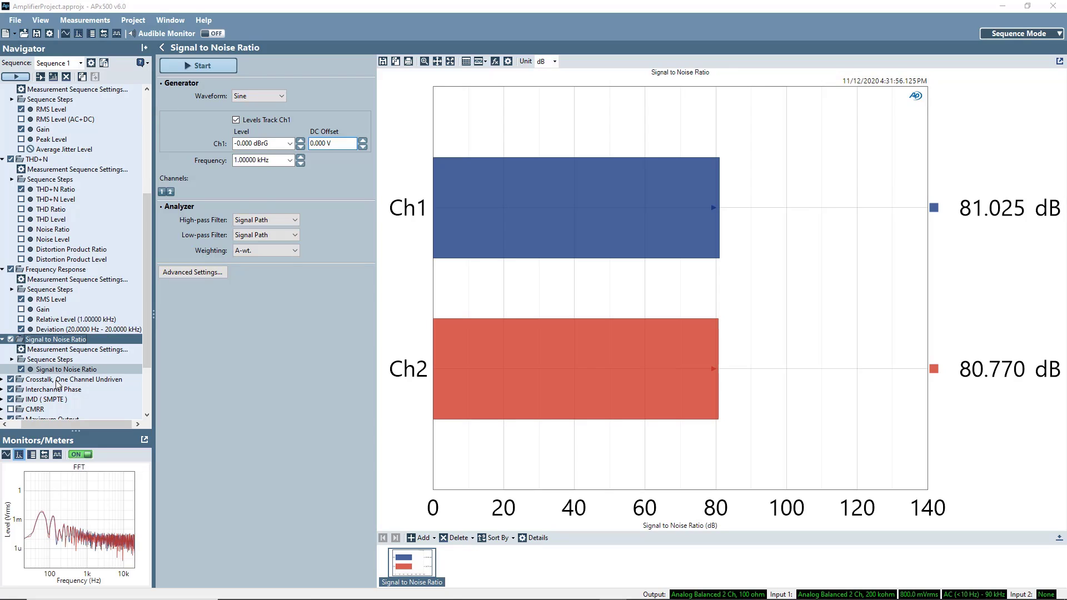
left_click(72, 379)
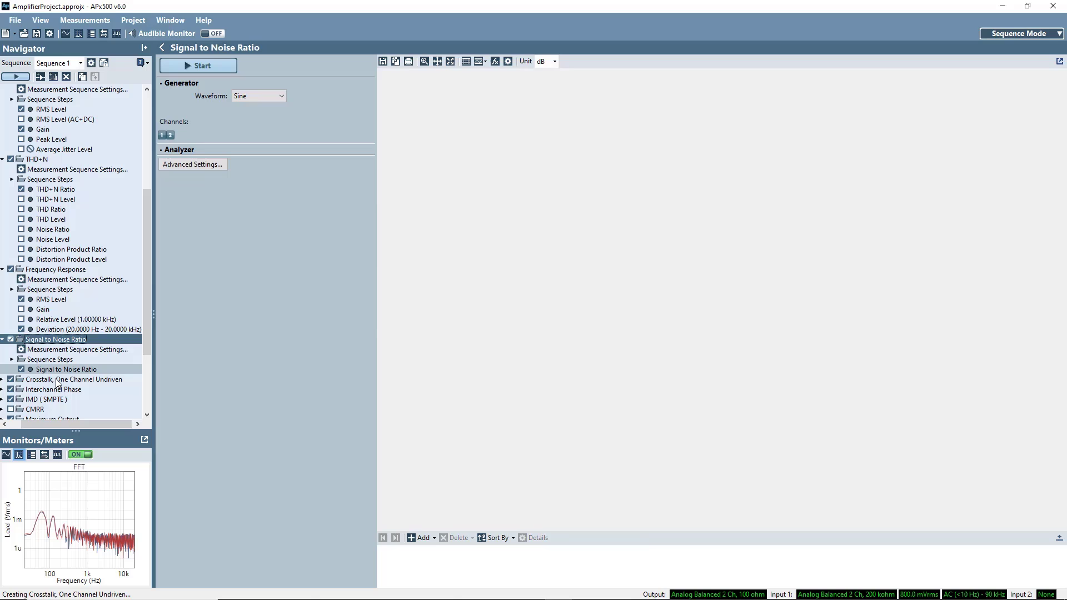
Set the Crosstalk Ch1 level to -0.000 dBrG and run it, reading -63.066 dB and -50.799 dB
left_click(74, 379)
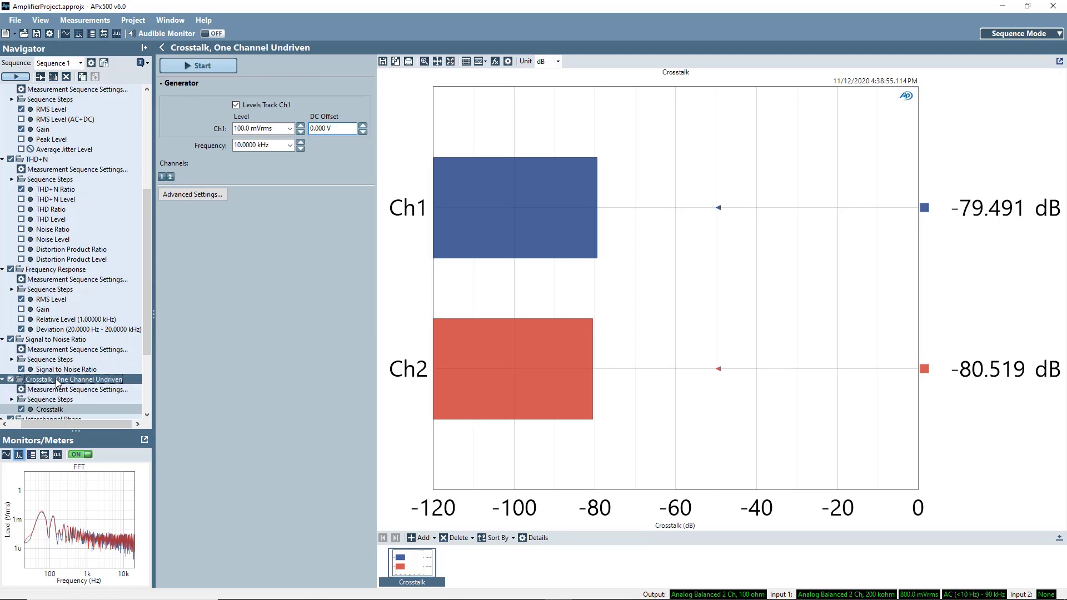
mouse_move(197, 393)
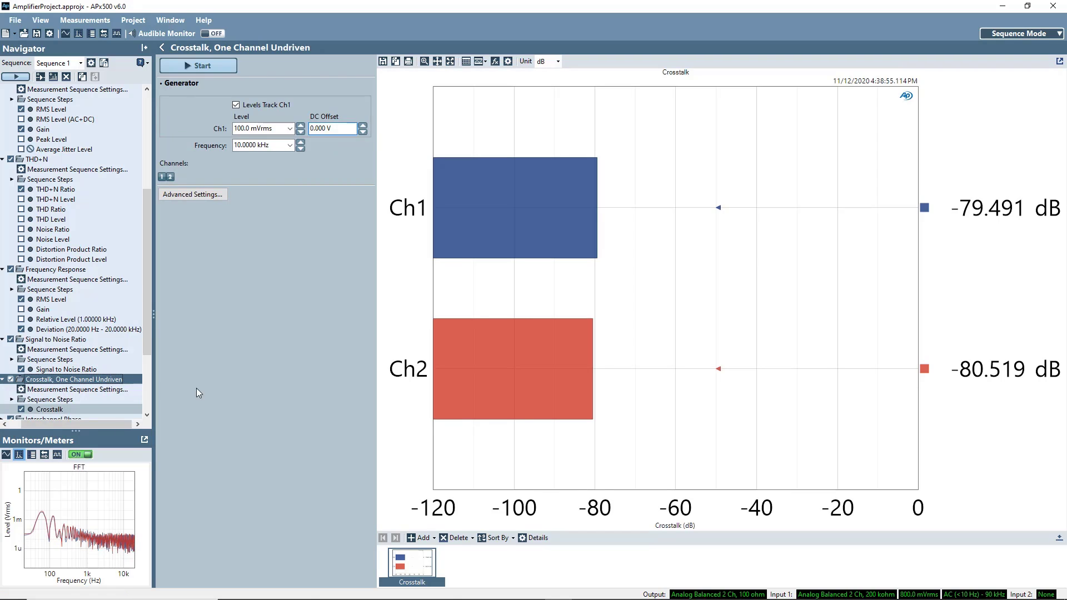
left_click(299, 129)
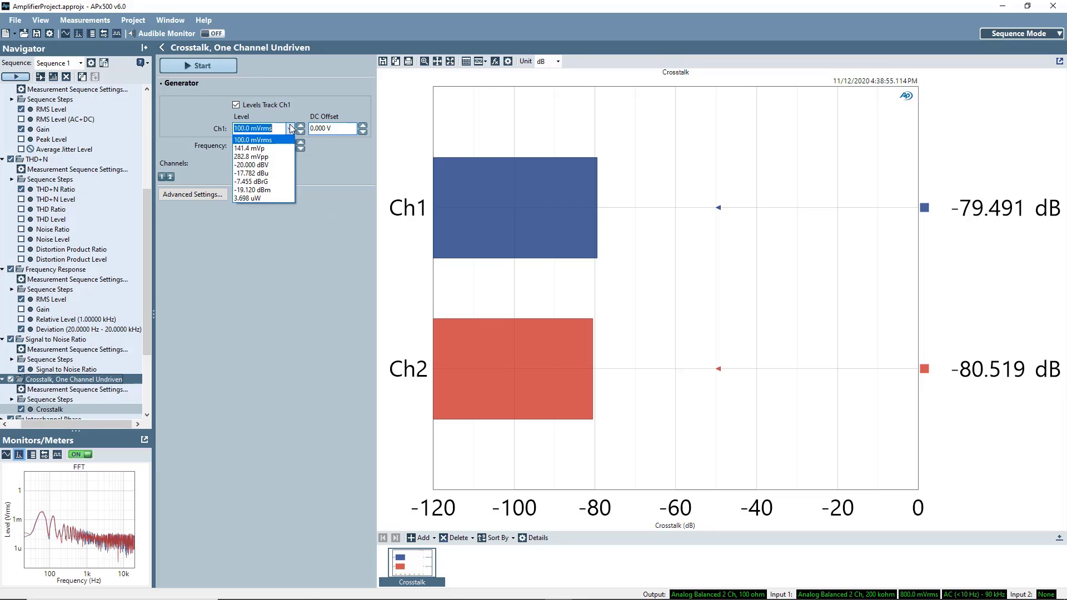
left_click(252, 181)
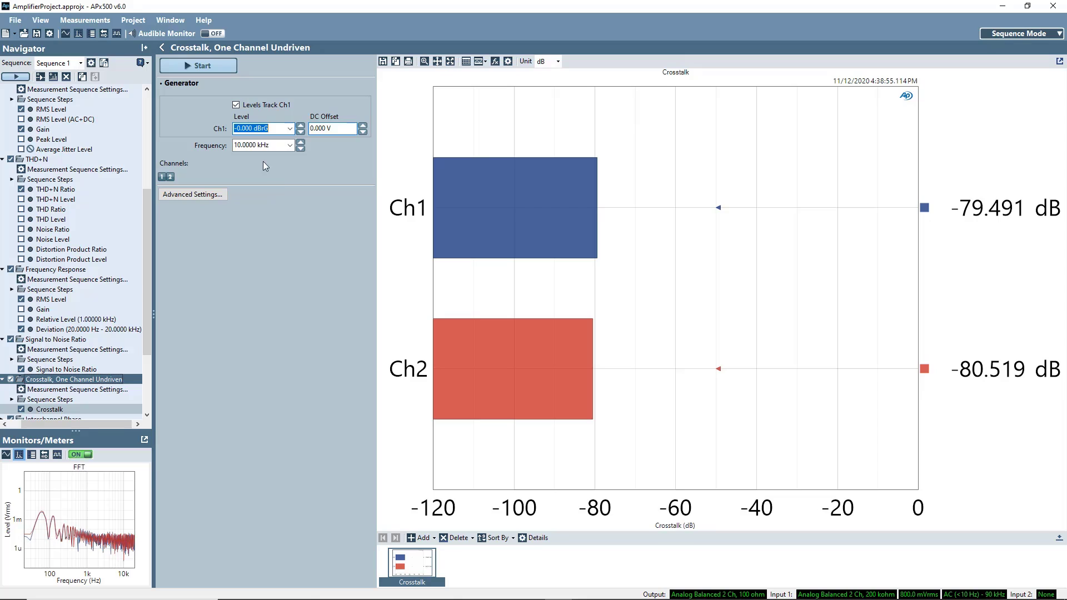
left_click(198, 65)
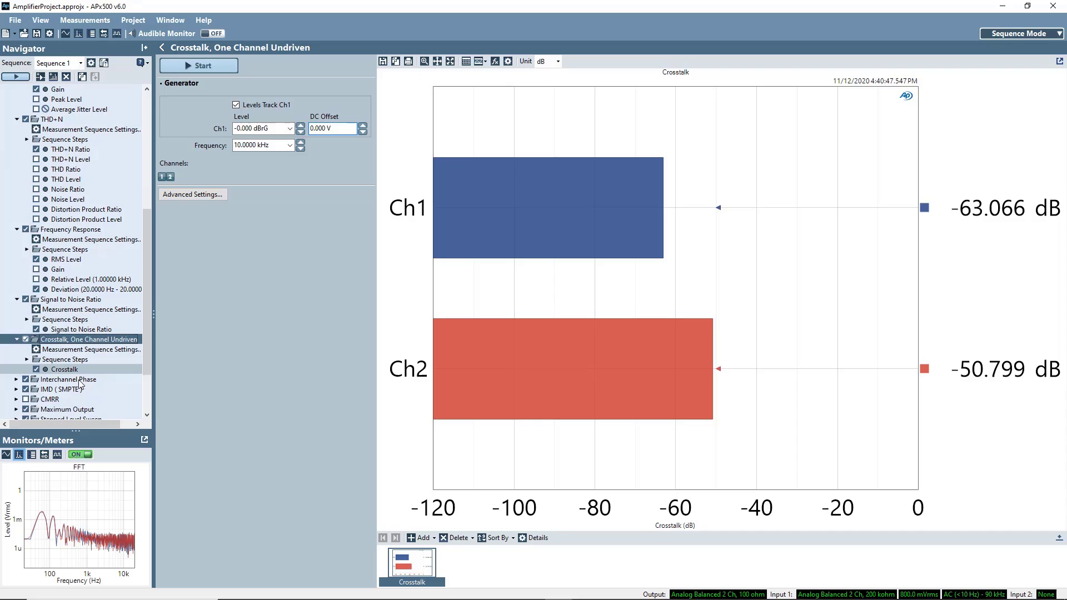
left_click(67, 379)
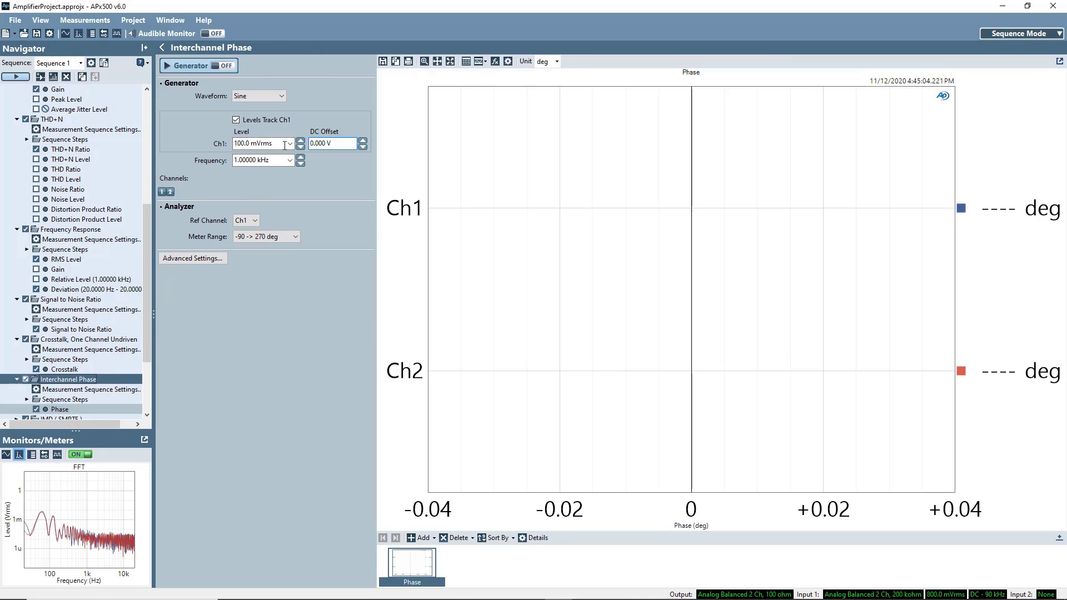
Set the Interchannel Phase level to -0.000 dBrG with Ch2 as reference channel
left_click(290, 143)
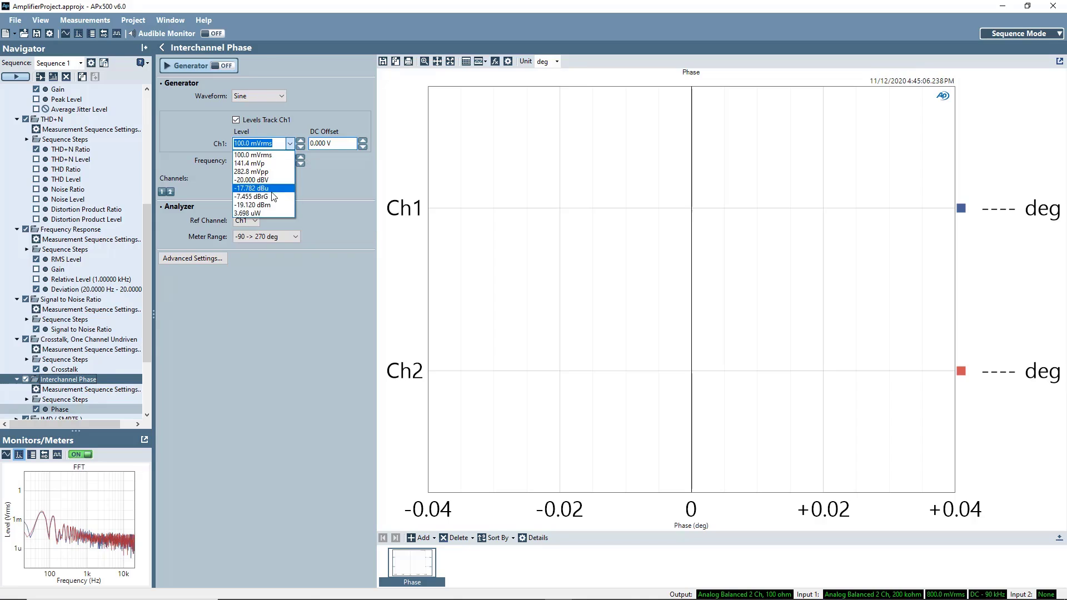
left_click(252, 197)
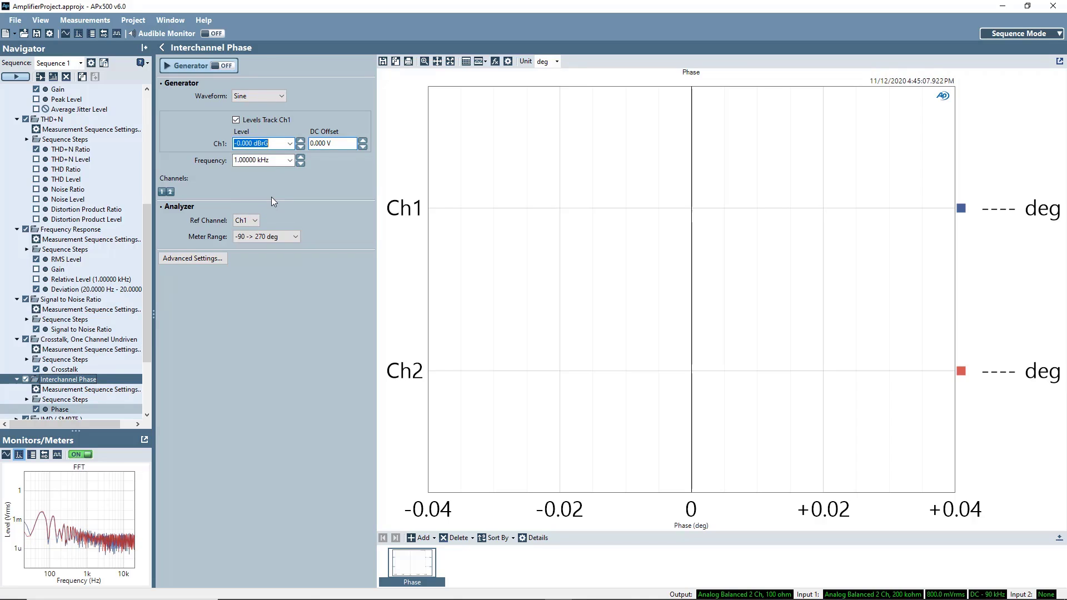
left_click(256, 220)
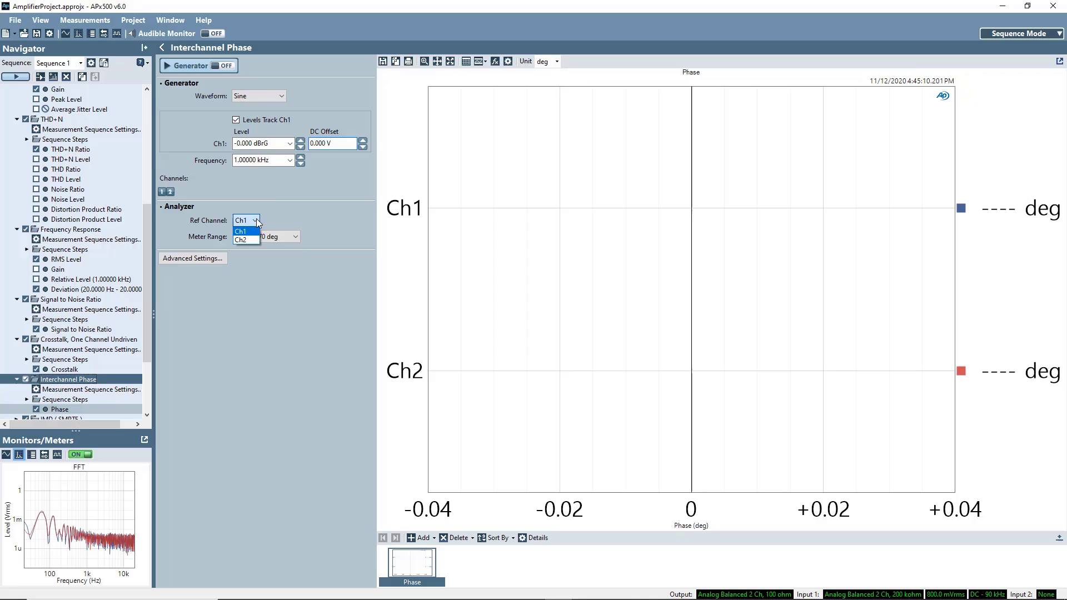
left_click(241, 240)
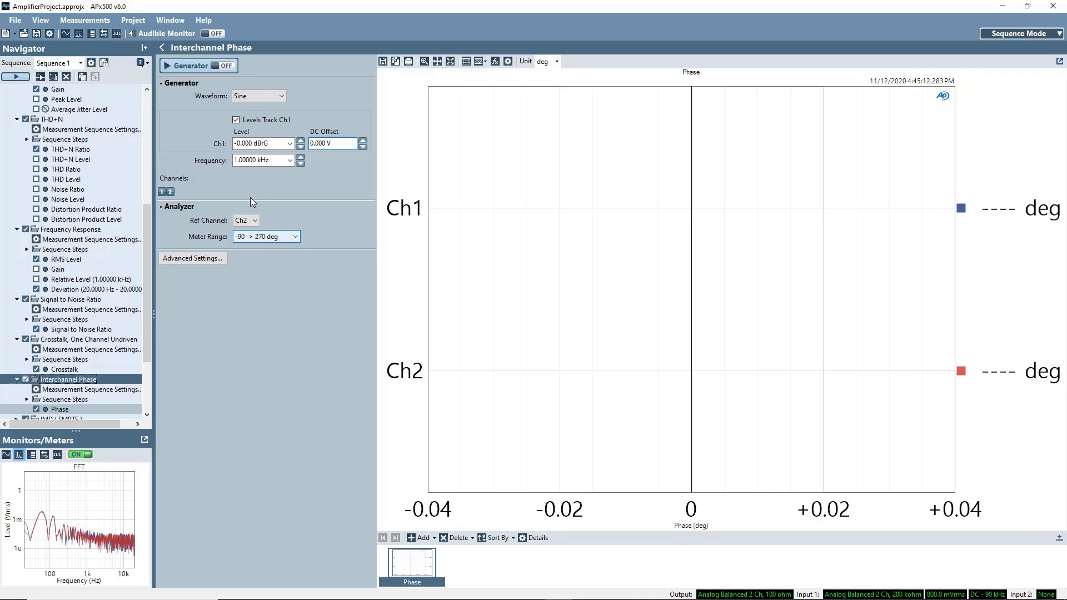
Turn the generator on and make Ch1 the reference, reading +0.047 deg on Ch2
left_click(226, 66)
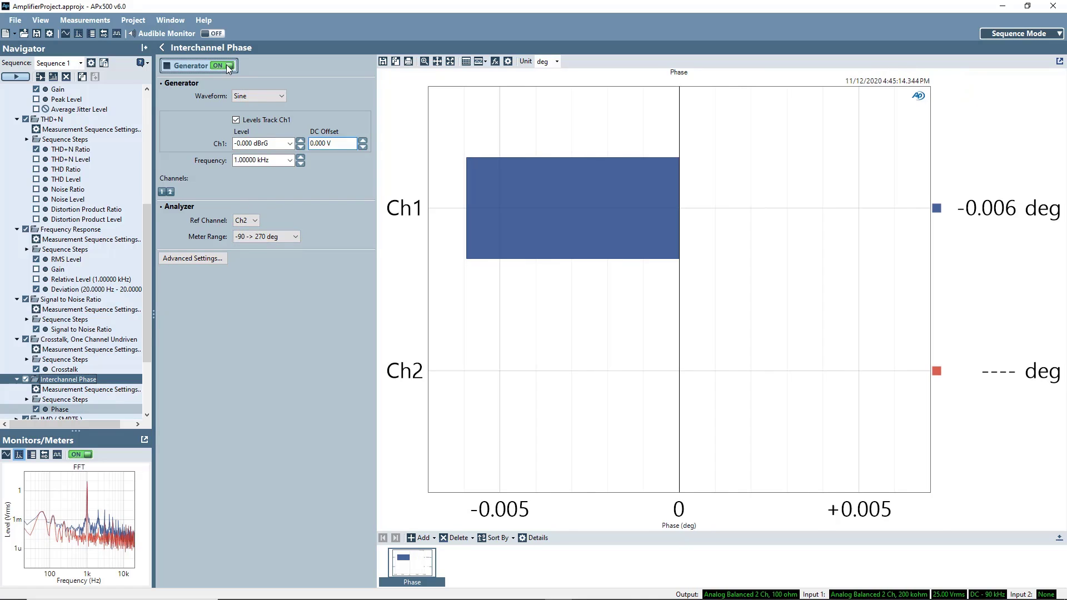
left_click(244, 220)
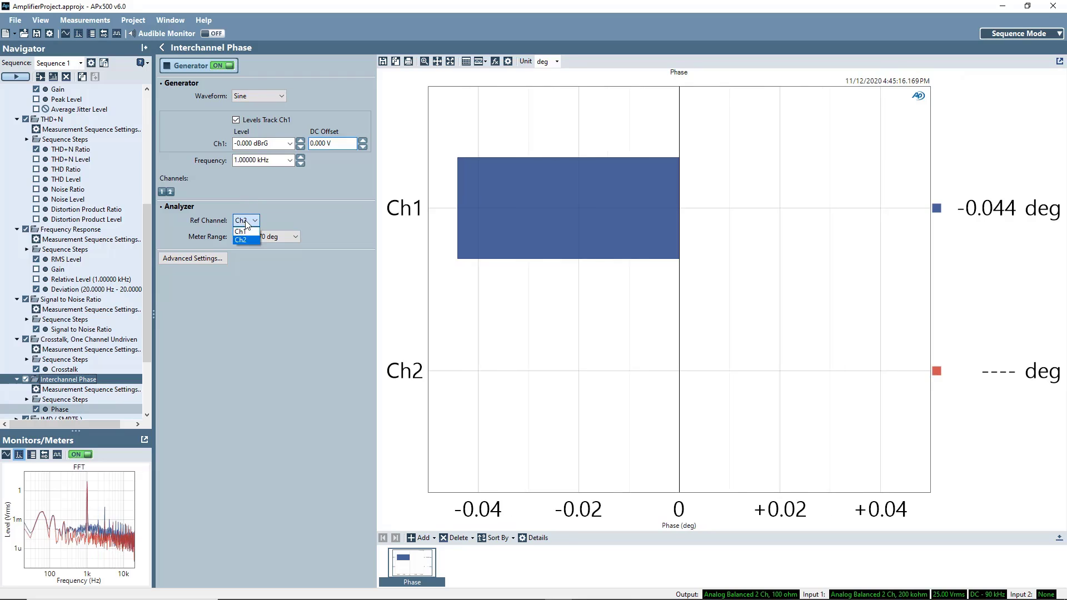
left_click(240, 232)
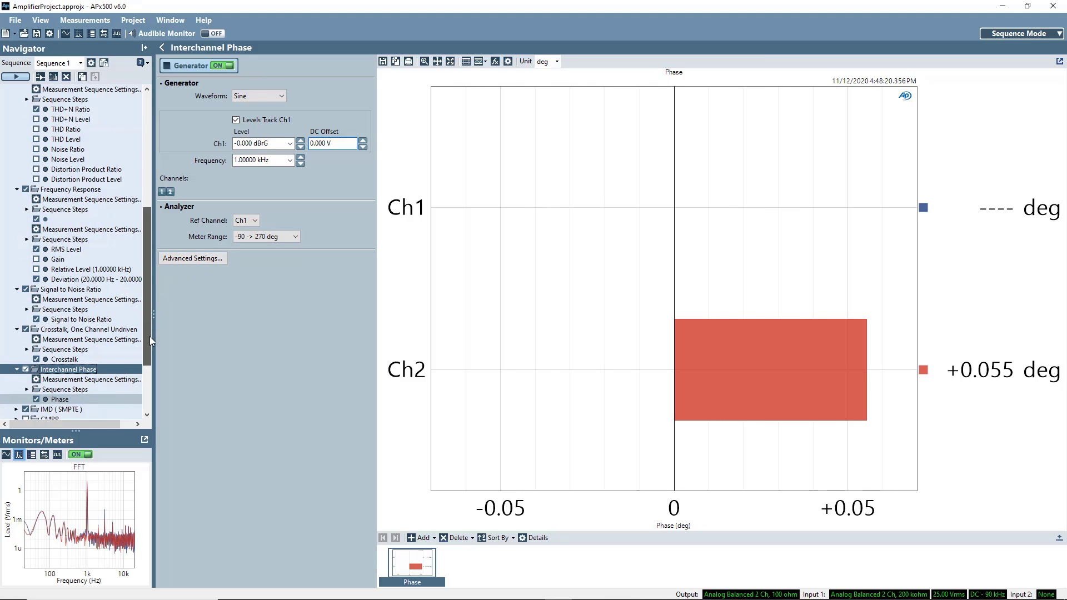
scroll("down", 3)
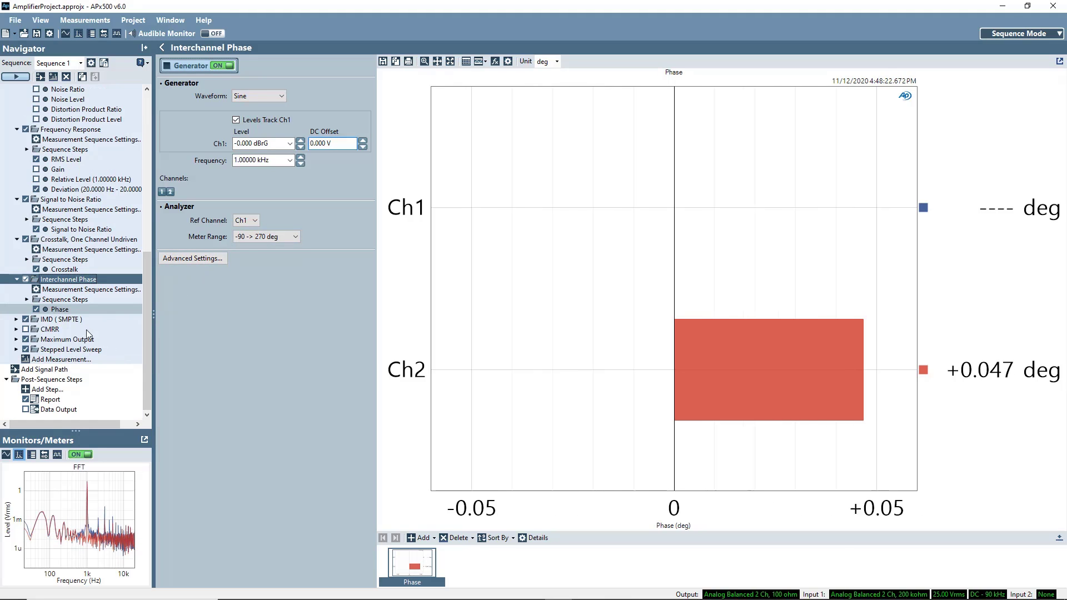
left_click(59, 319)
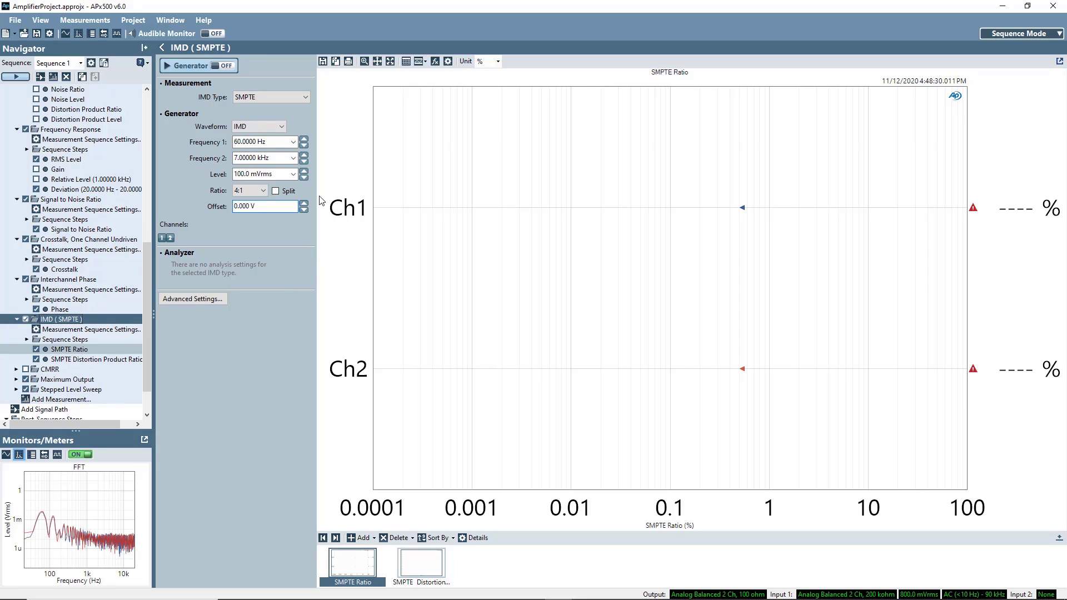
Set the IMD (SMPTE) generator level to -0.000 dBrG
left_click(293, 173)
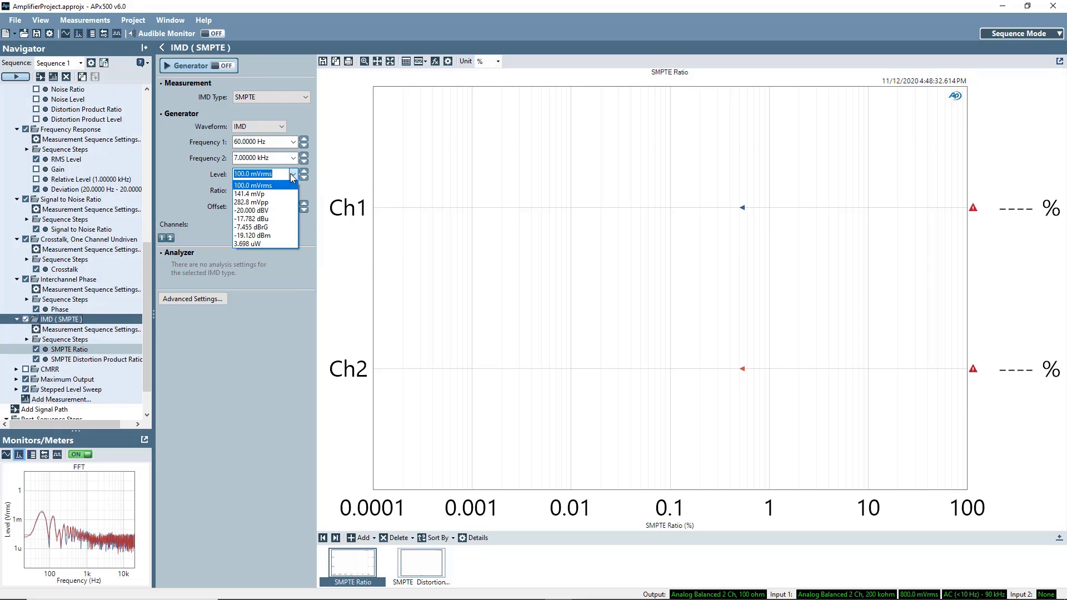
left_click(253, 227)
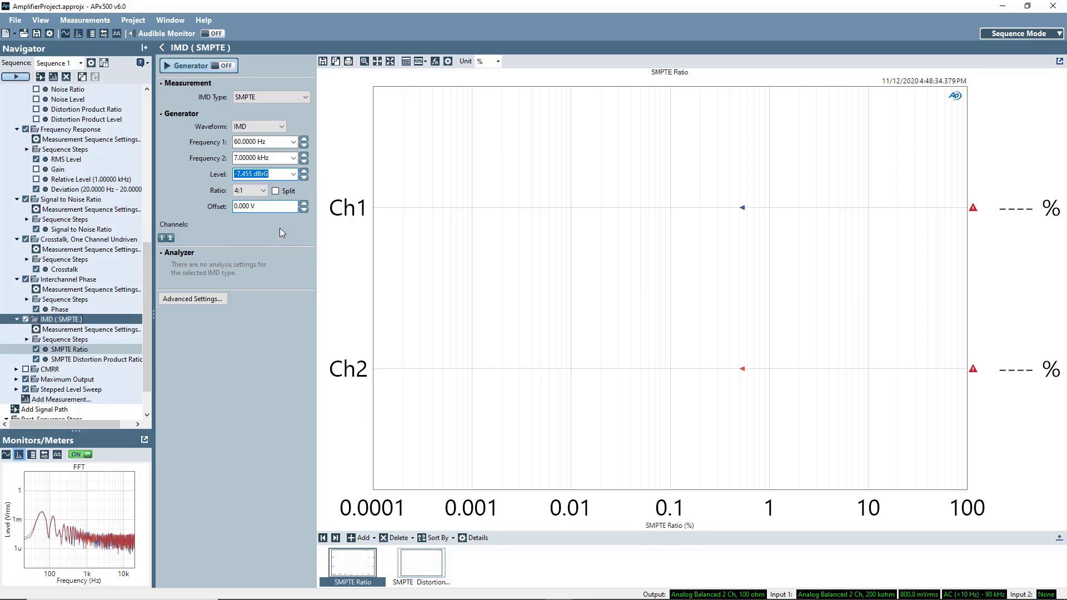
type("-0.000 dBrG")
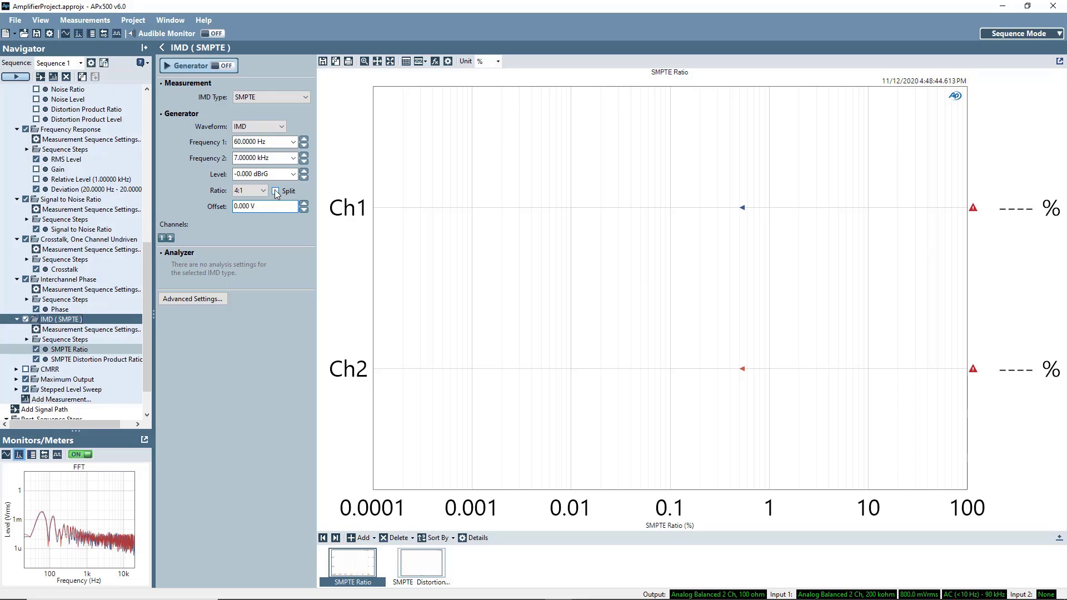
left_click(276, 190)
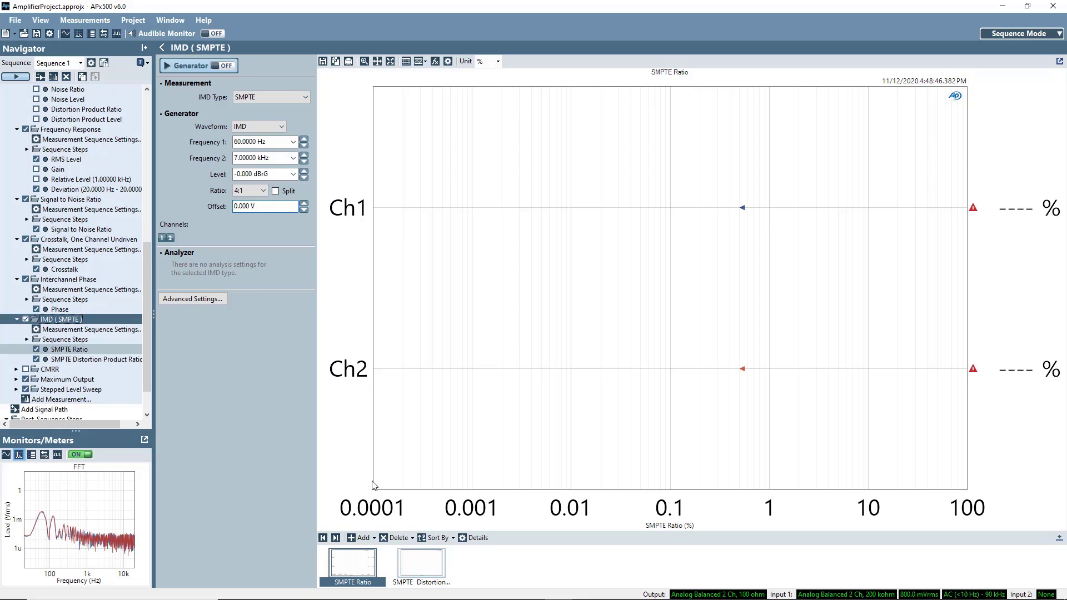
left_click(420, 564)
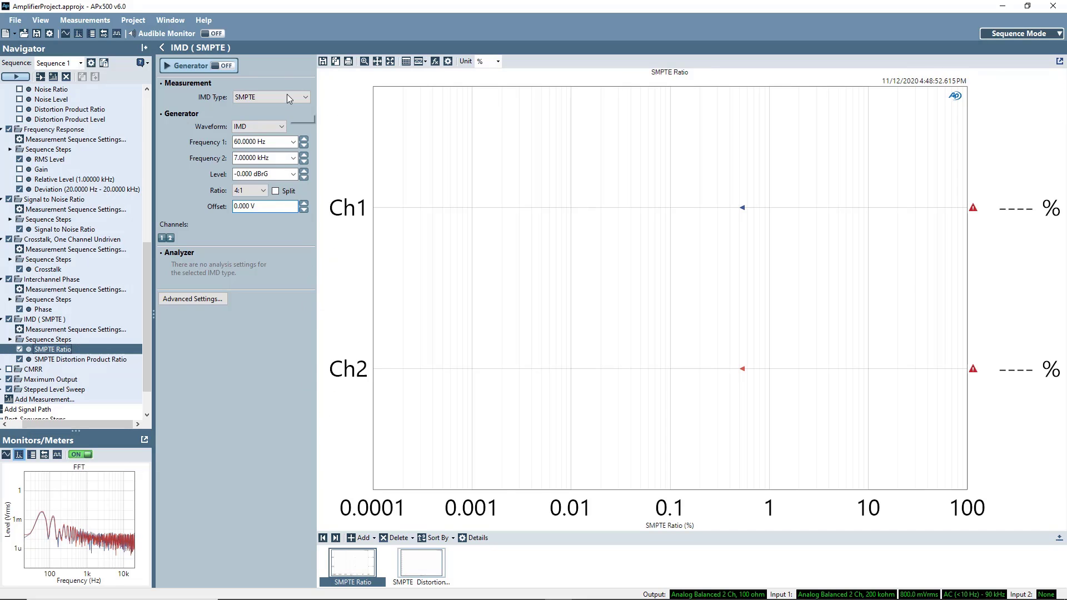
Keep SMPTE type, 60 Hz first tone and 4:1 ratio, then turn the generator on
left_click(303, 97)
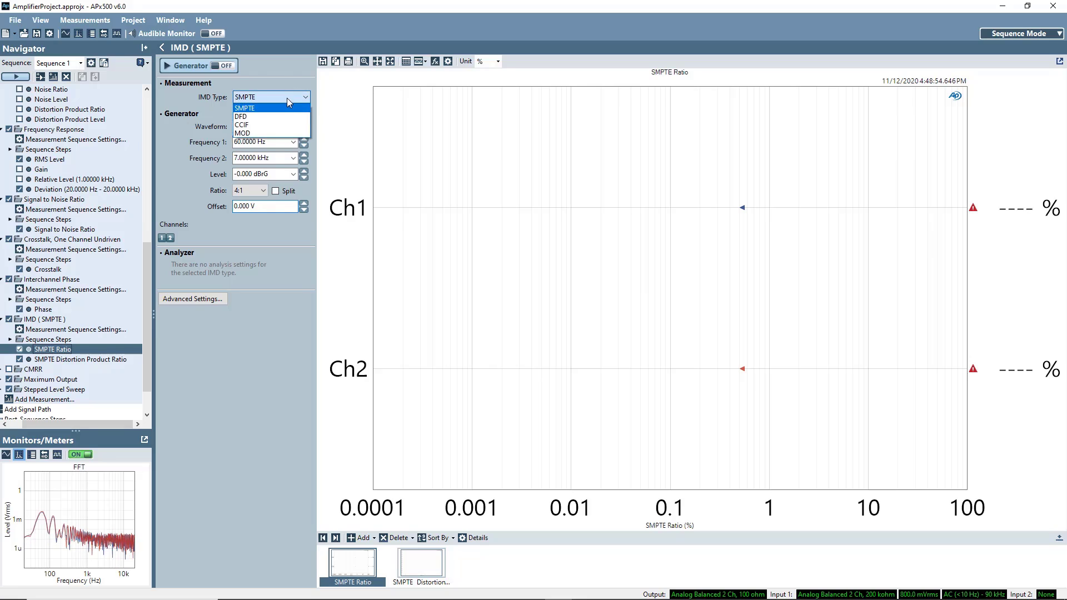
mouse_move(286, 111)
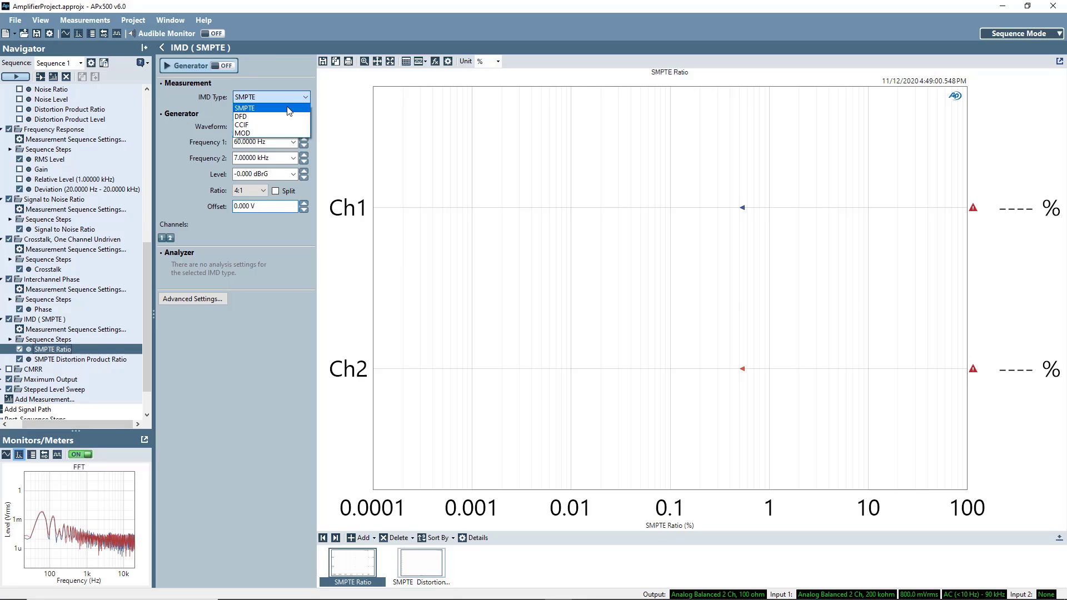
left_click(243, 108)
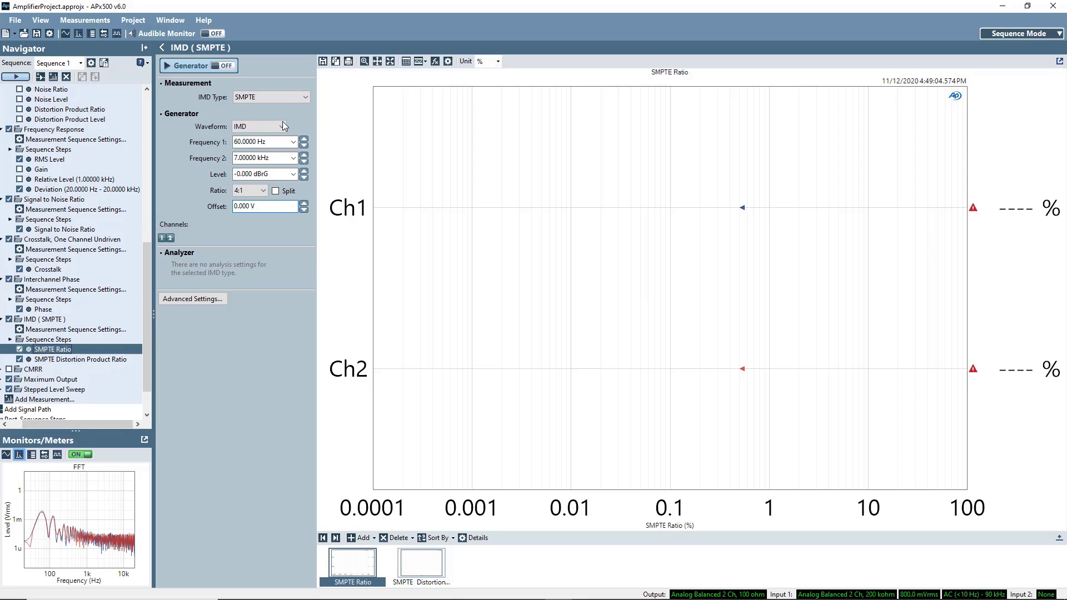
left_click(292, 141)
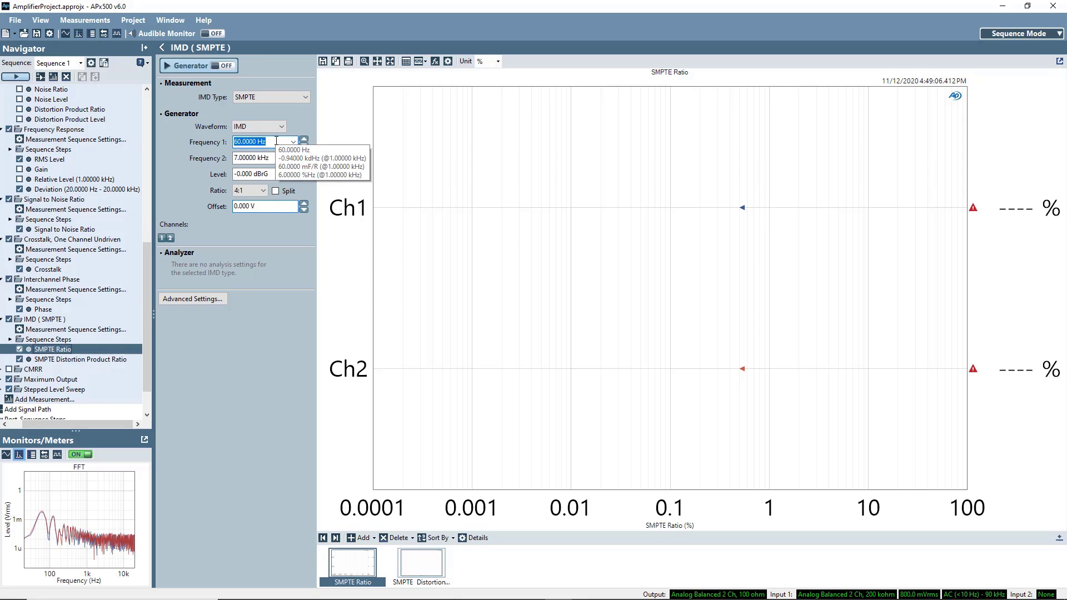
left_click(263, 158)
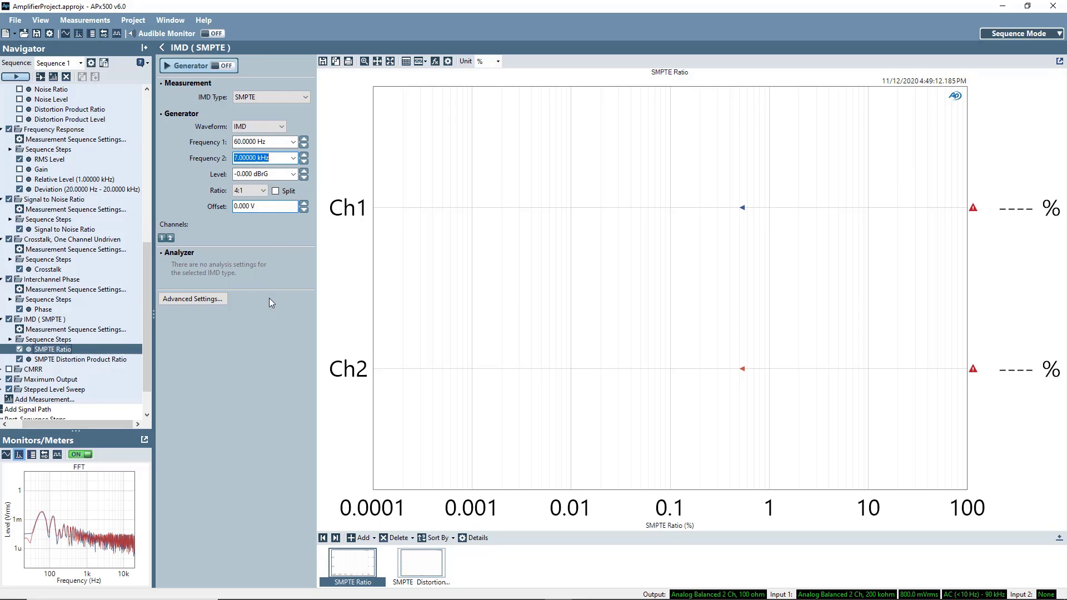
left_click(262, 190)
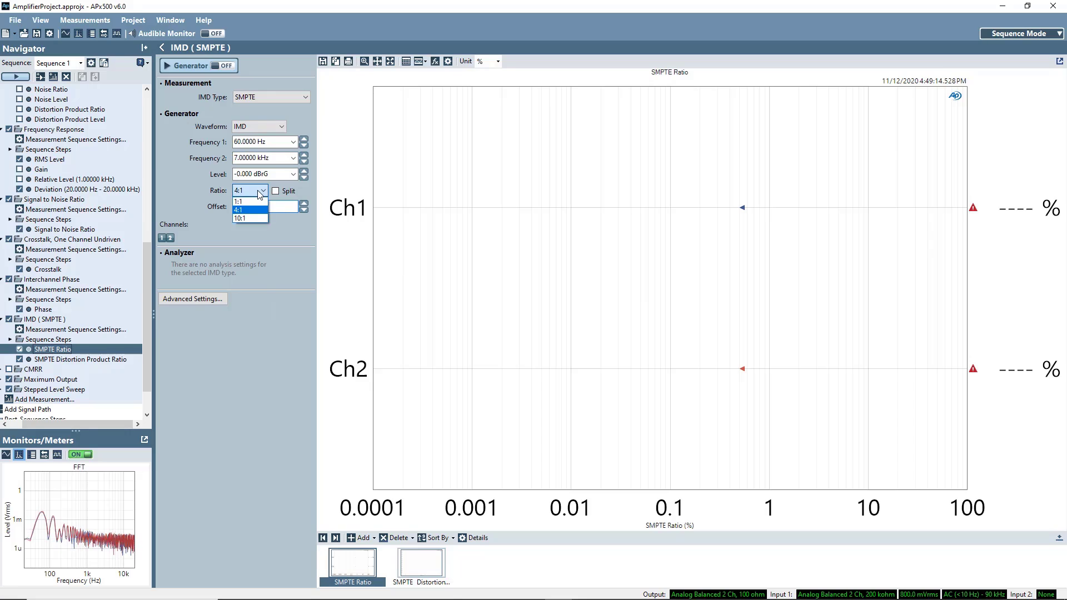
left_click(239, 209)
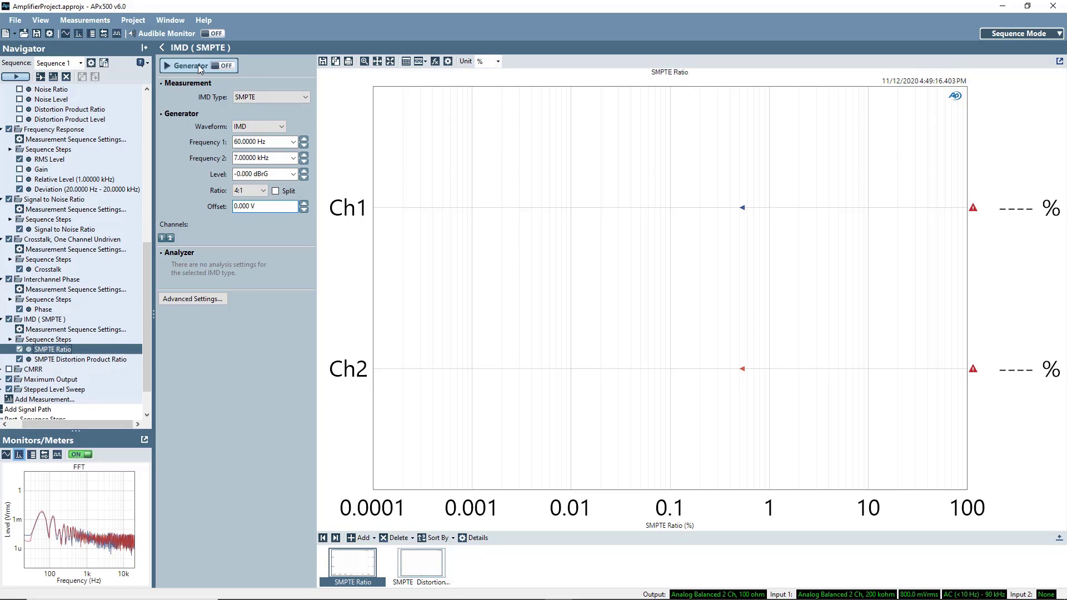
left_click(224, 66)
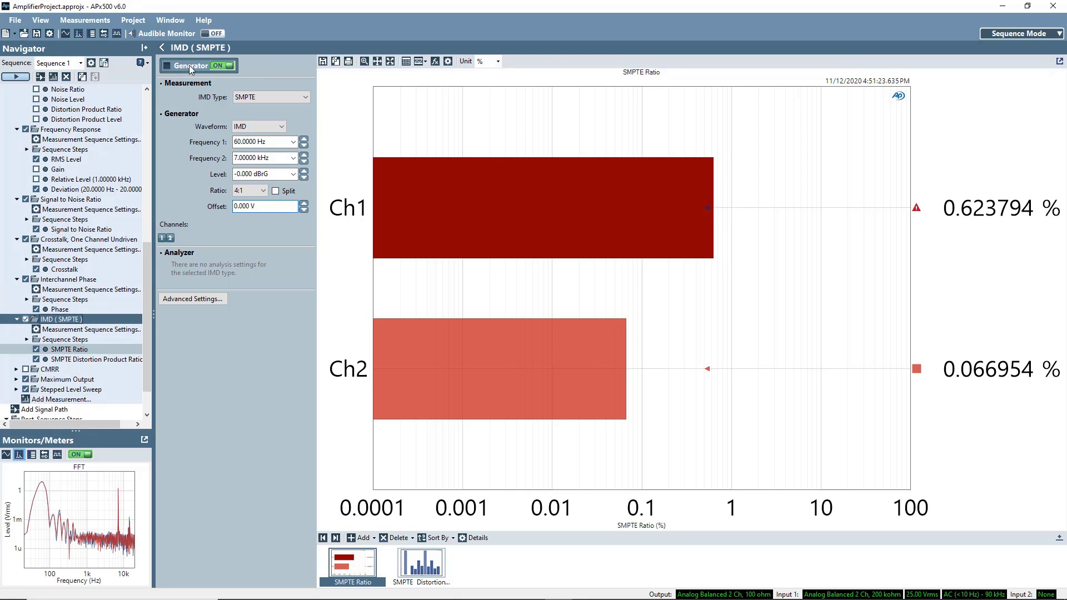
Turn the generator off and switch to the CMRR measurement
left_click(198, 66)
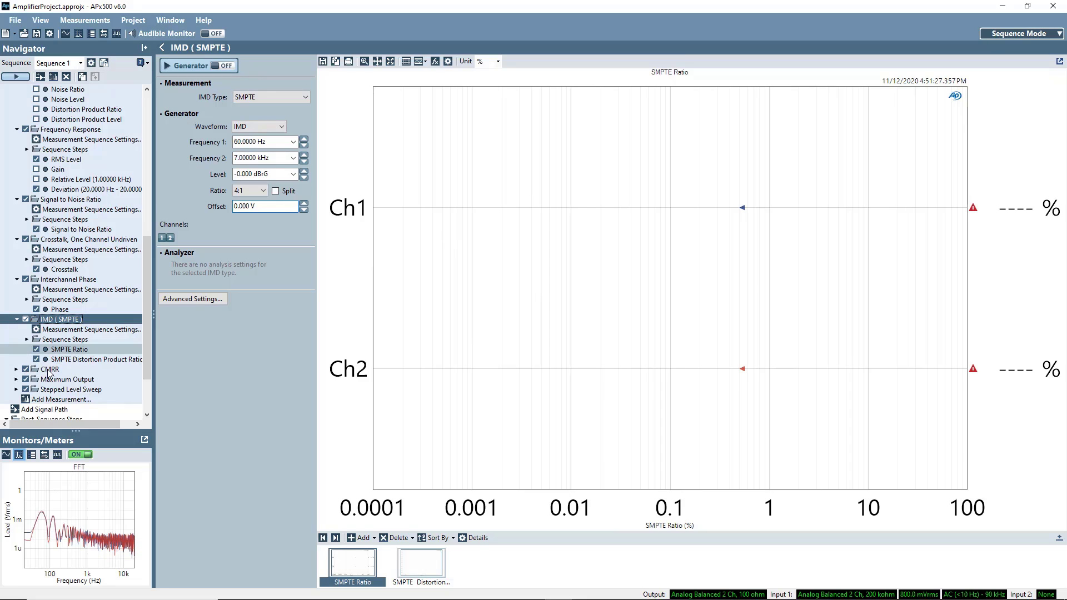
left_click(50, 369)
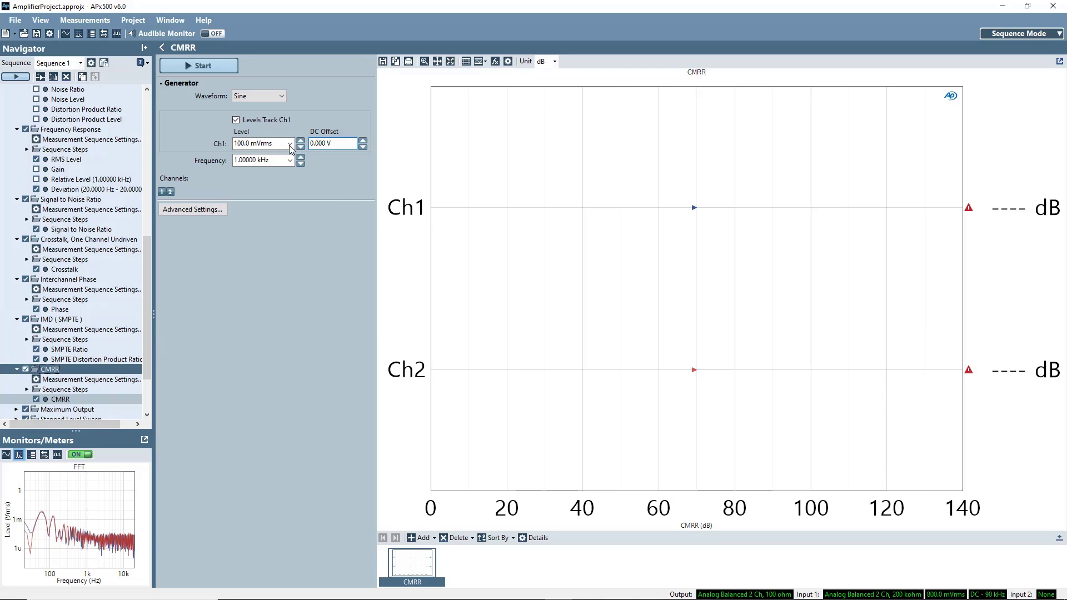
Set the CMRR Ch1 level to -0.000 dBrG and run it, reading 73.939 dB and 79.085 dB
left_click(290, 143)
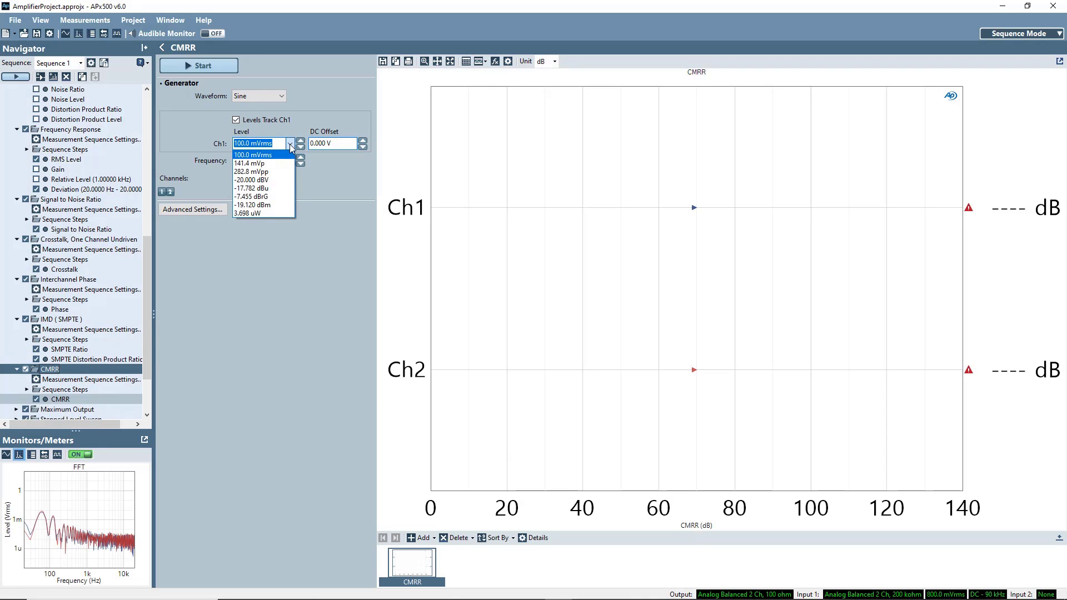
left_click(252, 197)
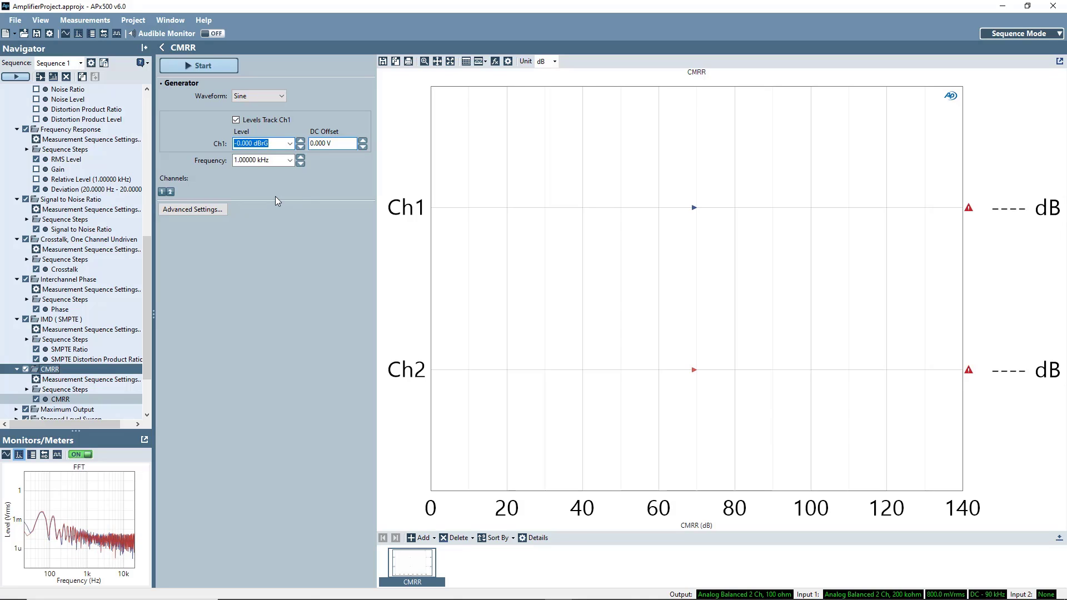
mouse_move(172, 105)
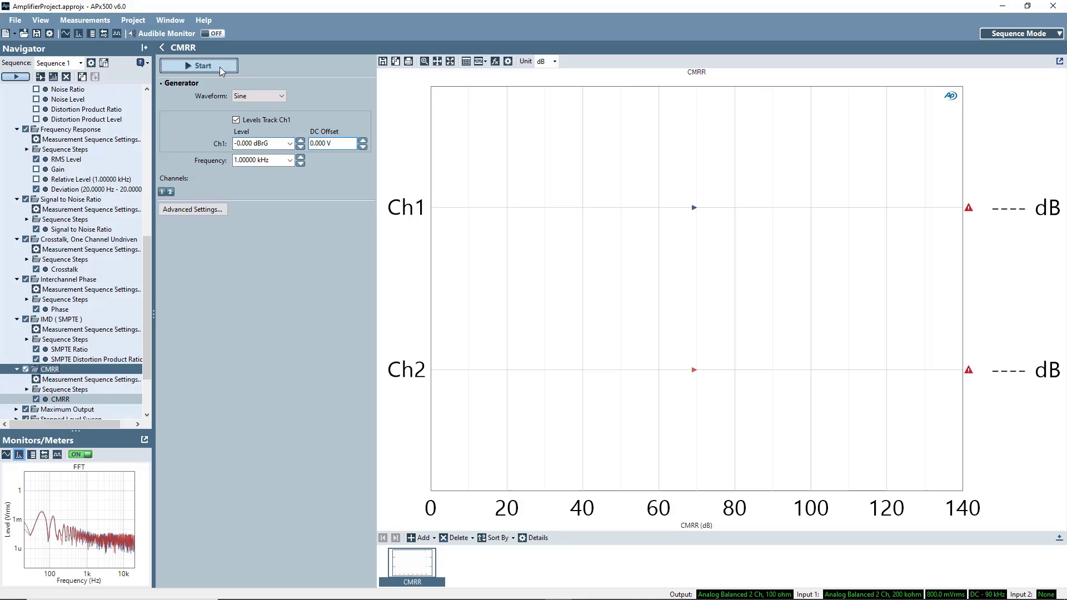
left_click(198, 66)
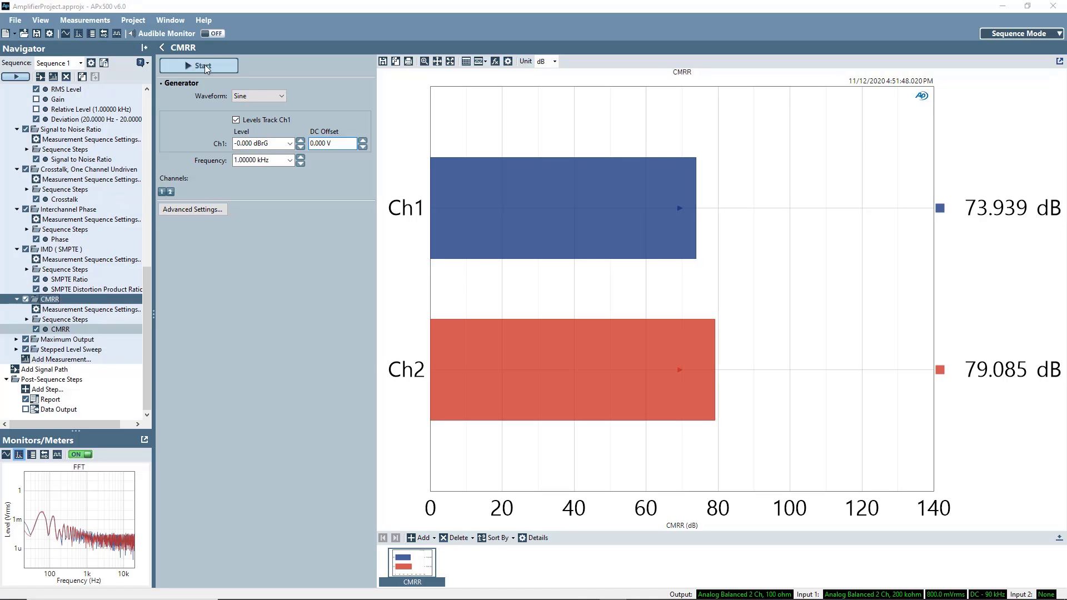
mouse_move(80, 236)
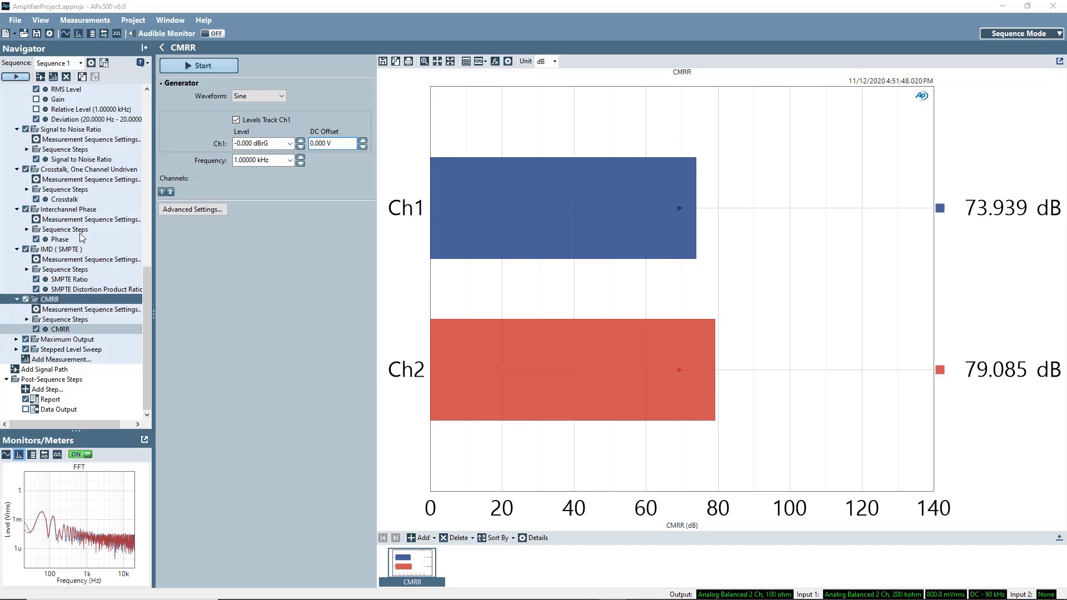
Set Maximum Output start level to -2.000 dBrG with a 0.1% THD+N target
left_click(67, 340)
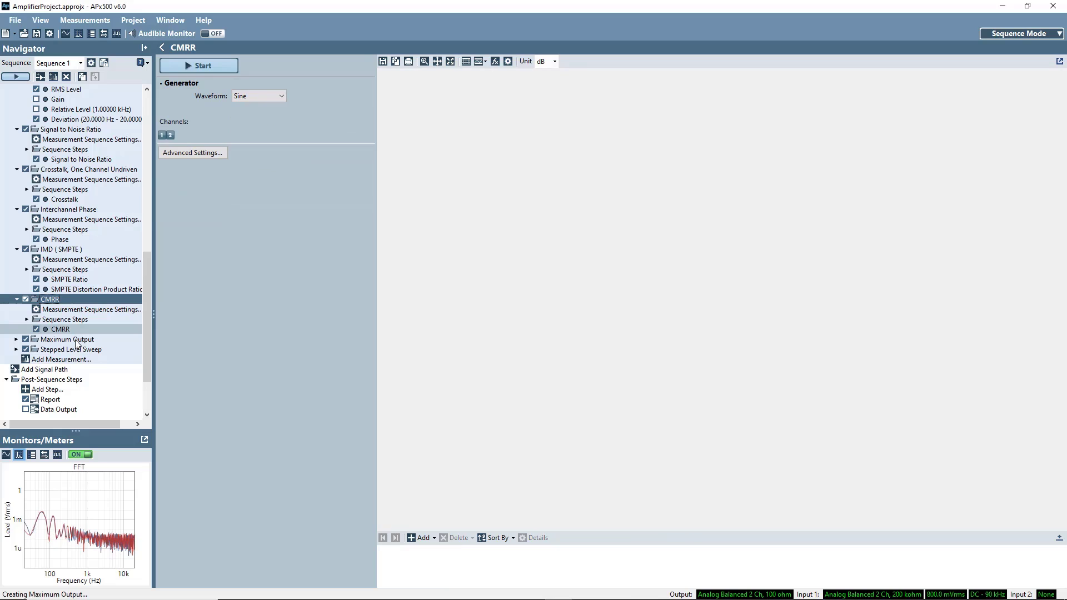
left_click(67, 339)
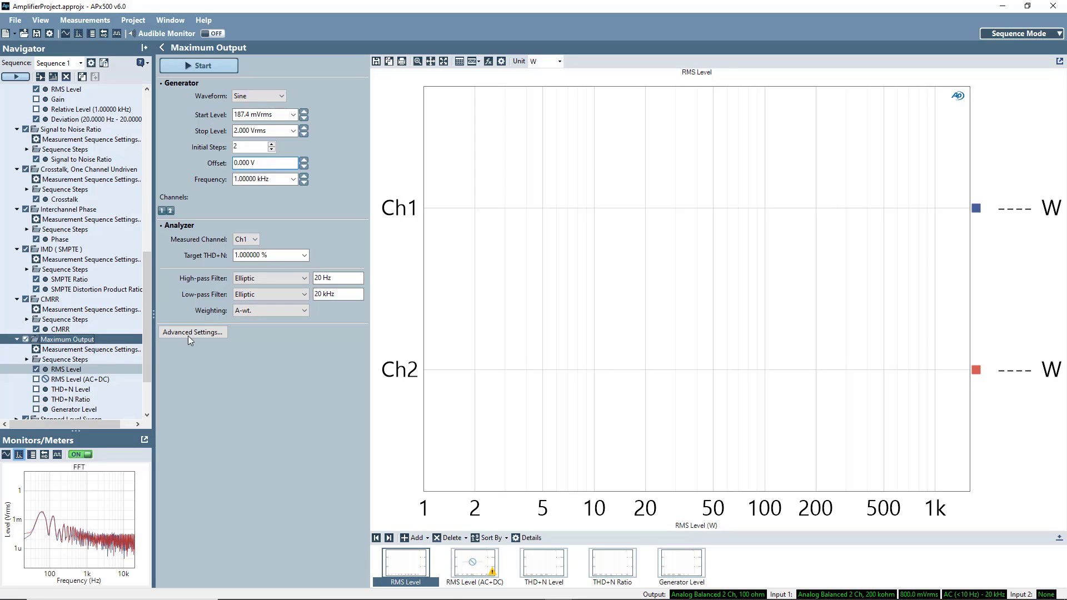
left_click(262, 113)
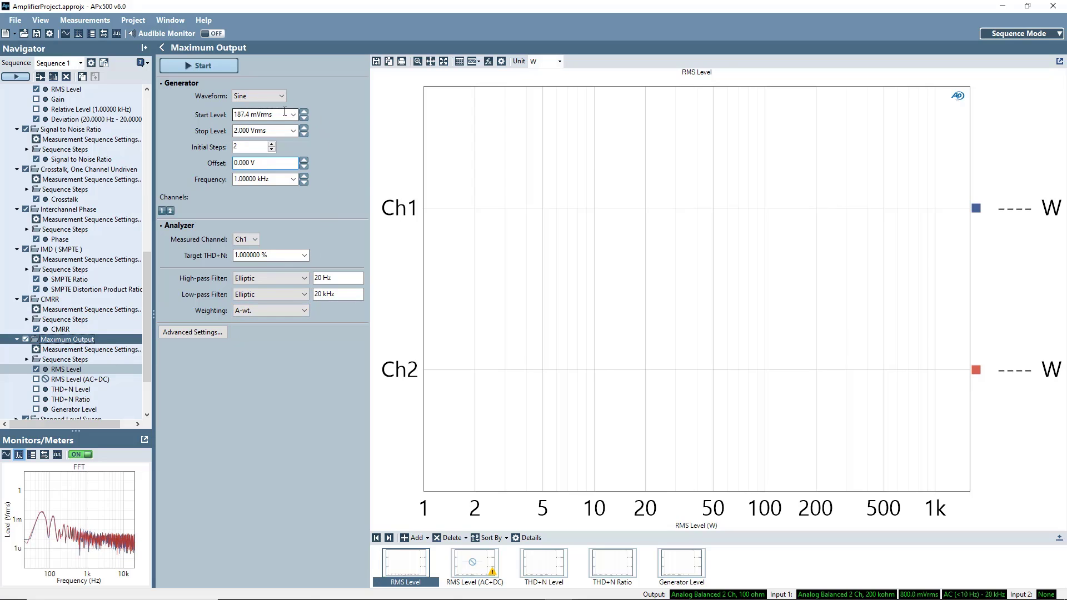
left_click(303, 115)
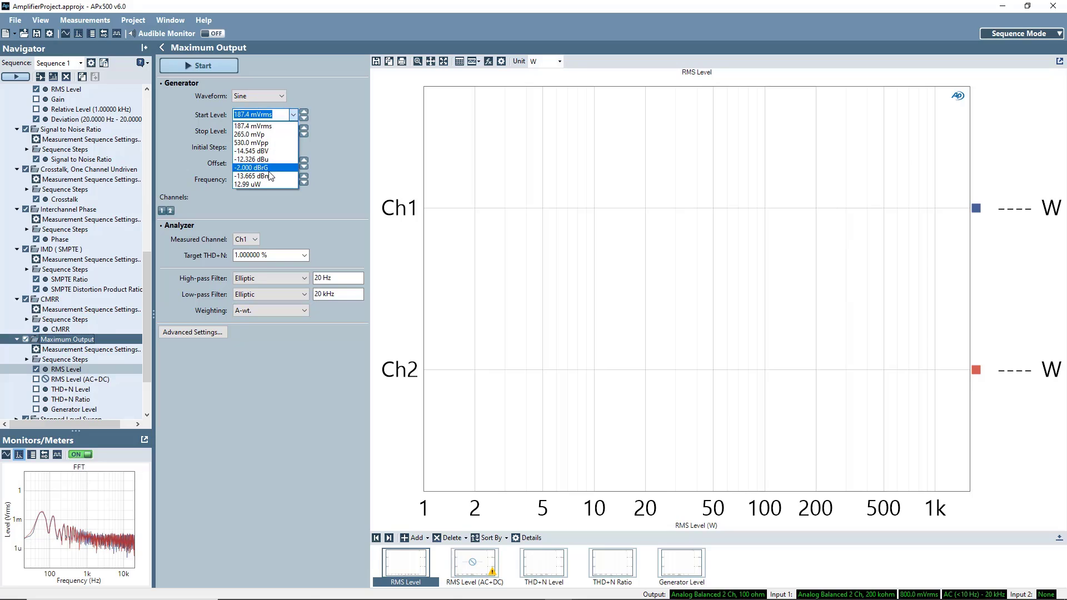
left_click(259, 168)
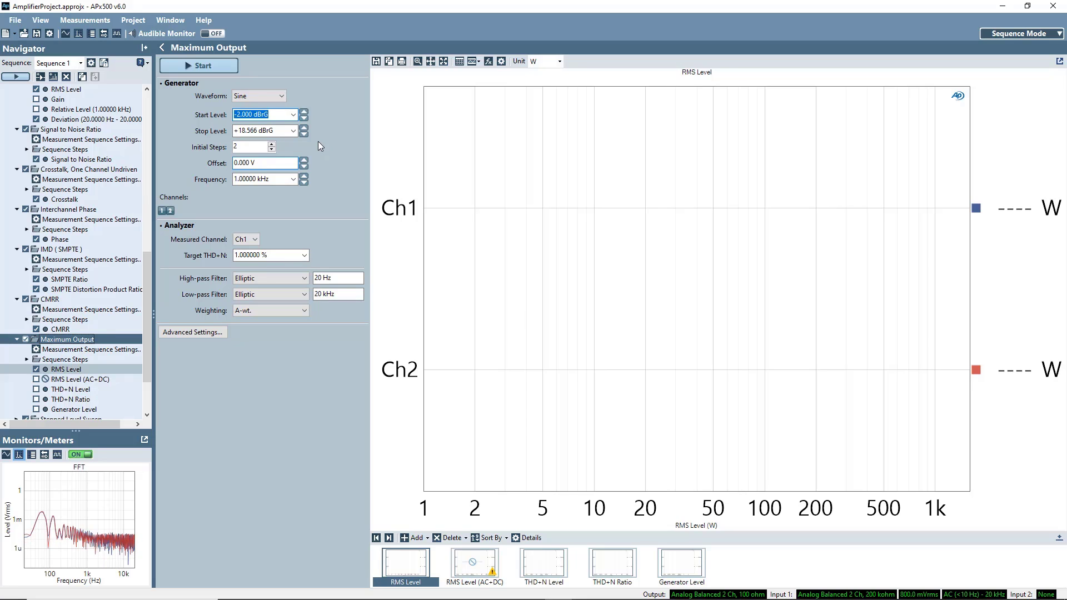
left_click(303, 255)
type("1")
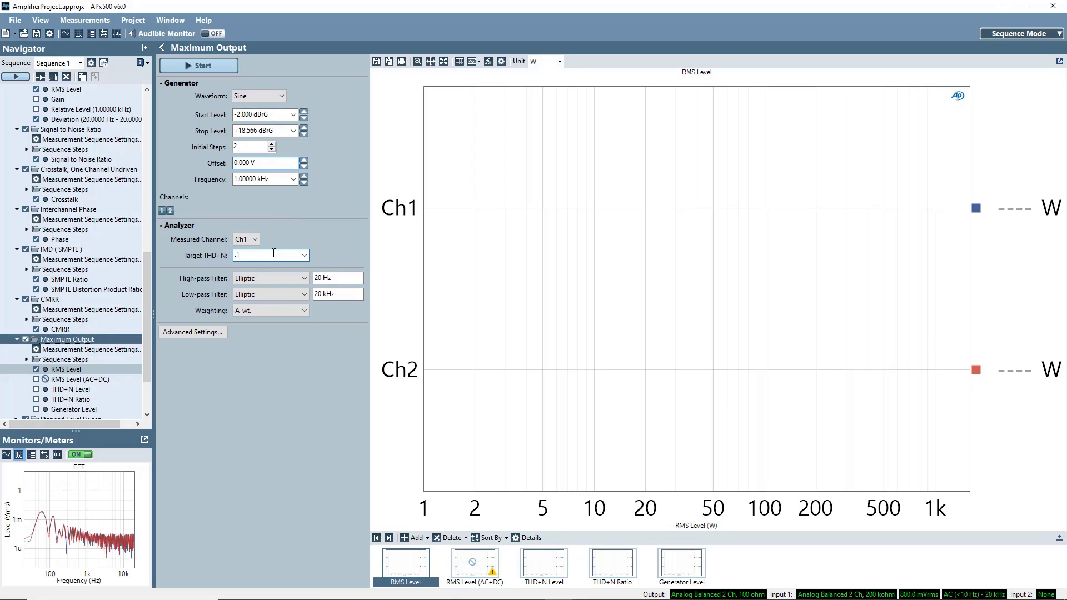
Run Maximum Output, measuring 75.85 W on Ch1 and 78.85 W on Ch2
left_click(198, 65)
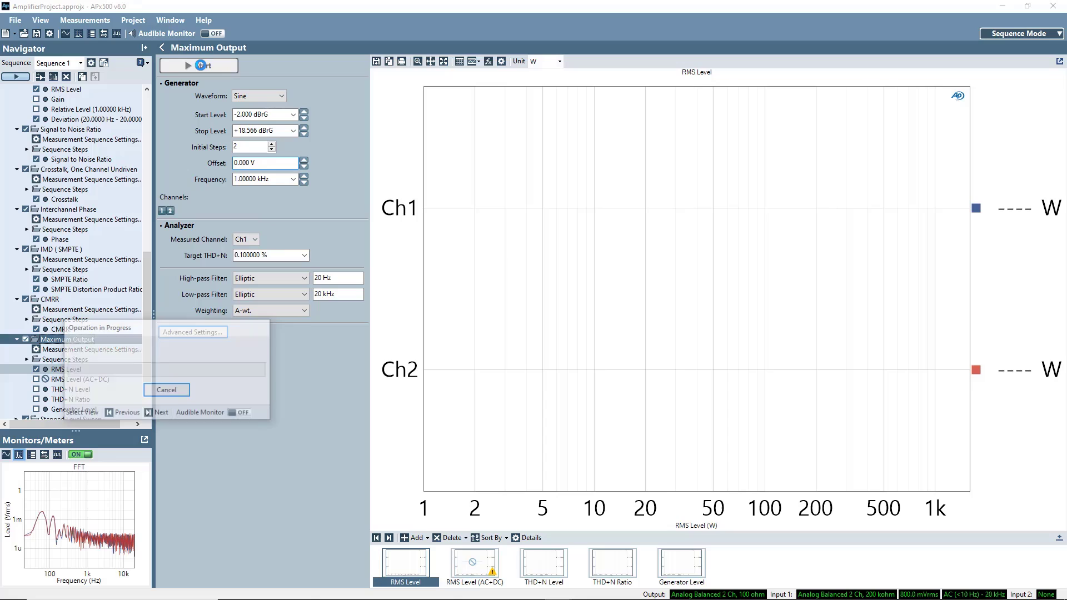
left_click(198, 66)
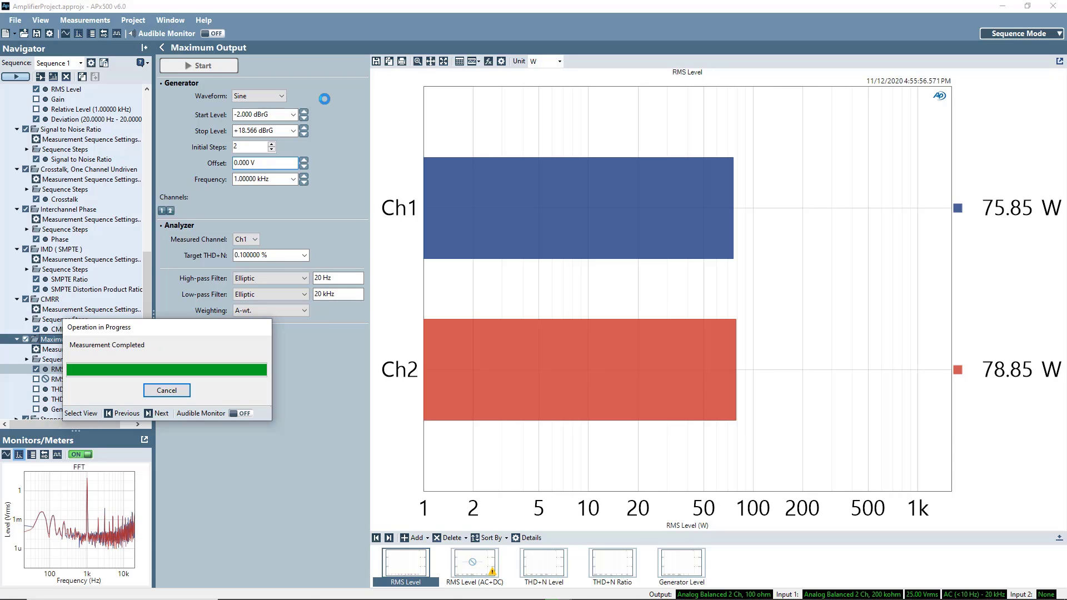
left_click(166, 390)
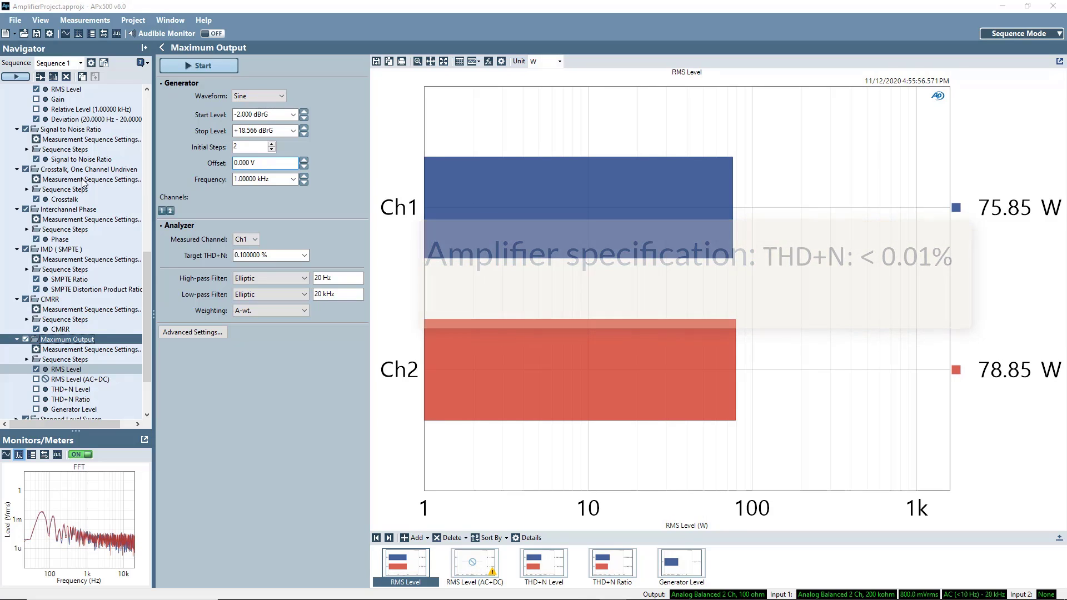
scroll("down", 3)
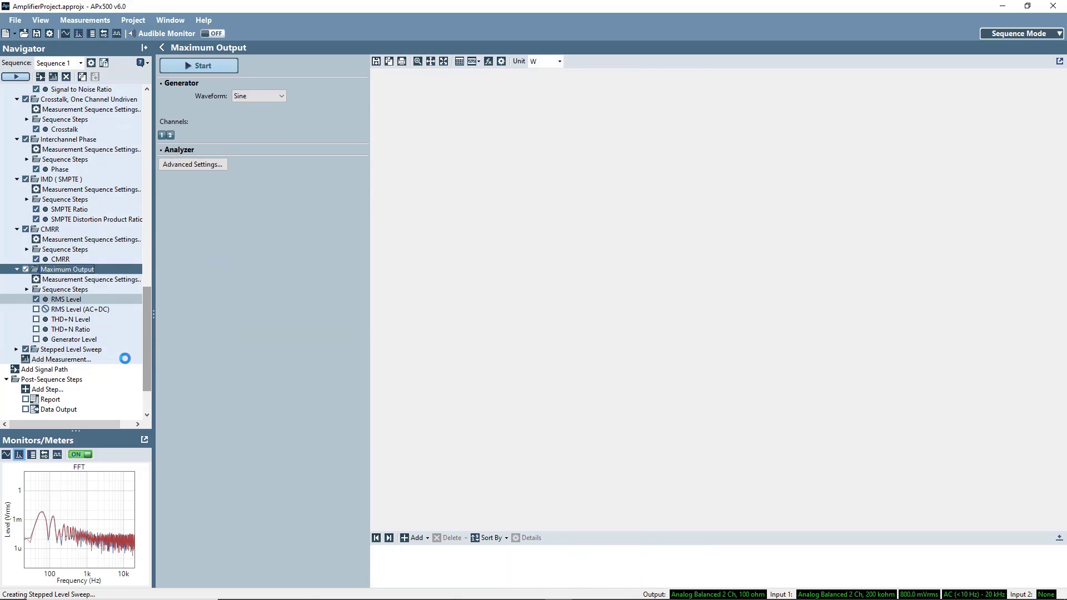
Set the Stepped Level Sweep start level to dBrG and plot RMS Level in watts
left_click(69, 349)
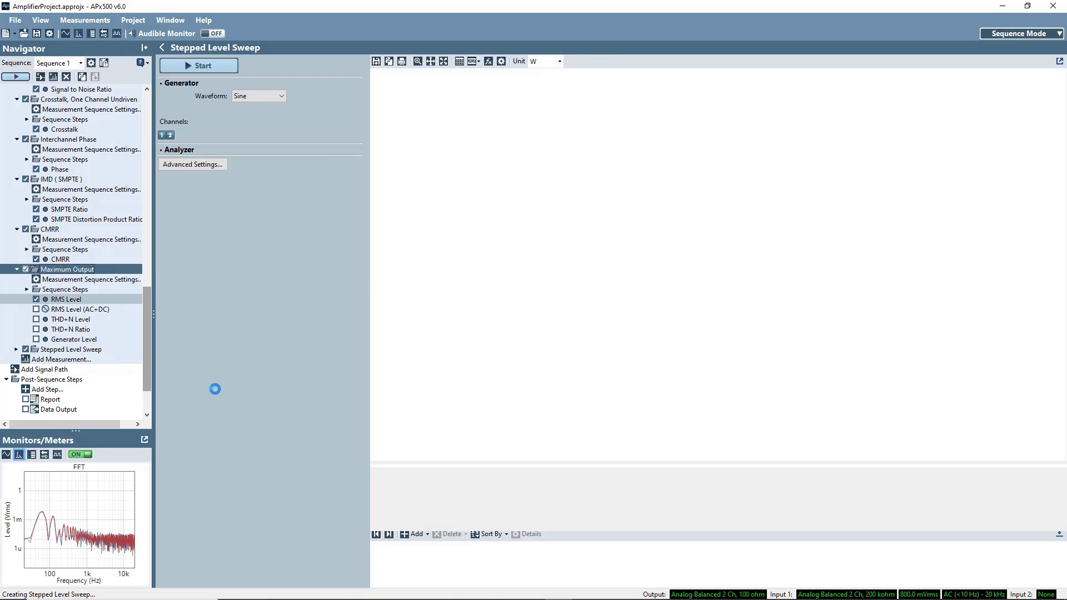
left_click(70, 349)
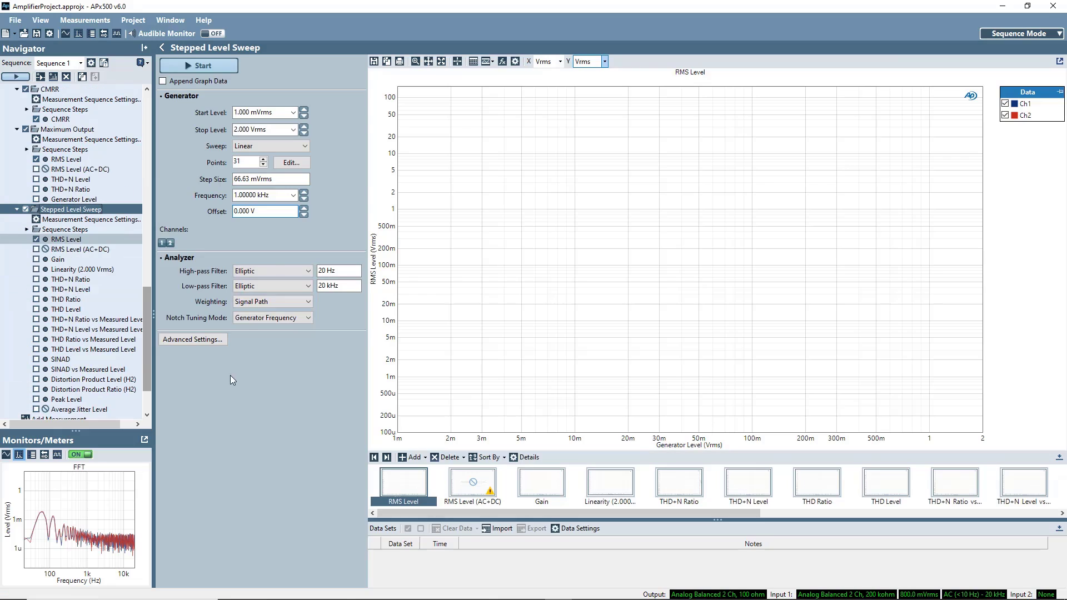
left_click(293, 112)
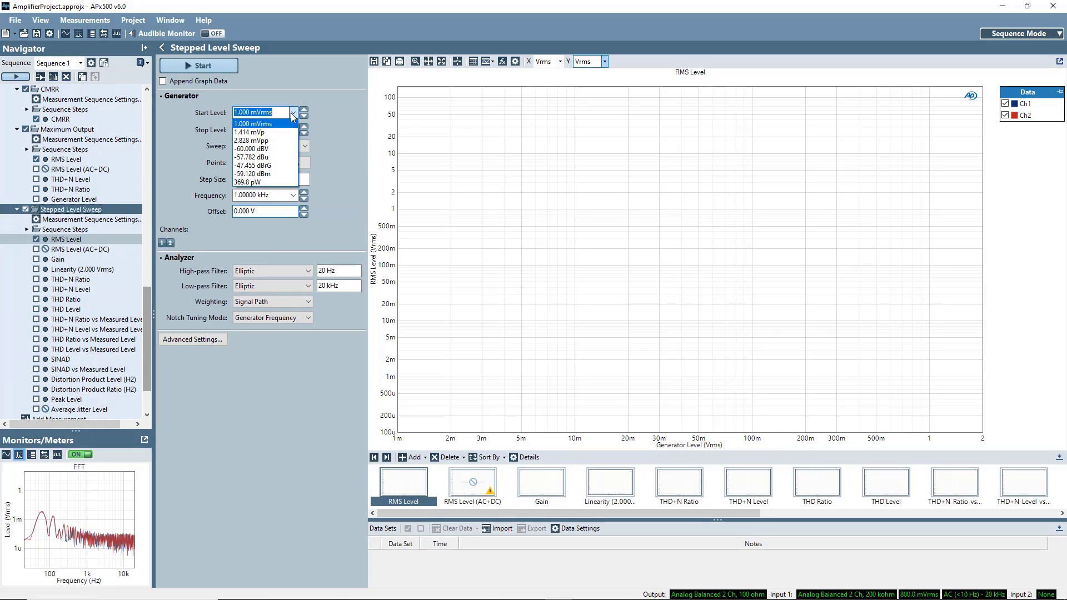
left_click(252, 166)
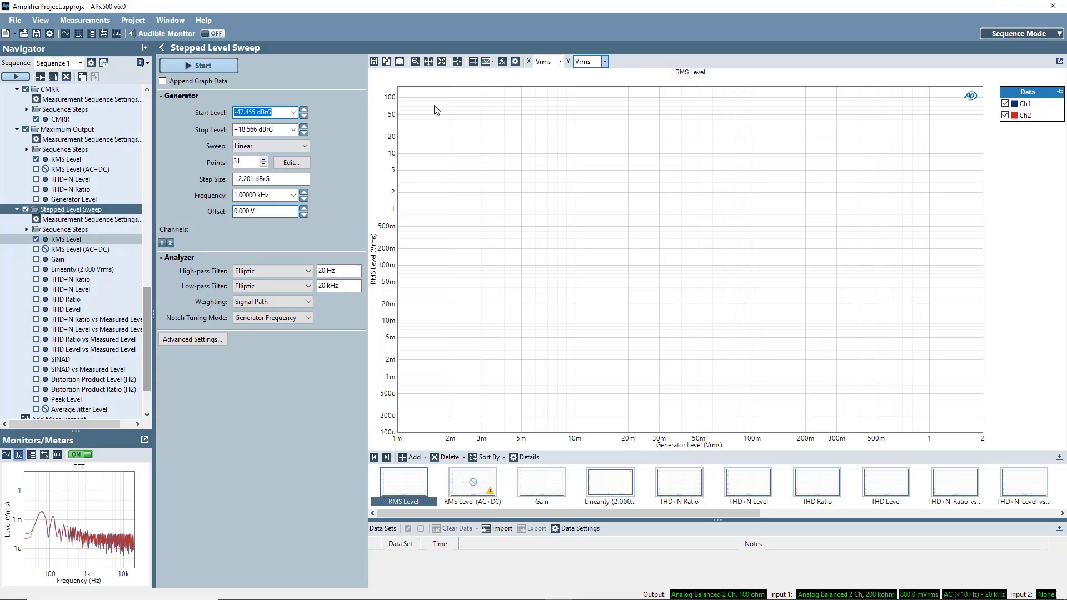
left_click(601, 61)
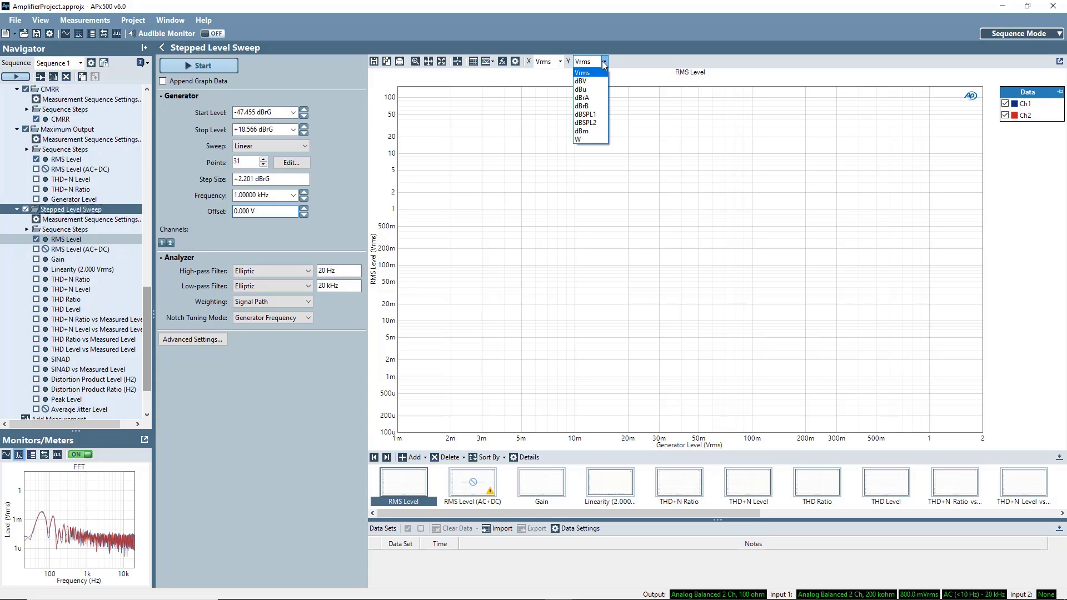
left_click(578, 141)
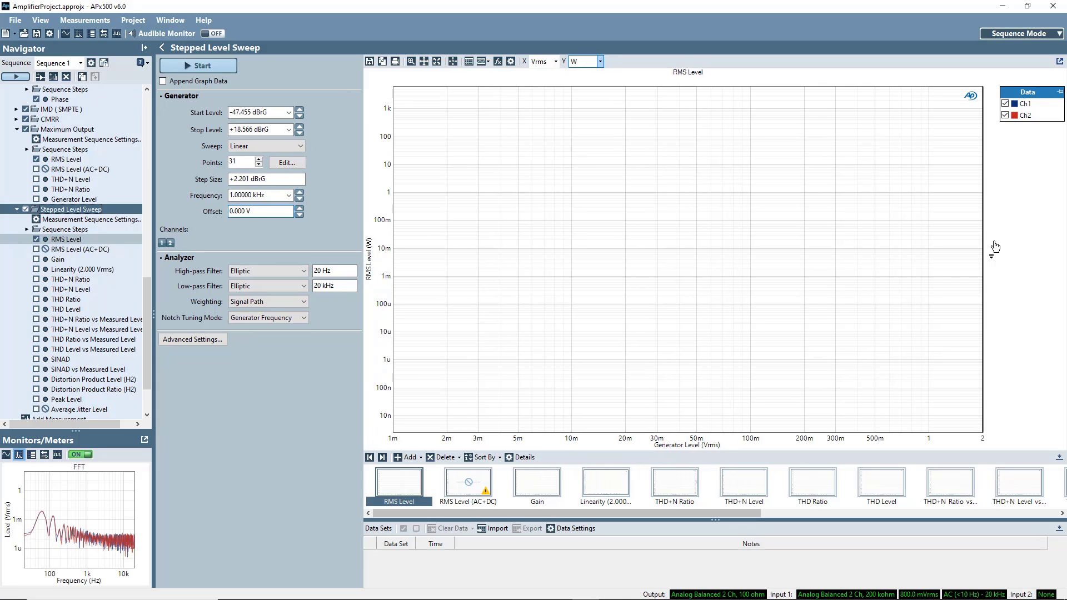
Add THD+N Ratio as the right-axis result and start the sweep
right_click(995, 246)
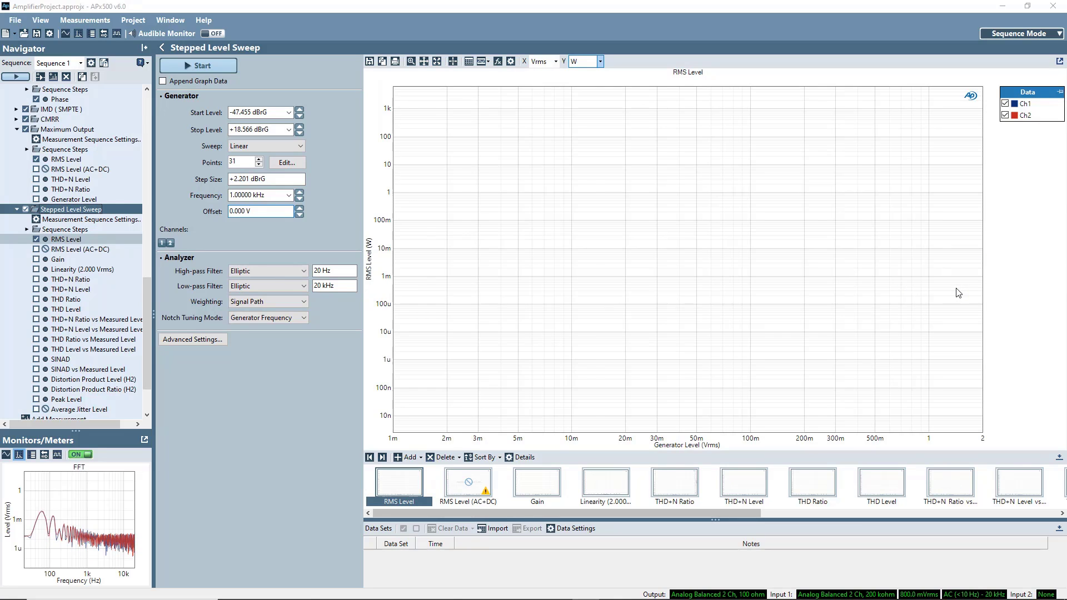
left_click(598, 61)
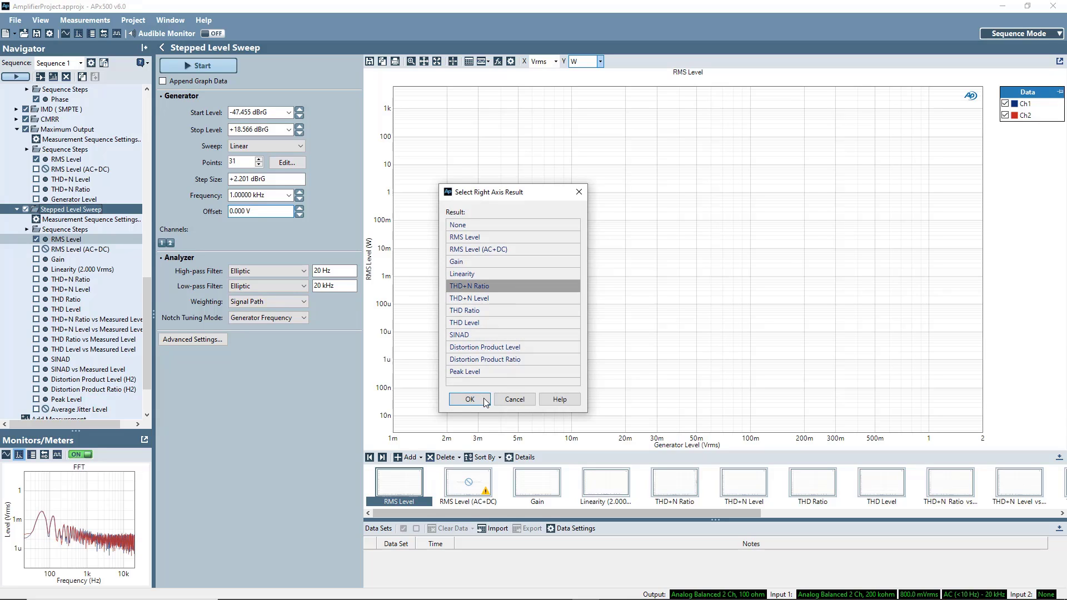
left_click(470, 399)
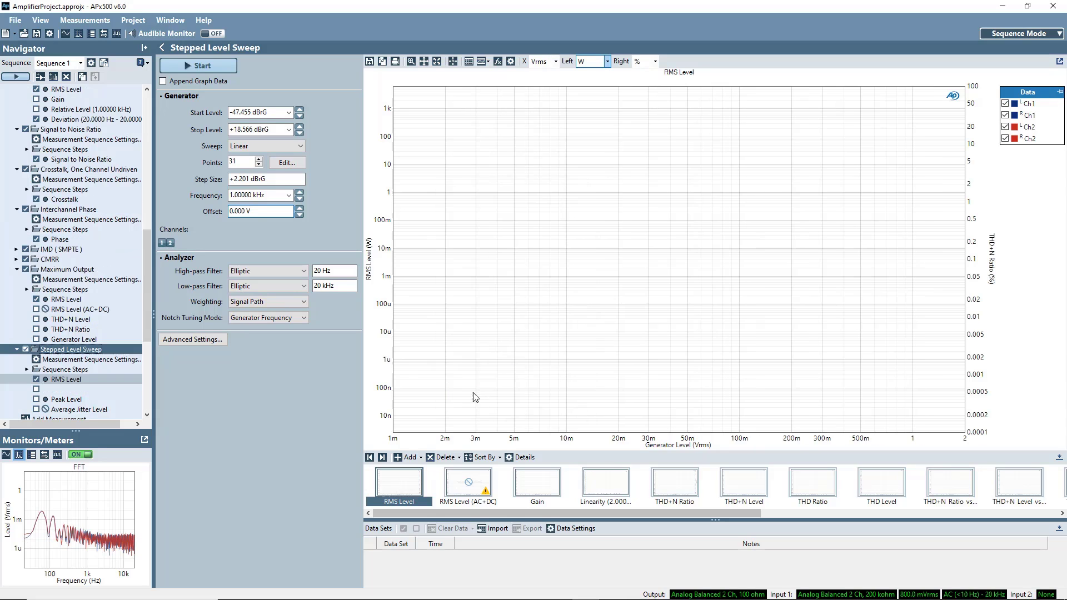
left_click(198, 65)
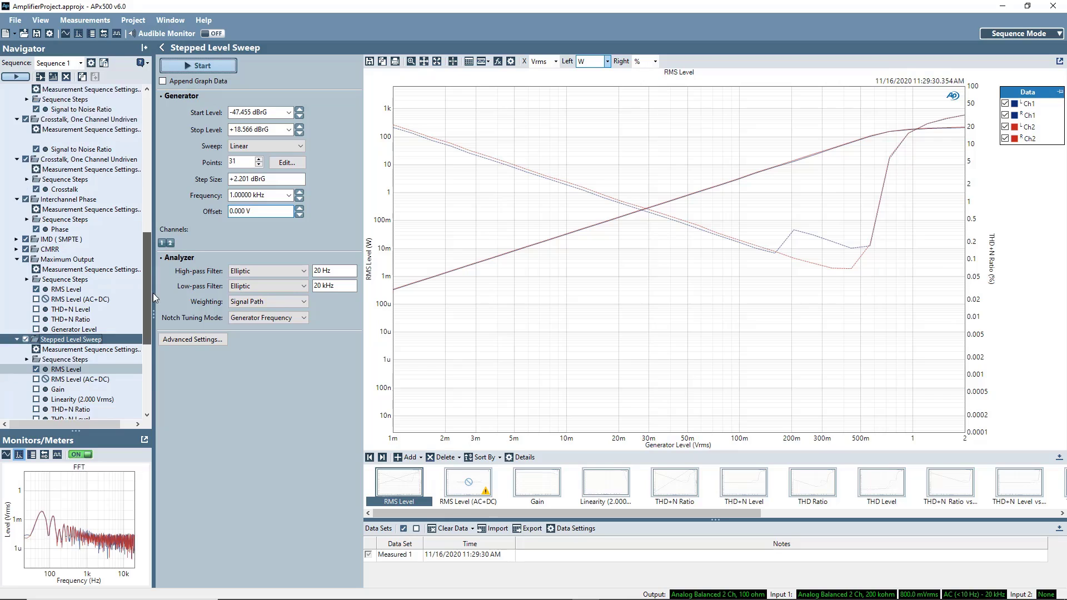
Review the RMS Level and THD+N Ratio sweep curves for both channels
scroll("down", 3)
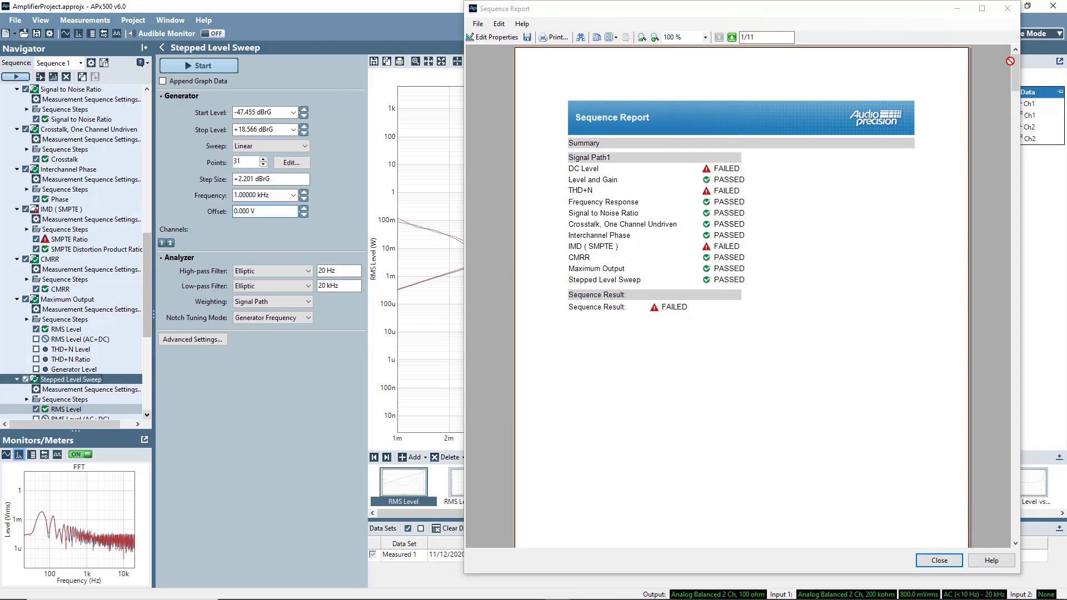
Scroll through the Sequence Report pages showing failed THD+N and passing SNR results
scroll("down", 3)
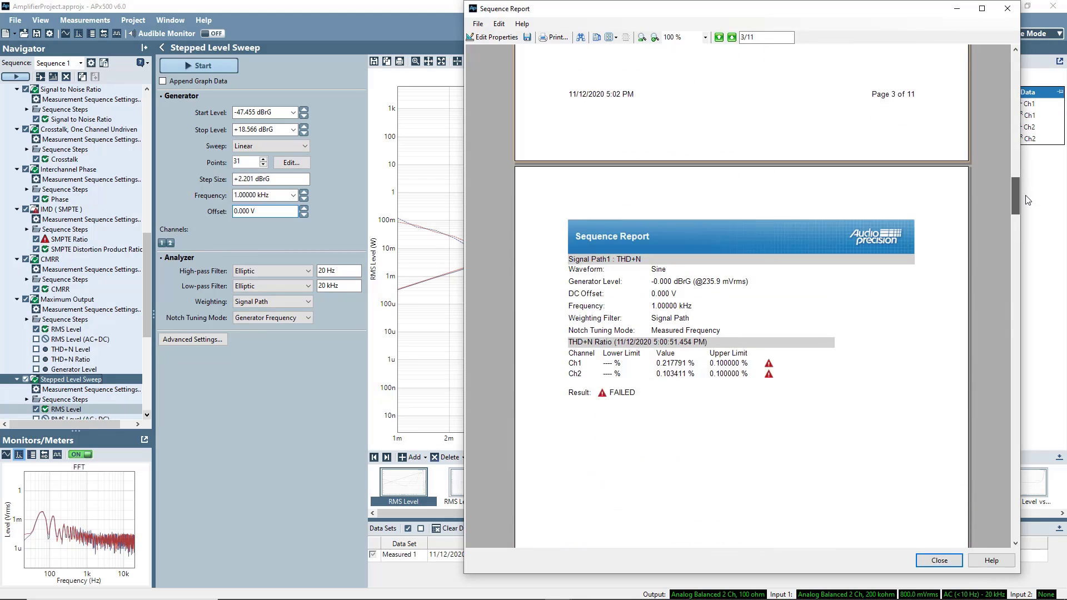
scroll("down", 3)
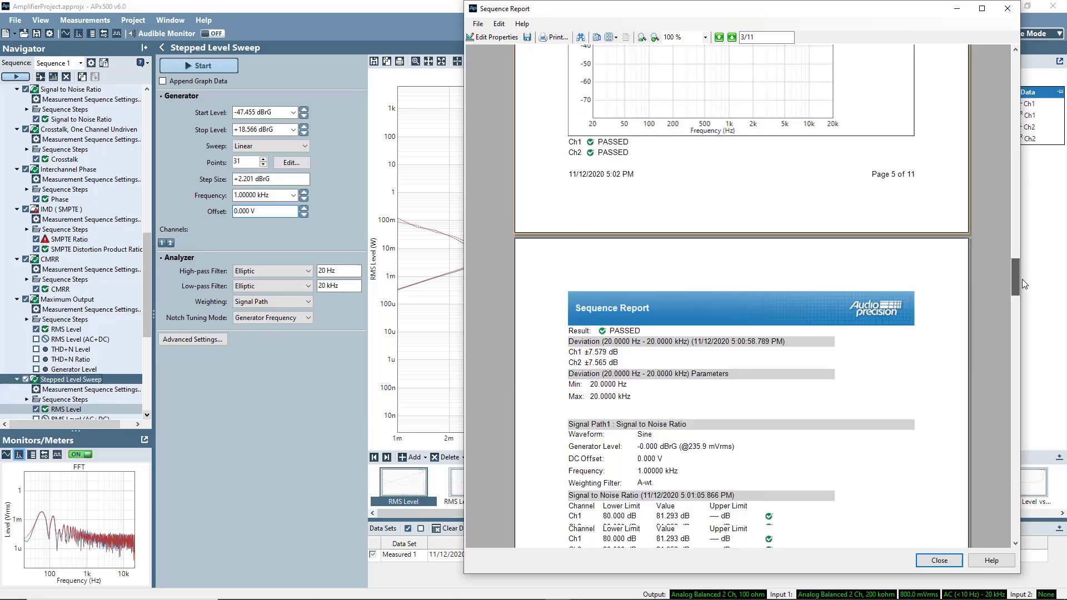